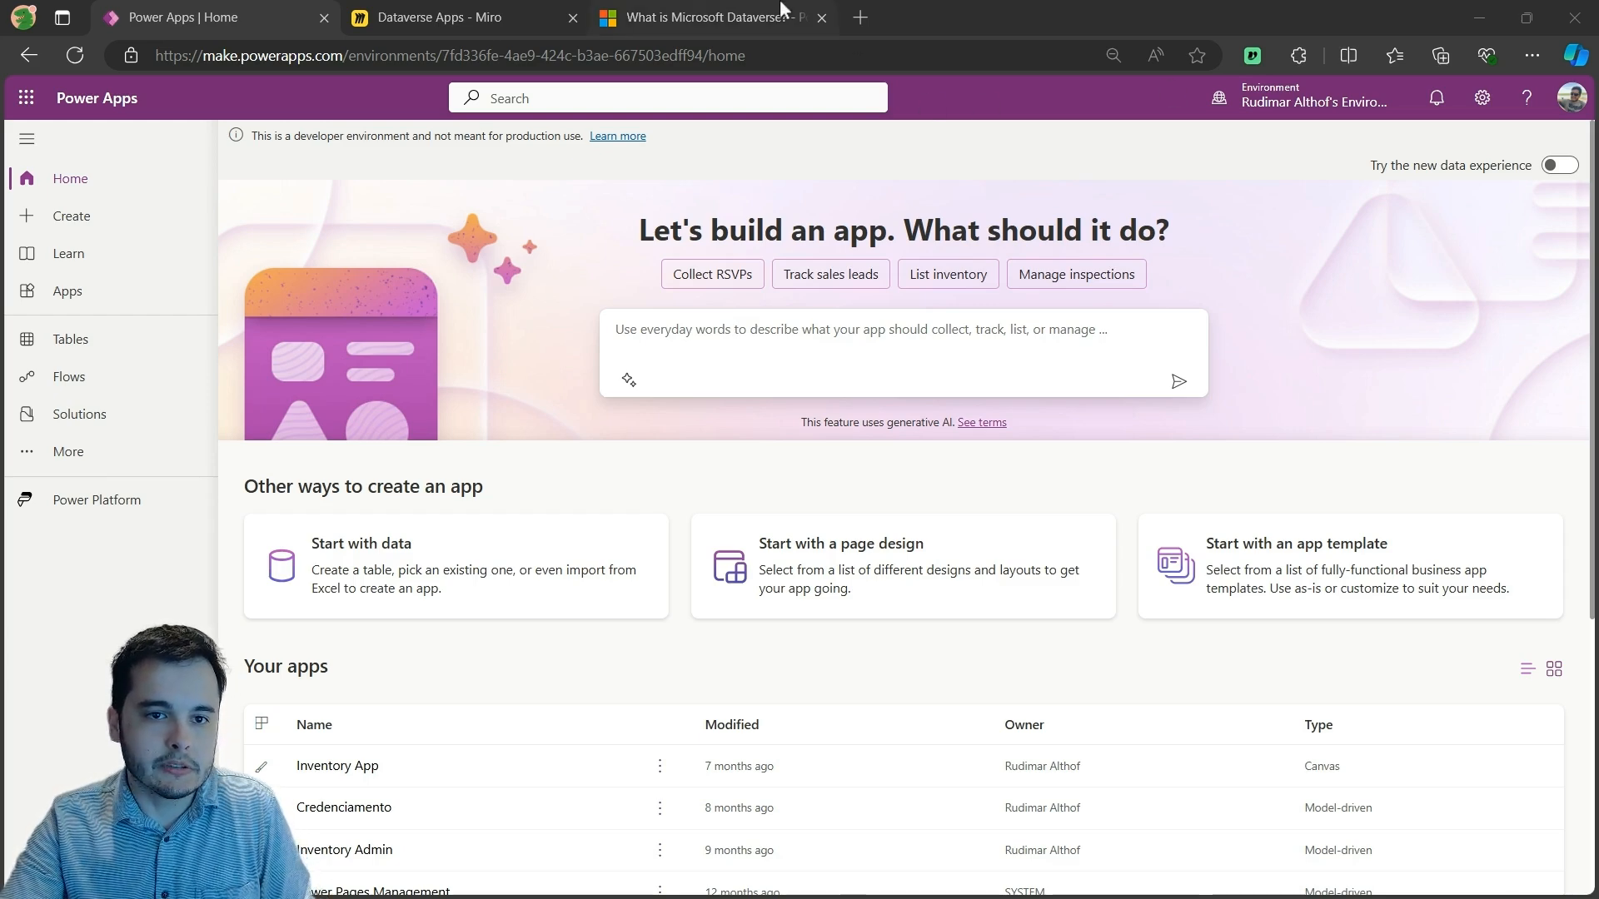
# - Read the 'What is Microsoft Dataverse?' article in Microsoft Learn, then return to the Power Apps portal
pyautogui.click(720, 17)
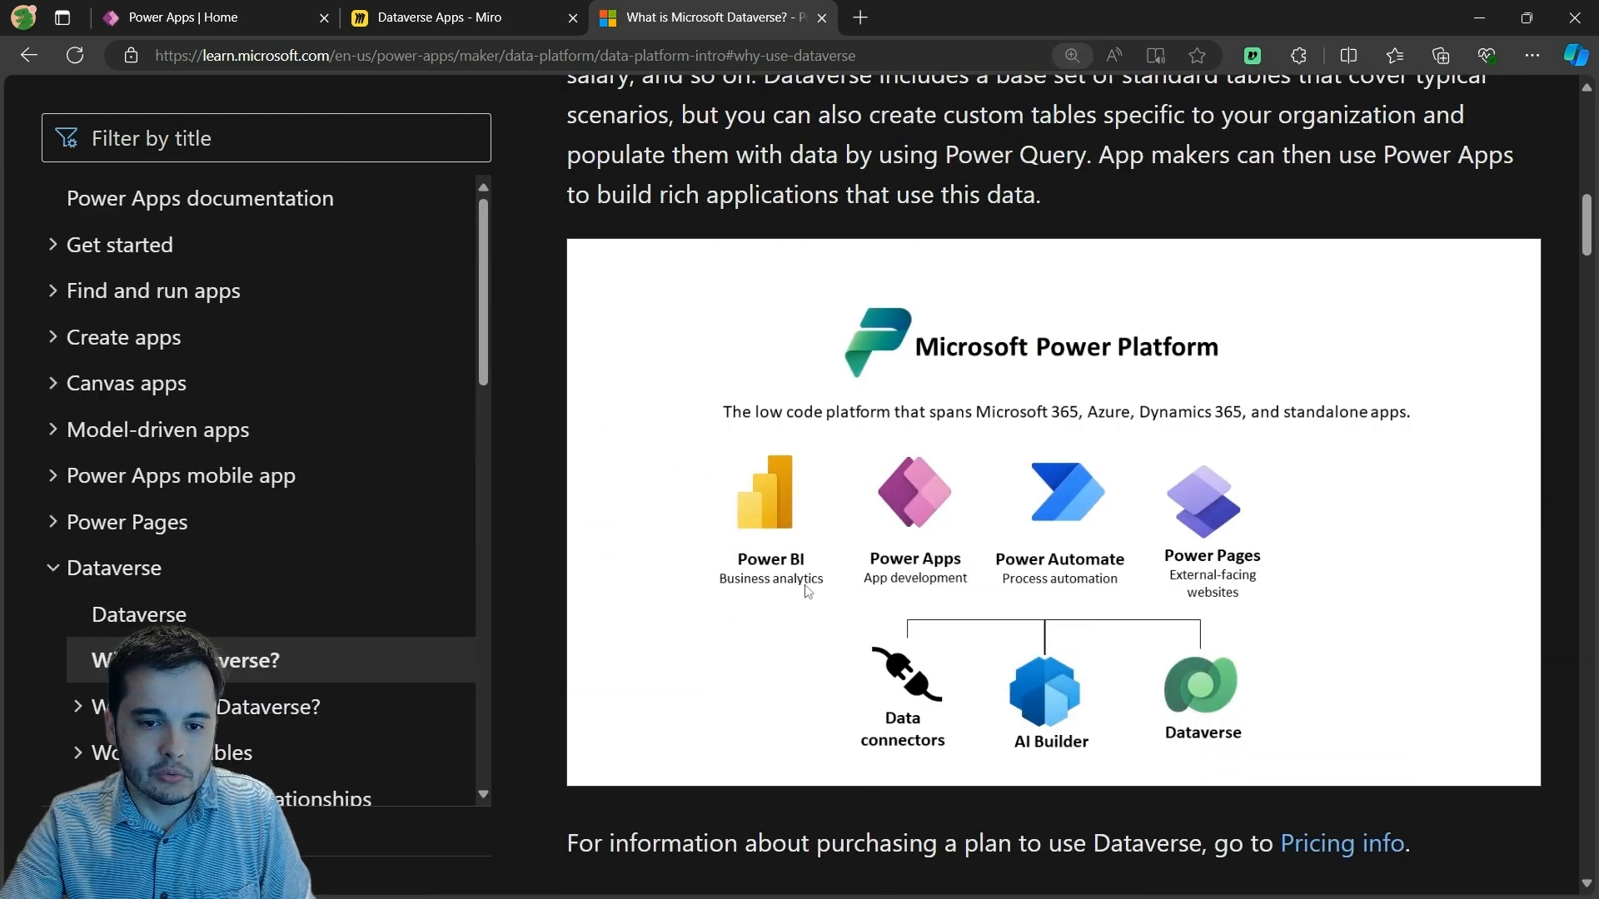
pyautogui.moveTo(1083, 598)
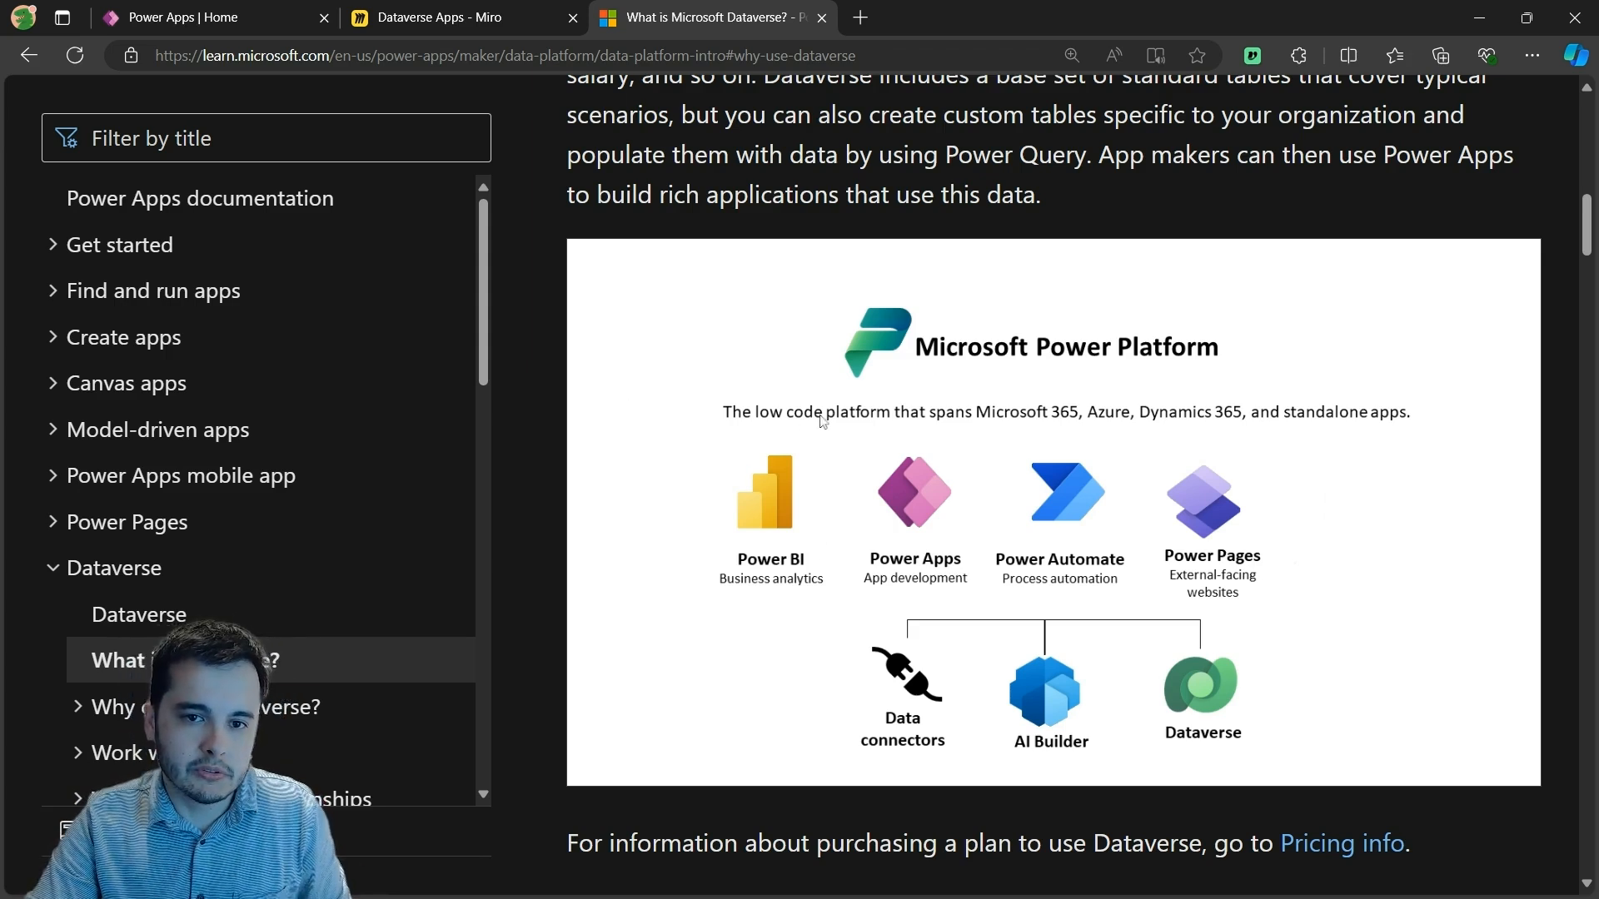
pyautogui.click(184, 17)
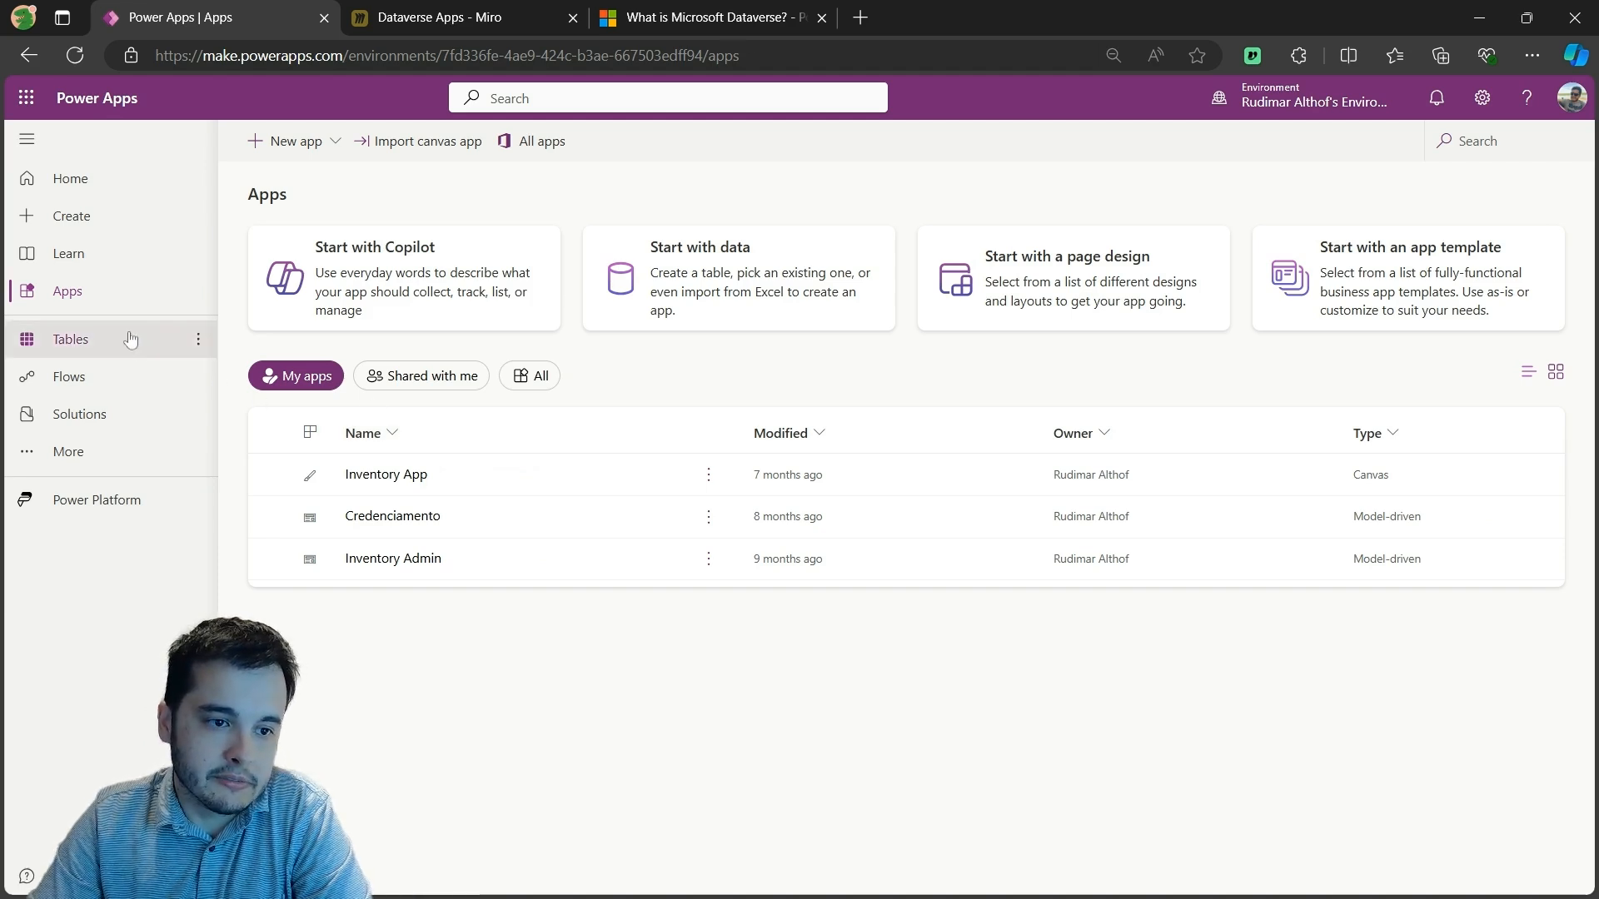
# - Show the environment's Dataverse Tables list with standard and custom tables like Account, Address, Colaborador
pyautogui.click(70, 340)
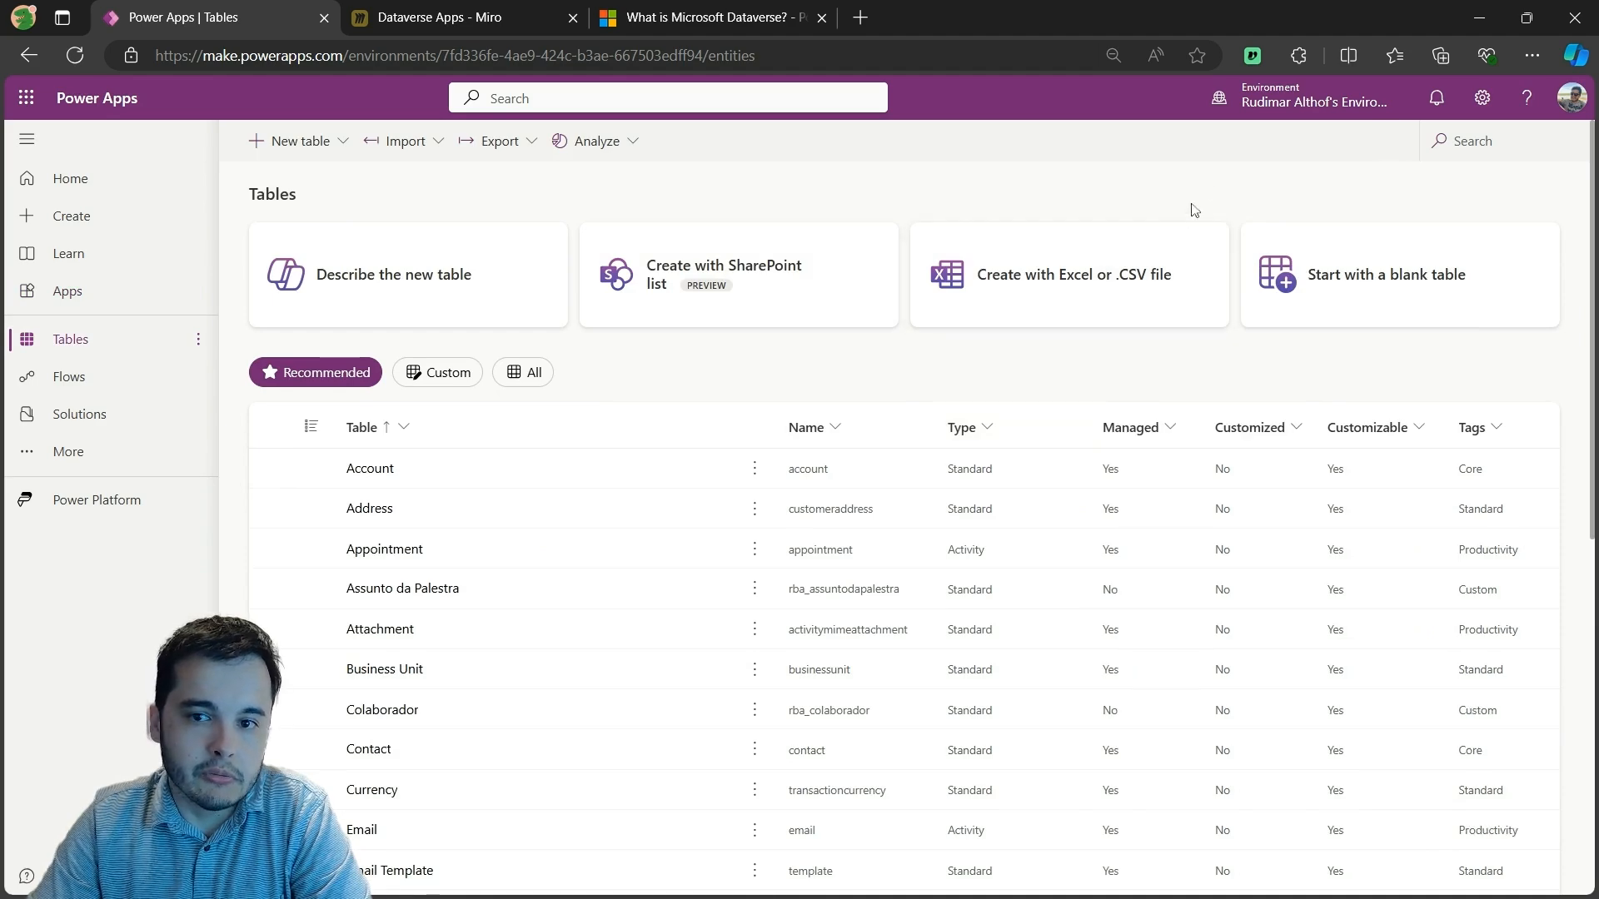
pyautogui.click(1306, 98)
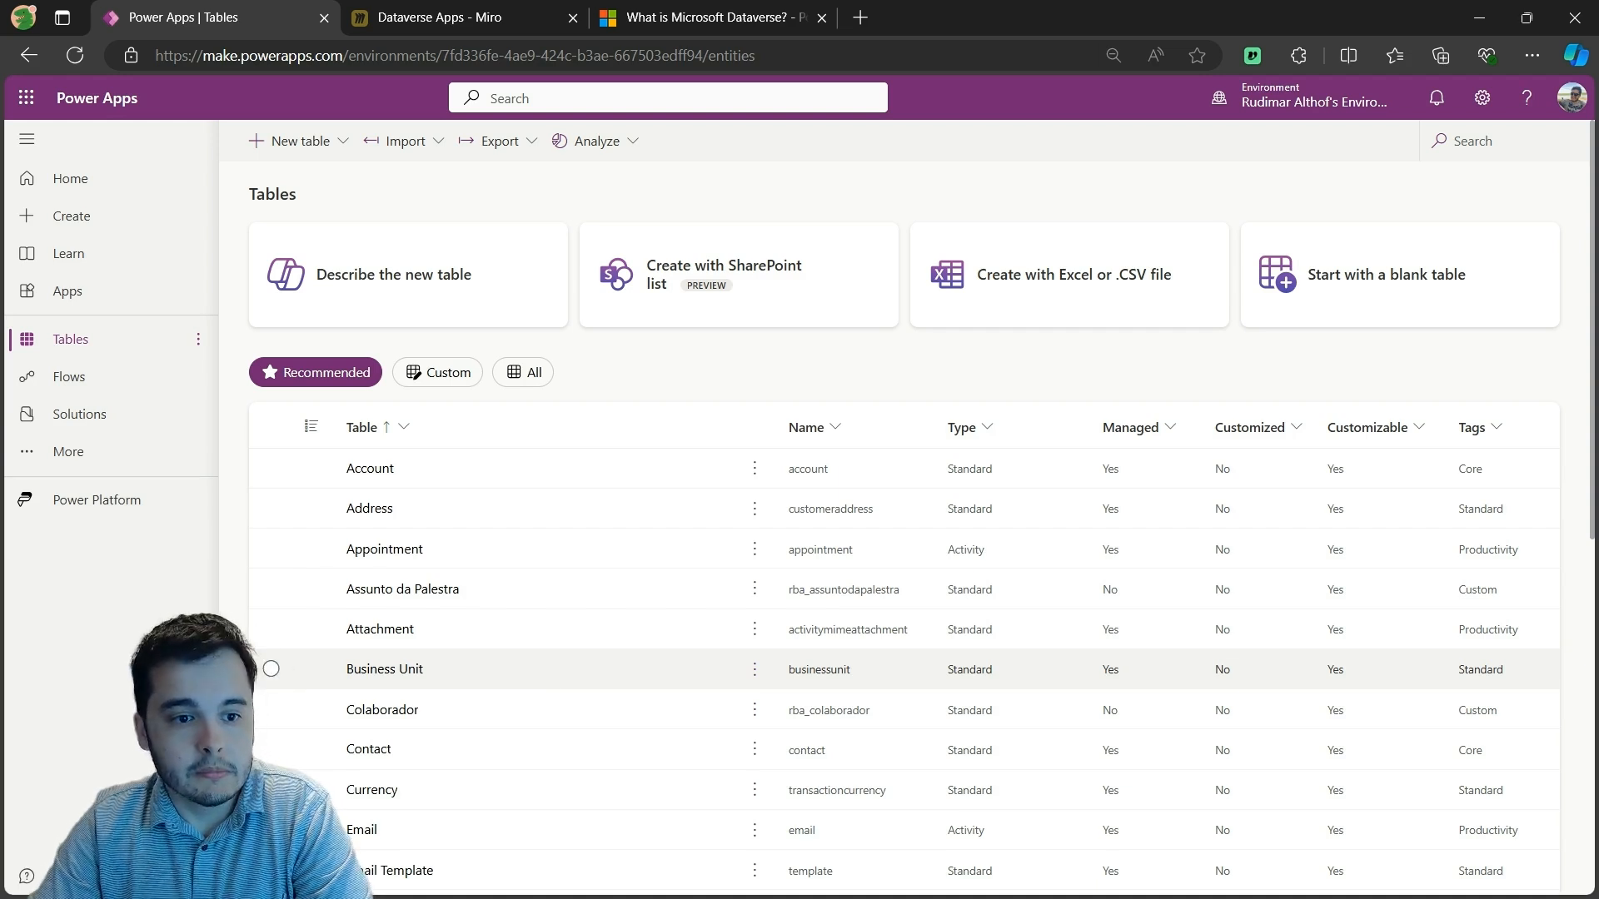
pyautogui.moveTo(542, 680)
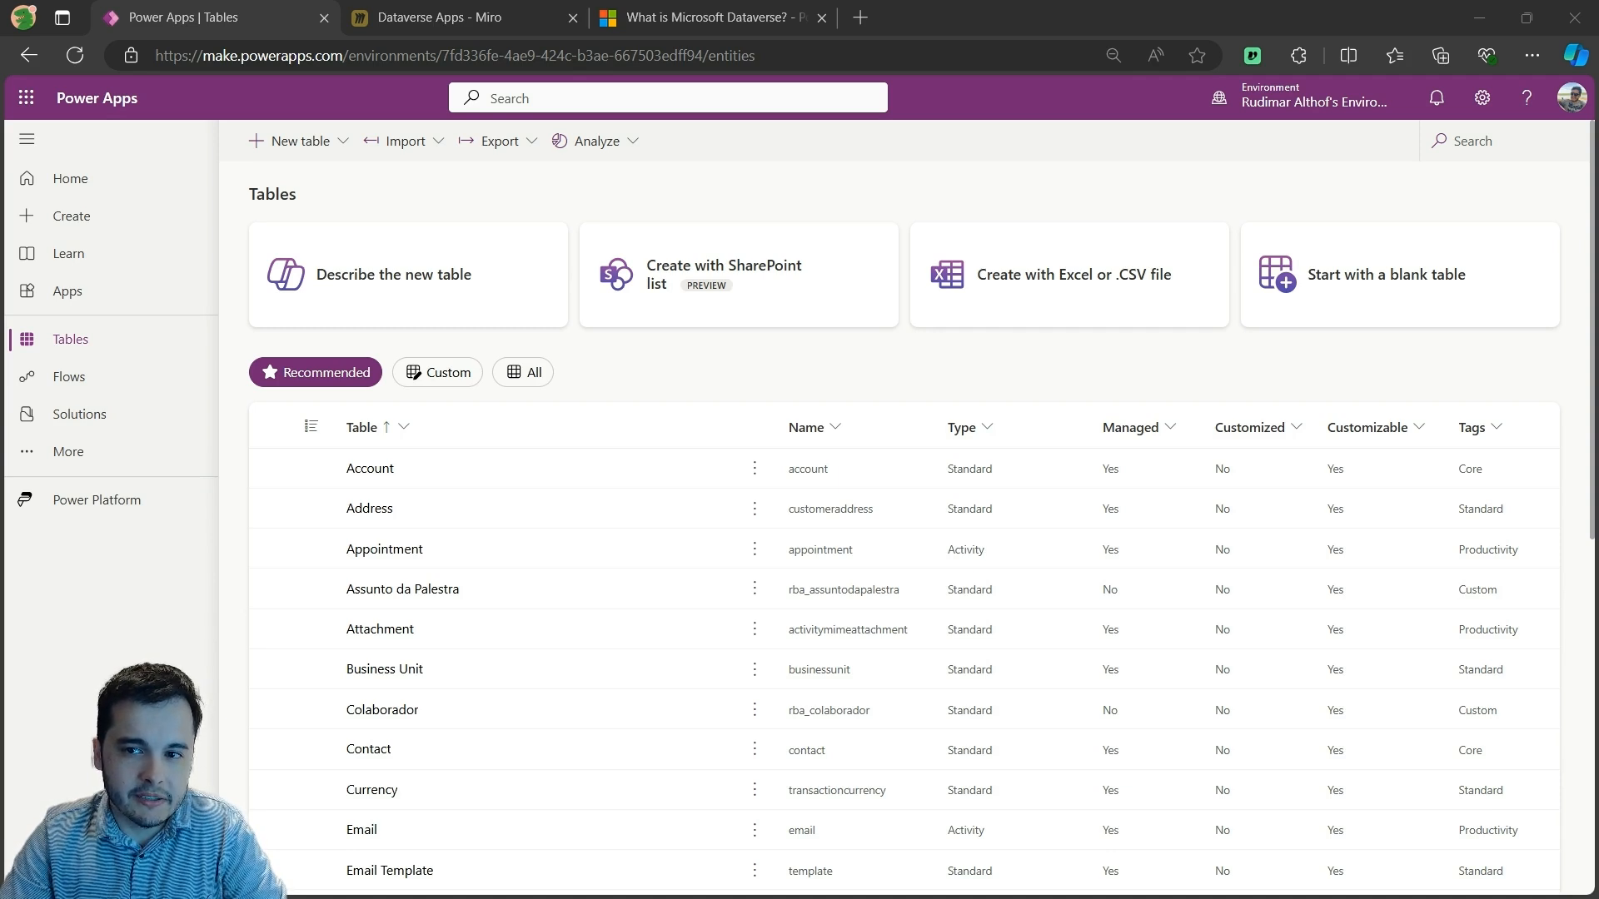
pyautogui.scroll(-3)
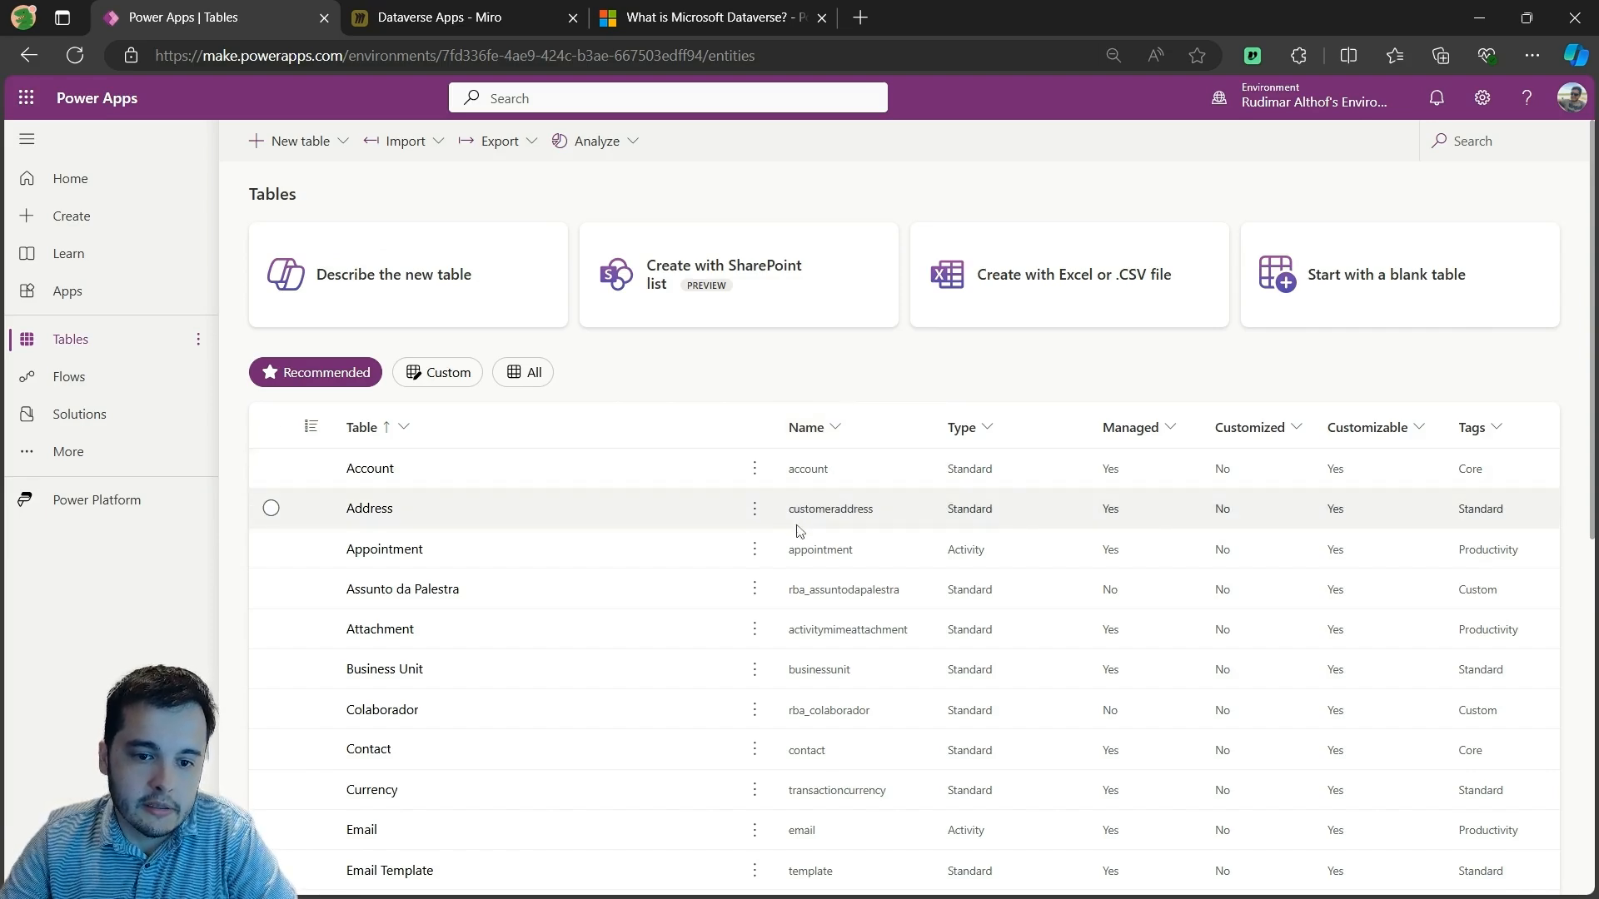
pyautogui.moveTo(800, 540)
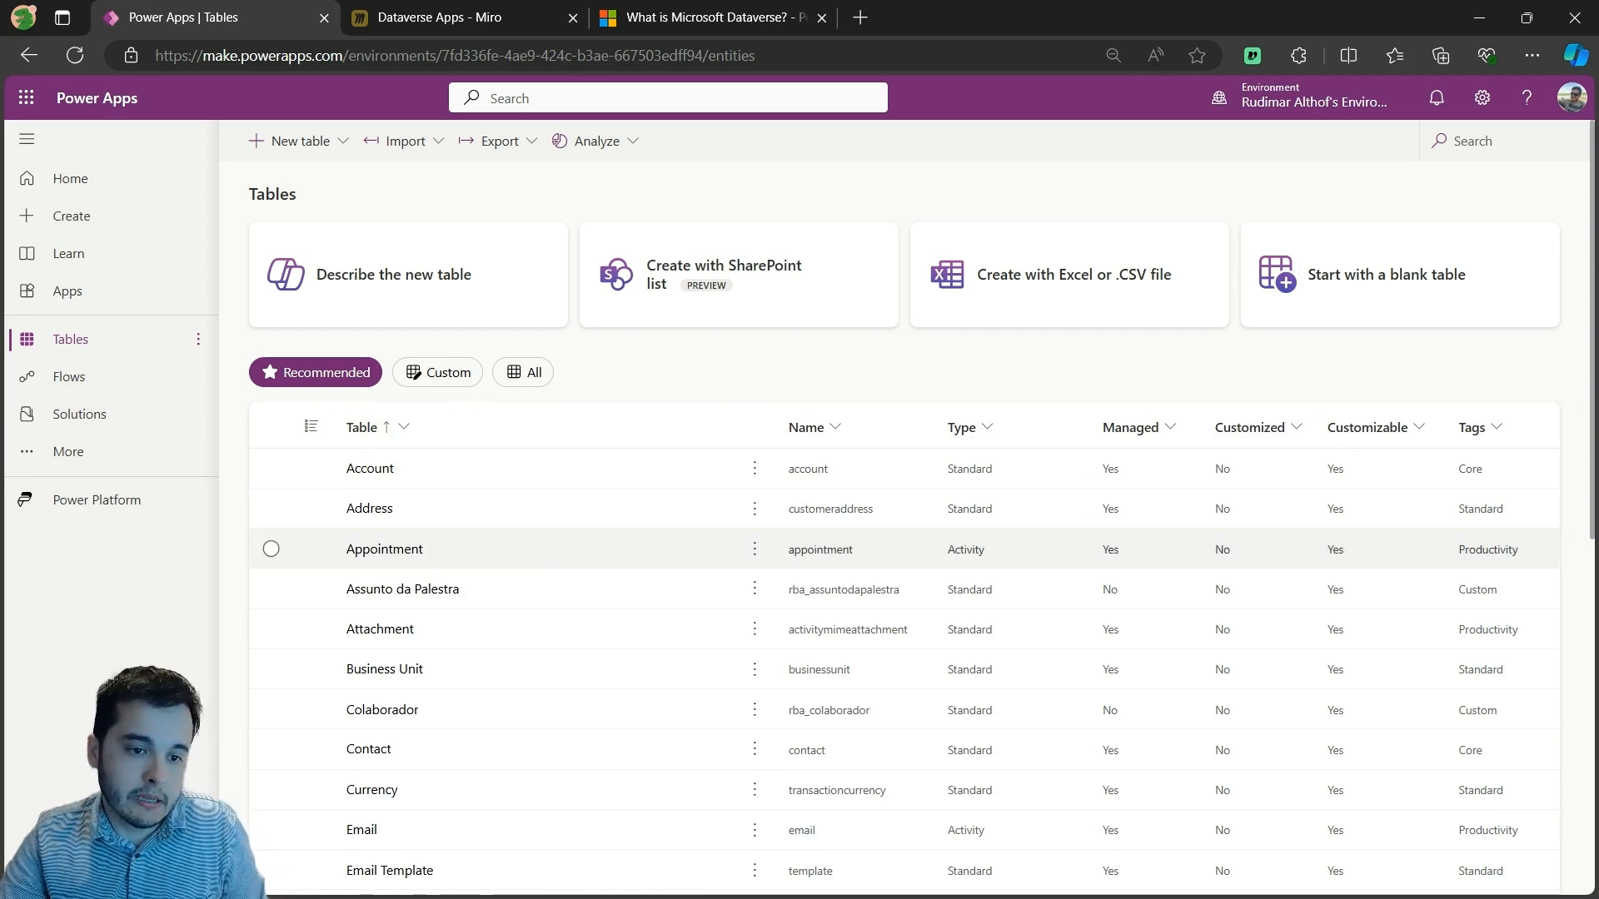
pyautogui.click(436, 373)
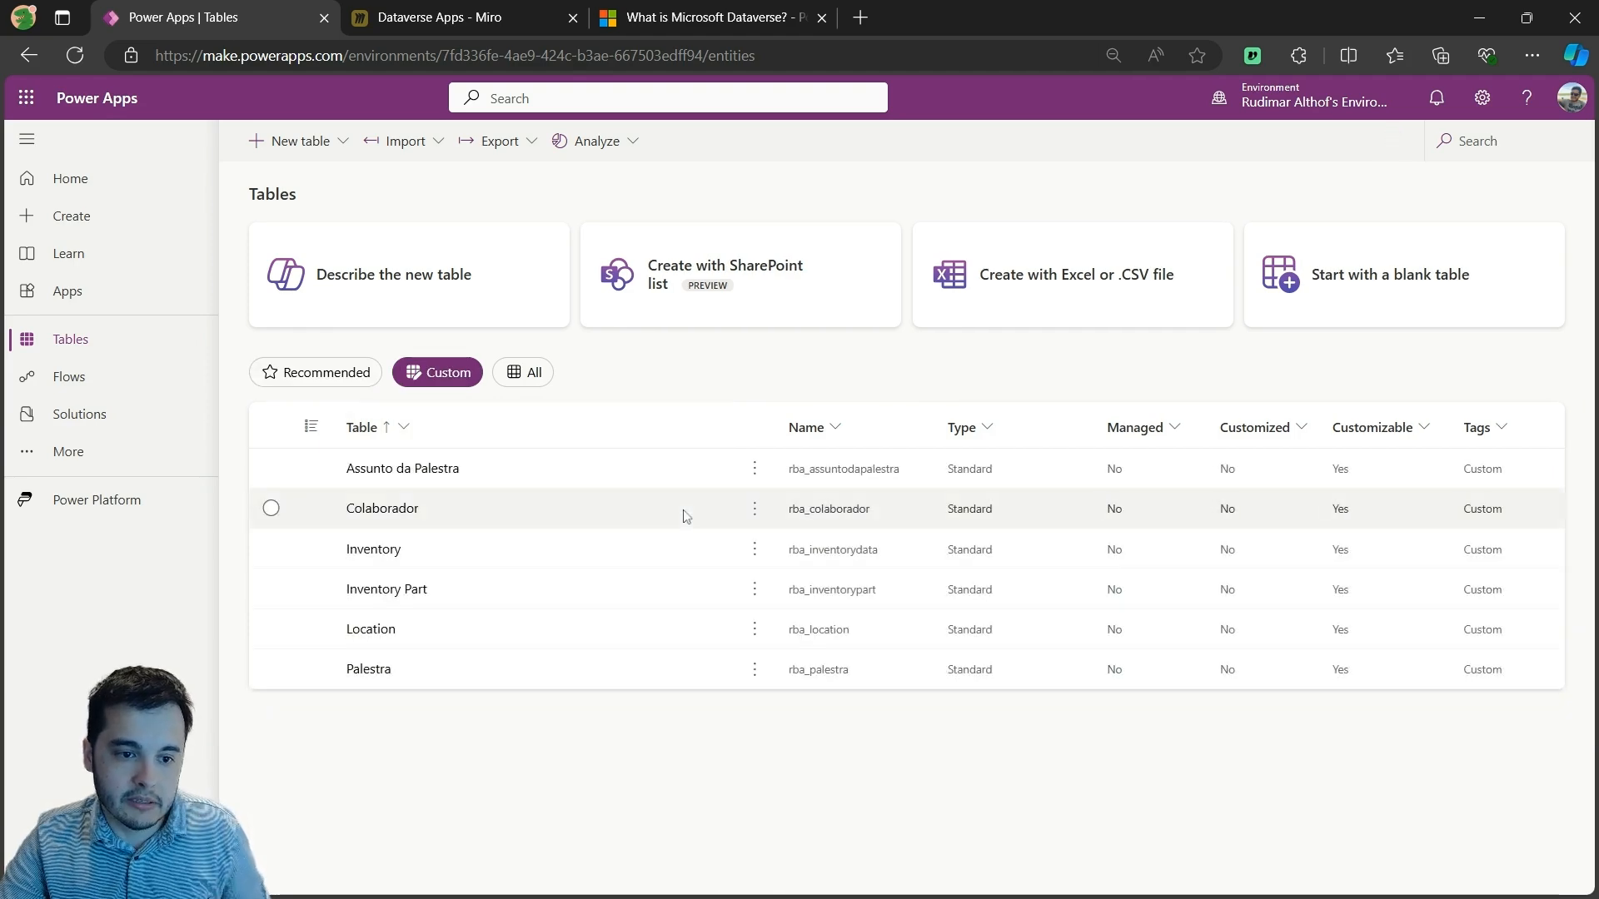
pyautogui.click(271, 549)
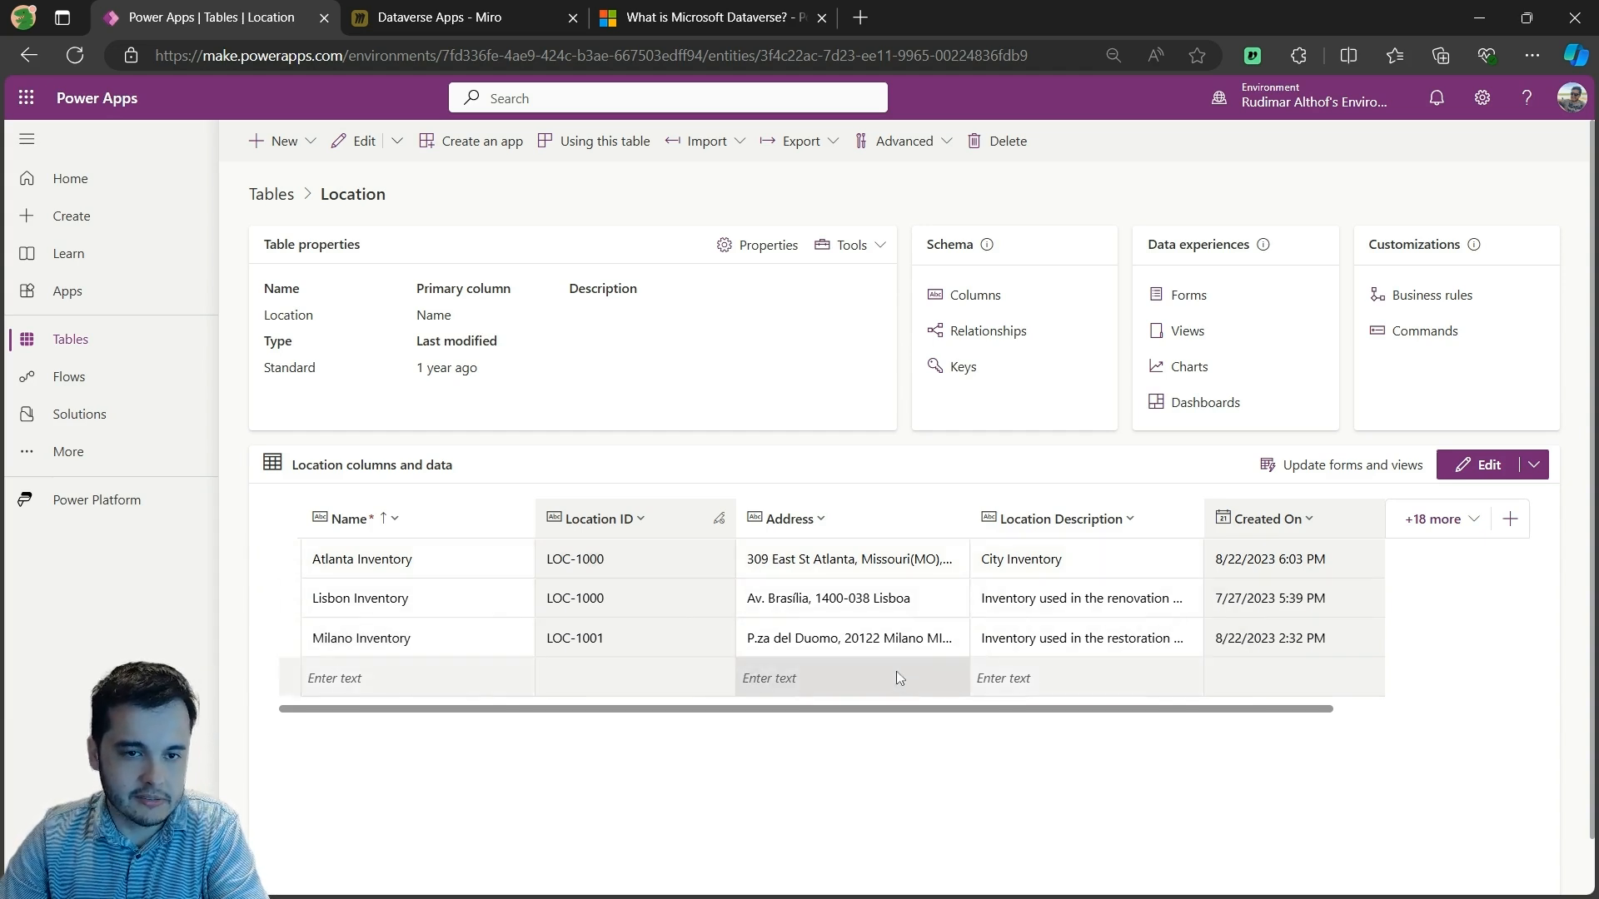
pyautogui.click(271, 194)
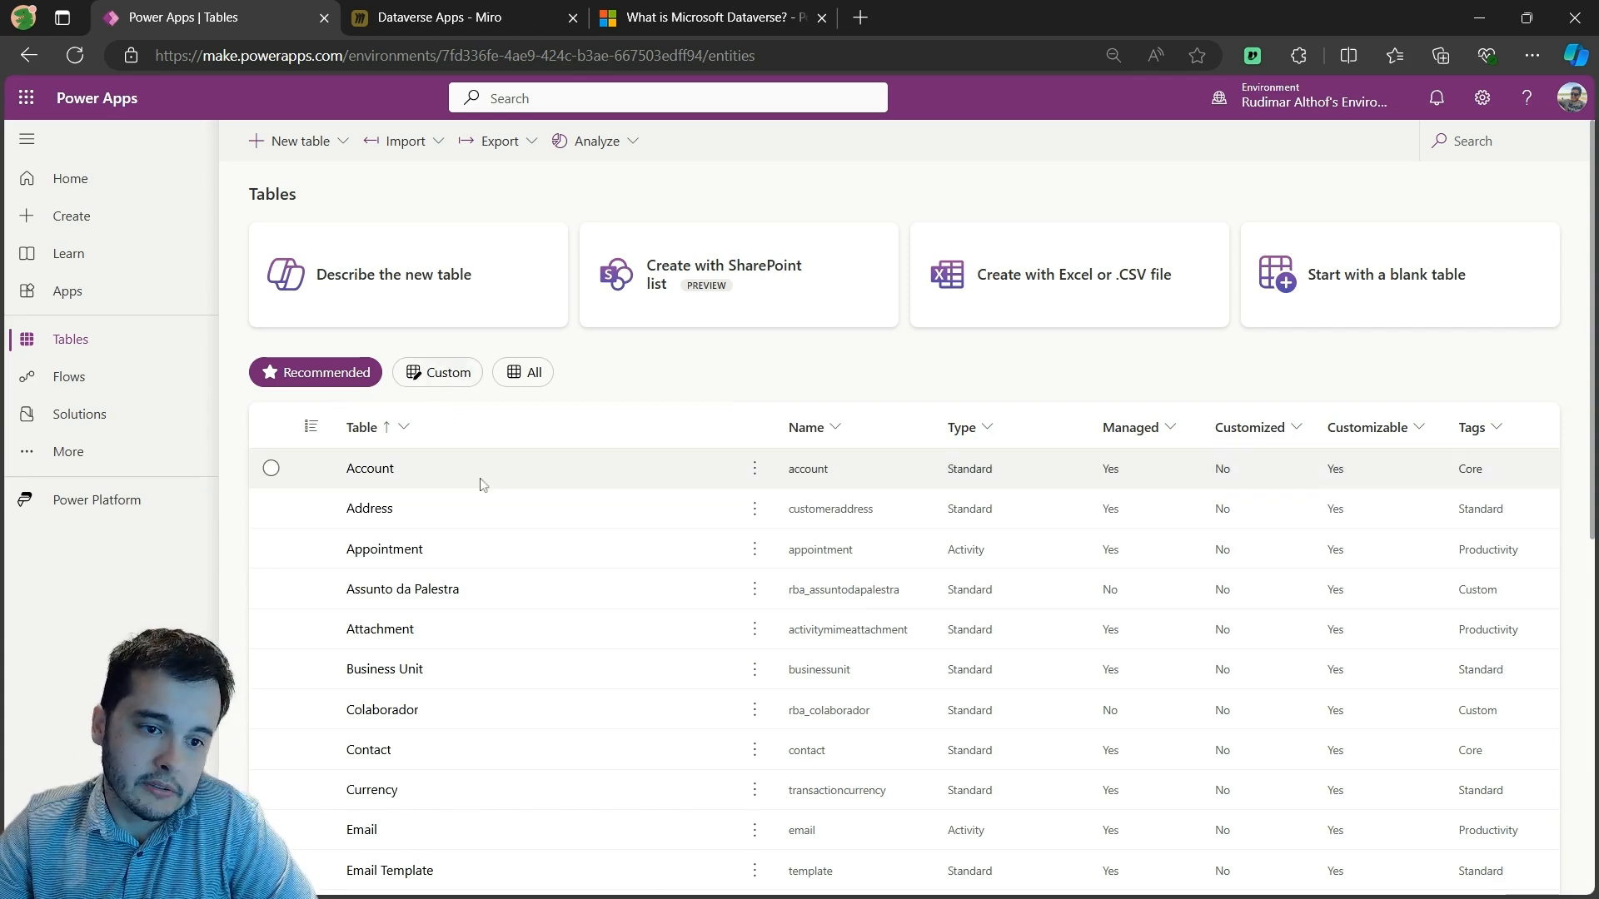
# - Select Account and Contact in the tables list, then view the Account table overview
pyautogui.click(270, 468)
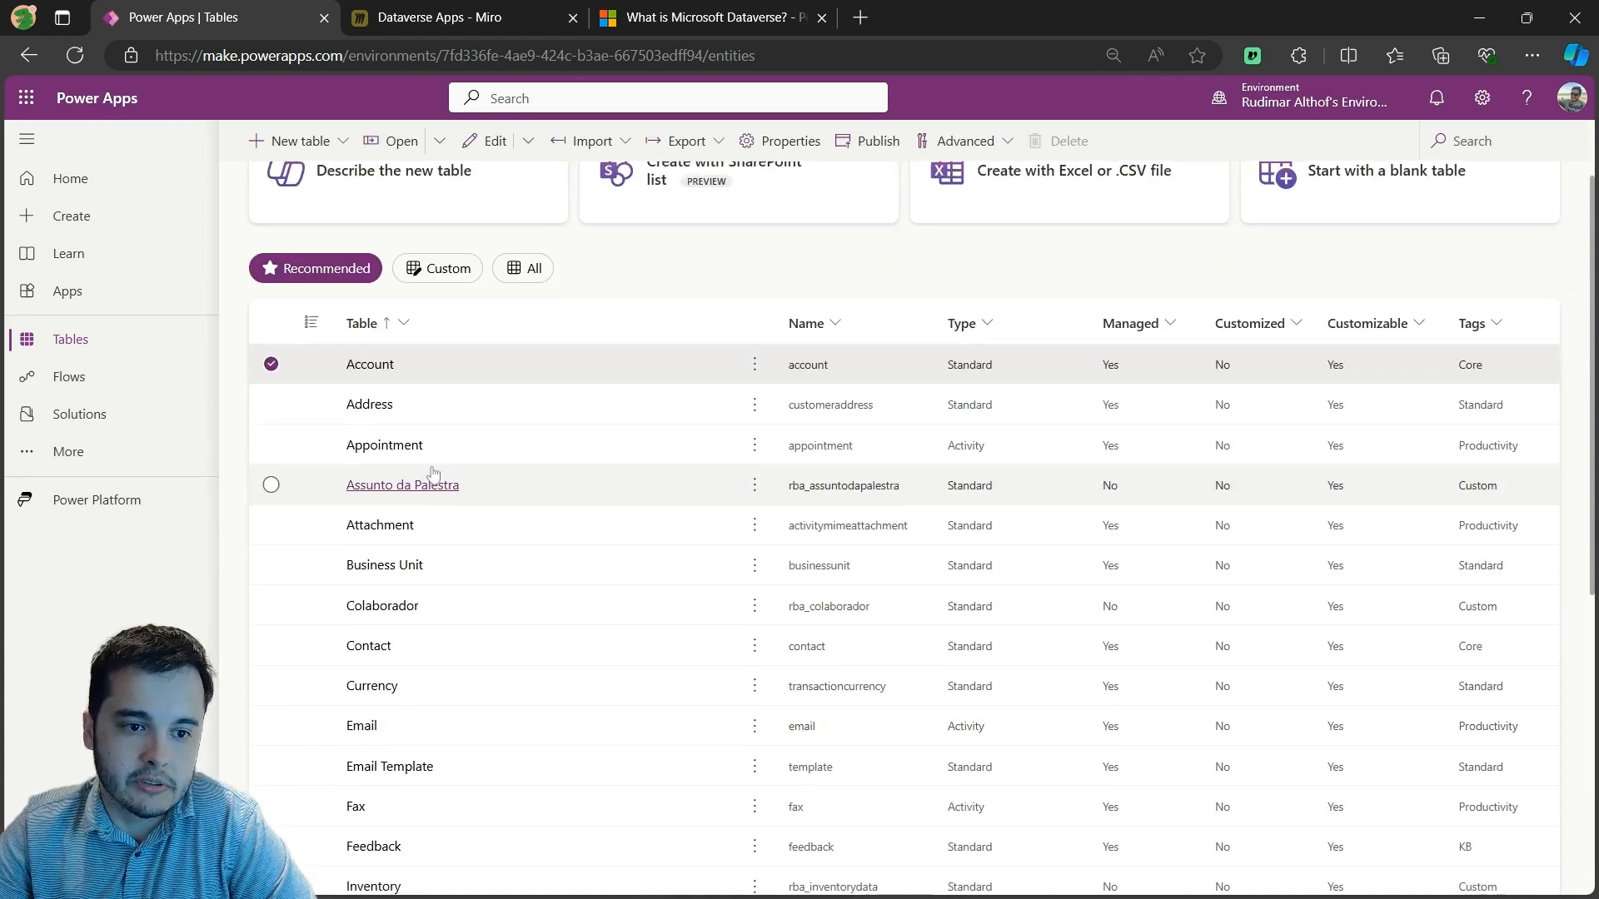
pyautogui.moveTo(506, 399)
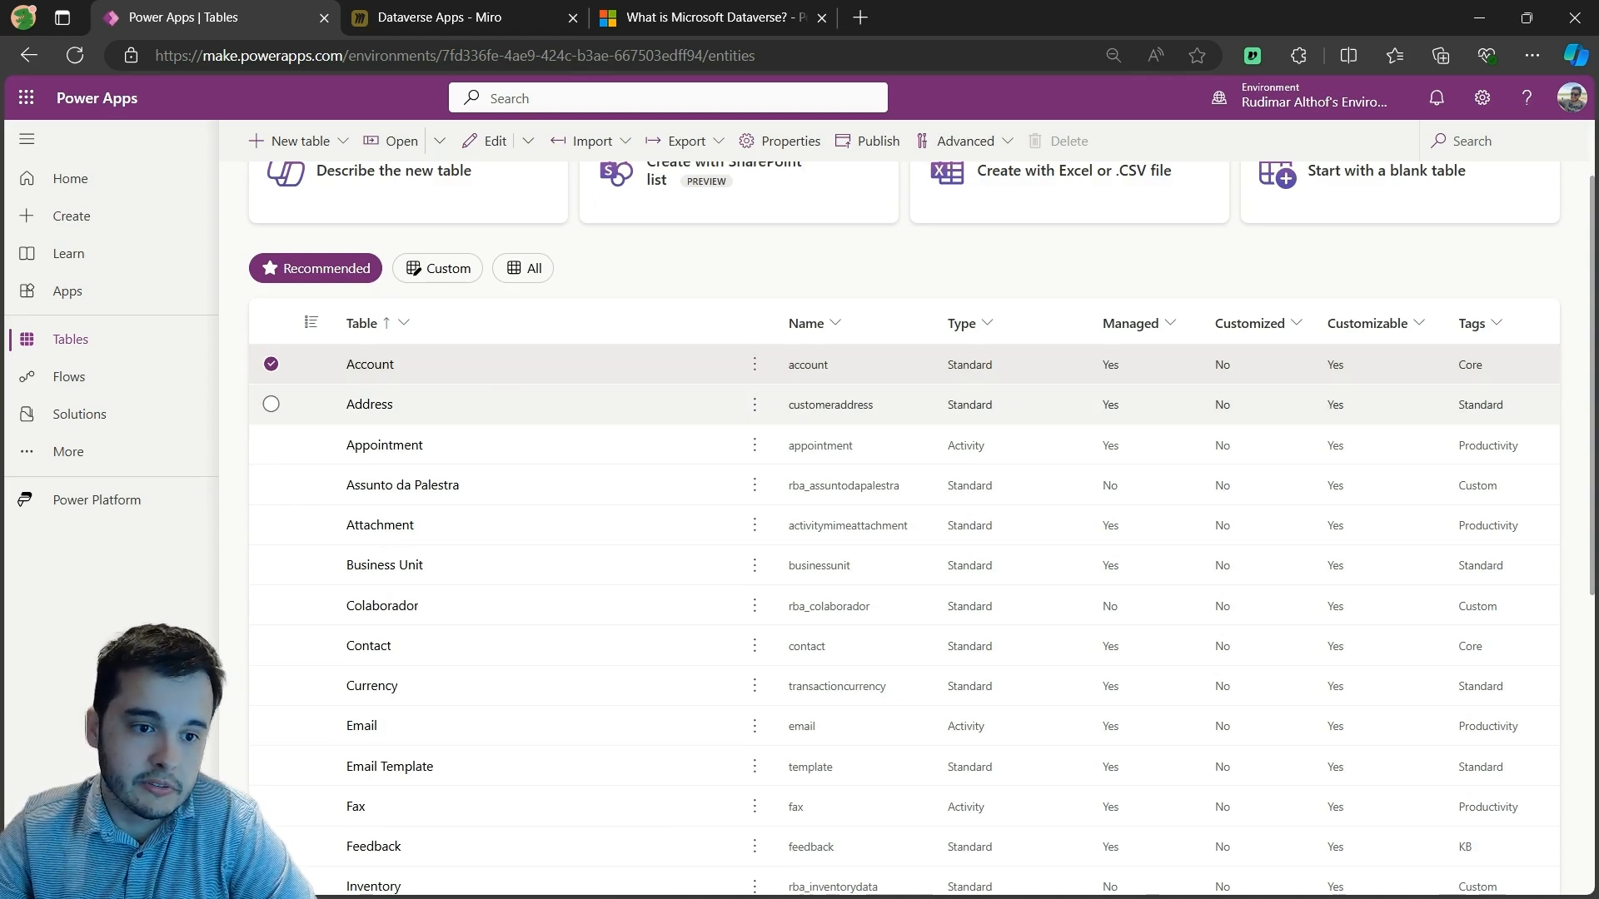
pyautogui.click(271, 646)
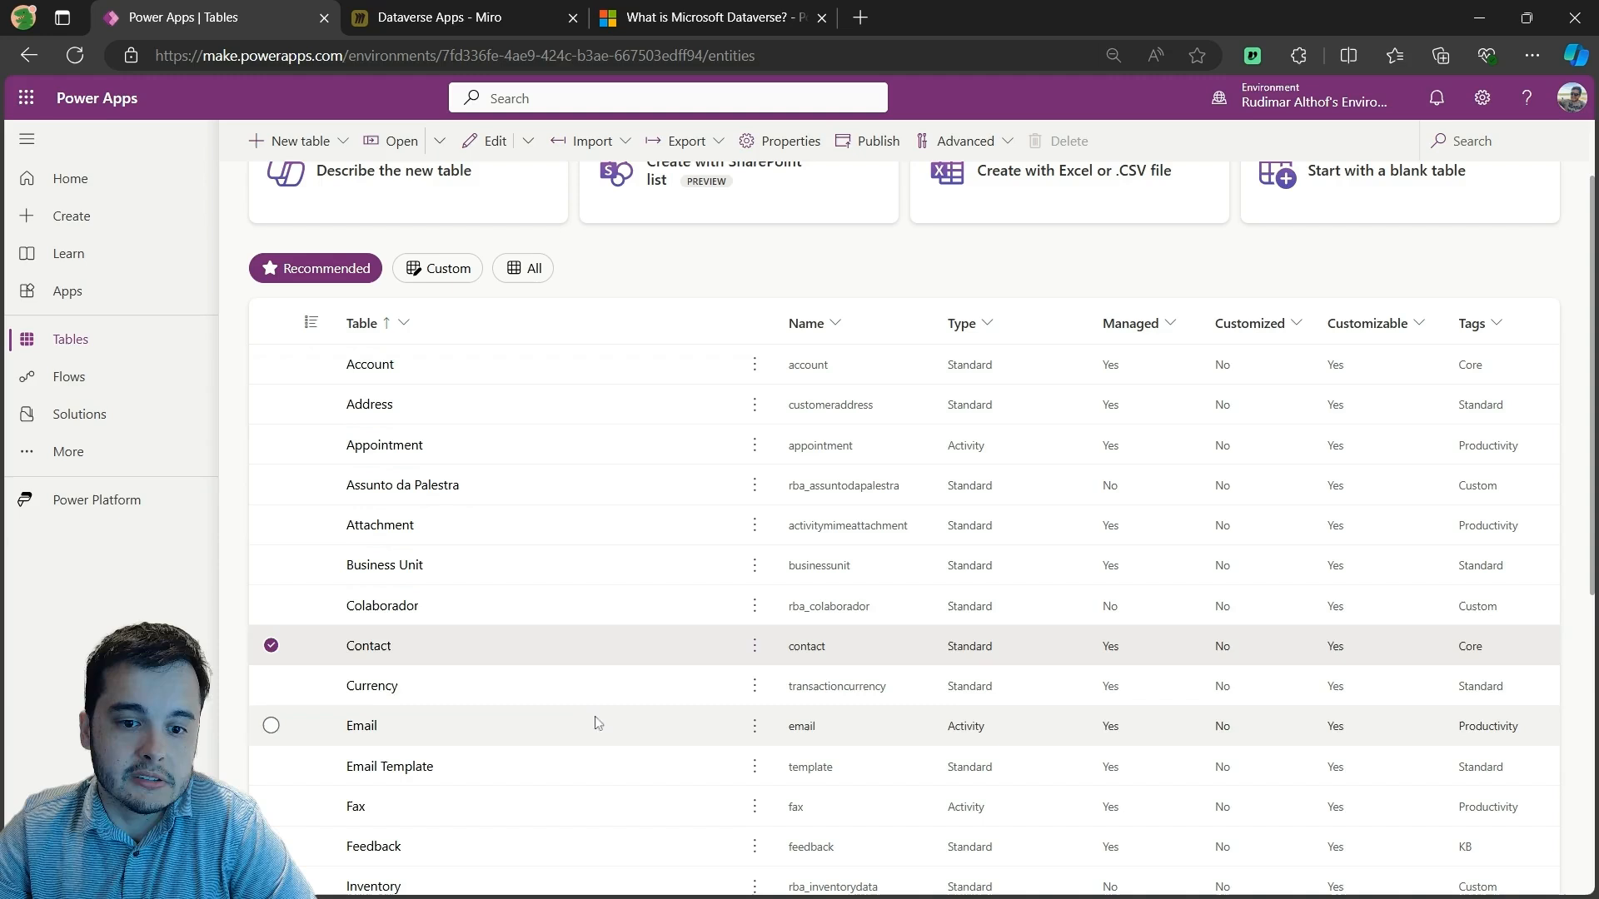
pyautogui.moveTo(508, 635)
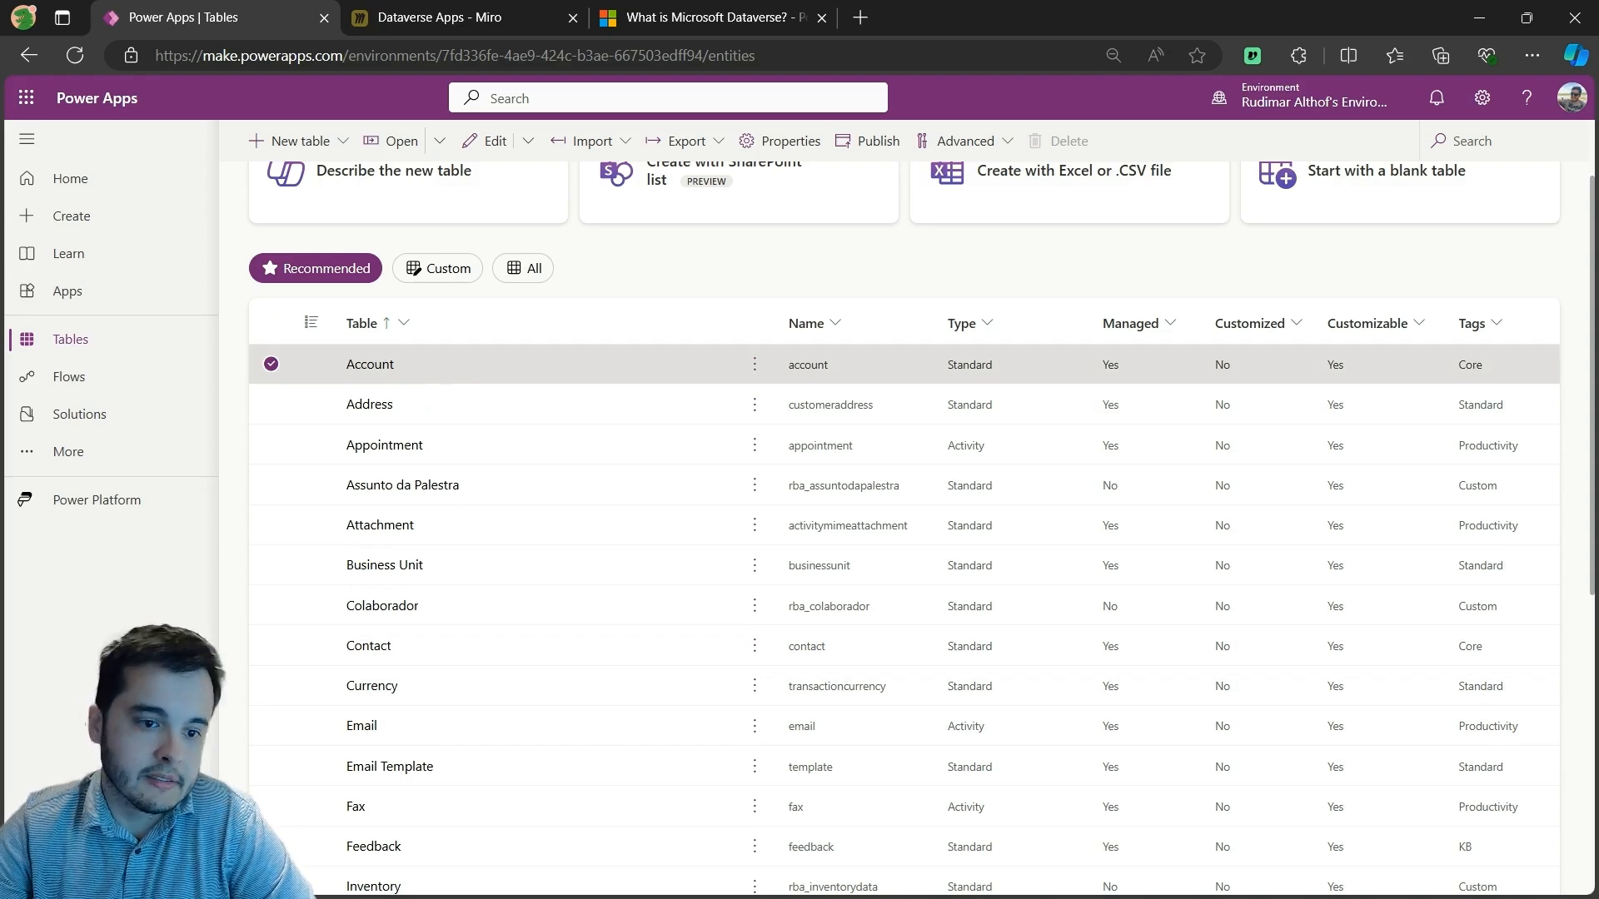
pyautogui.scroll(-3)
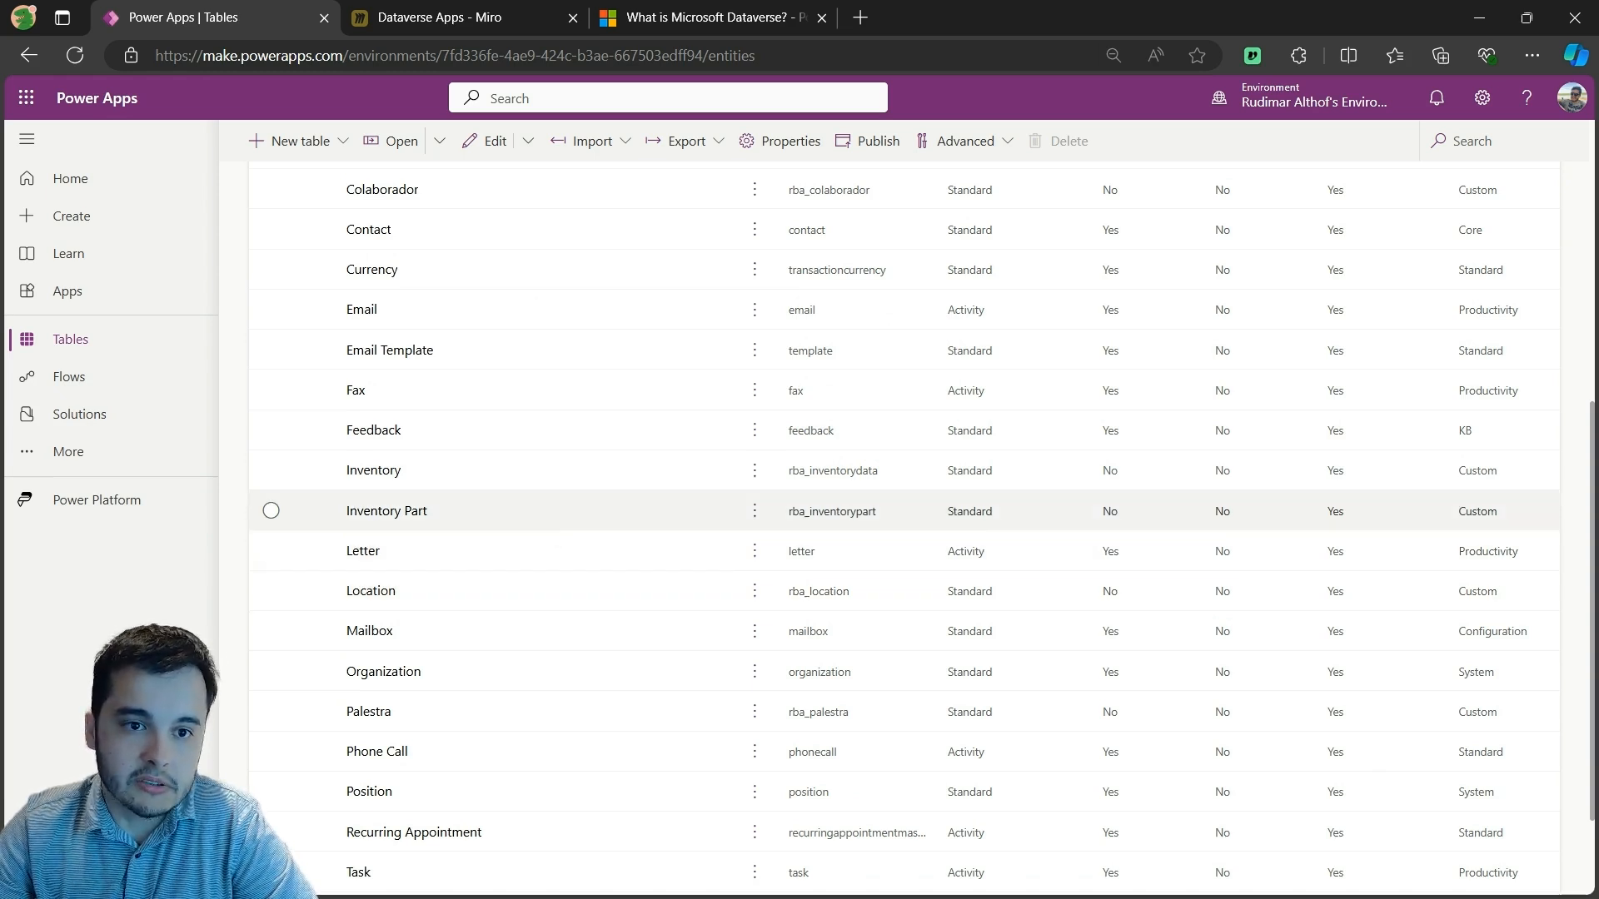
pyautogui.scroll(3)
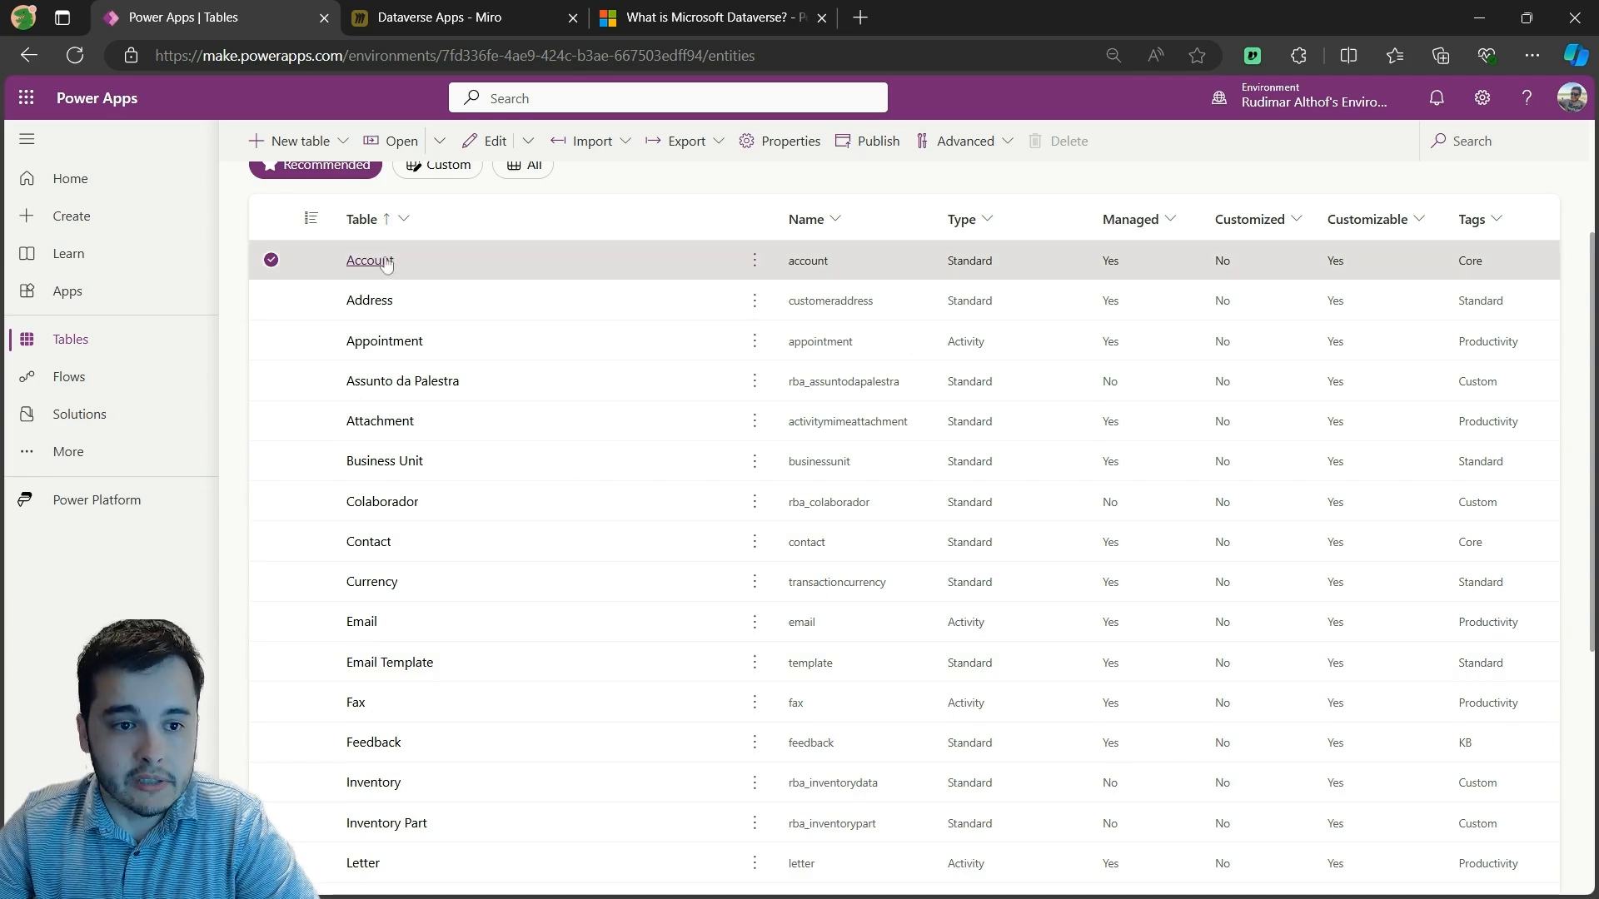
pyautogui.click(367, 260)
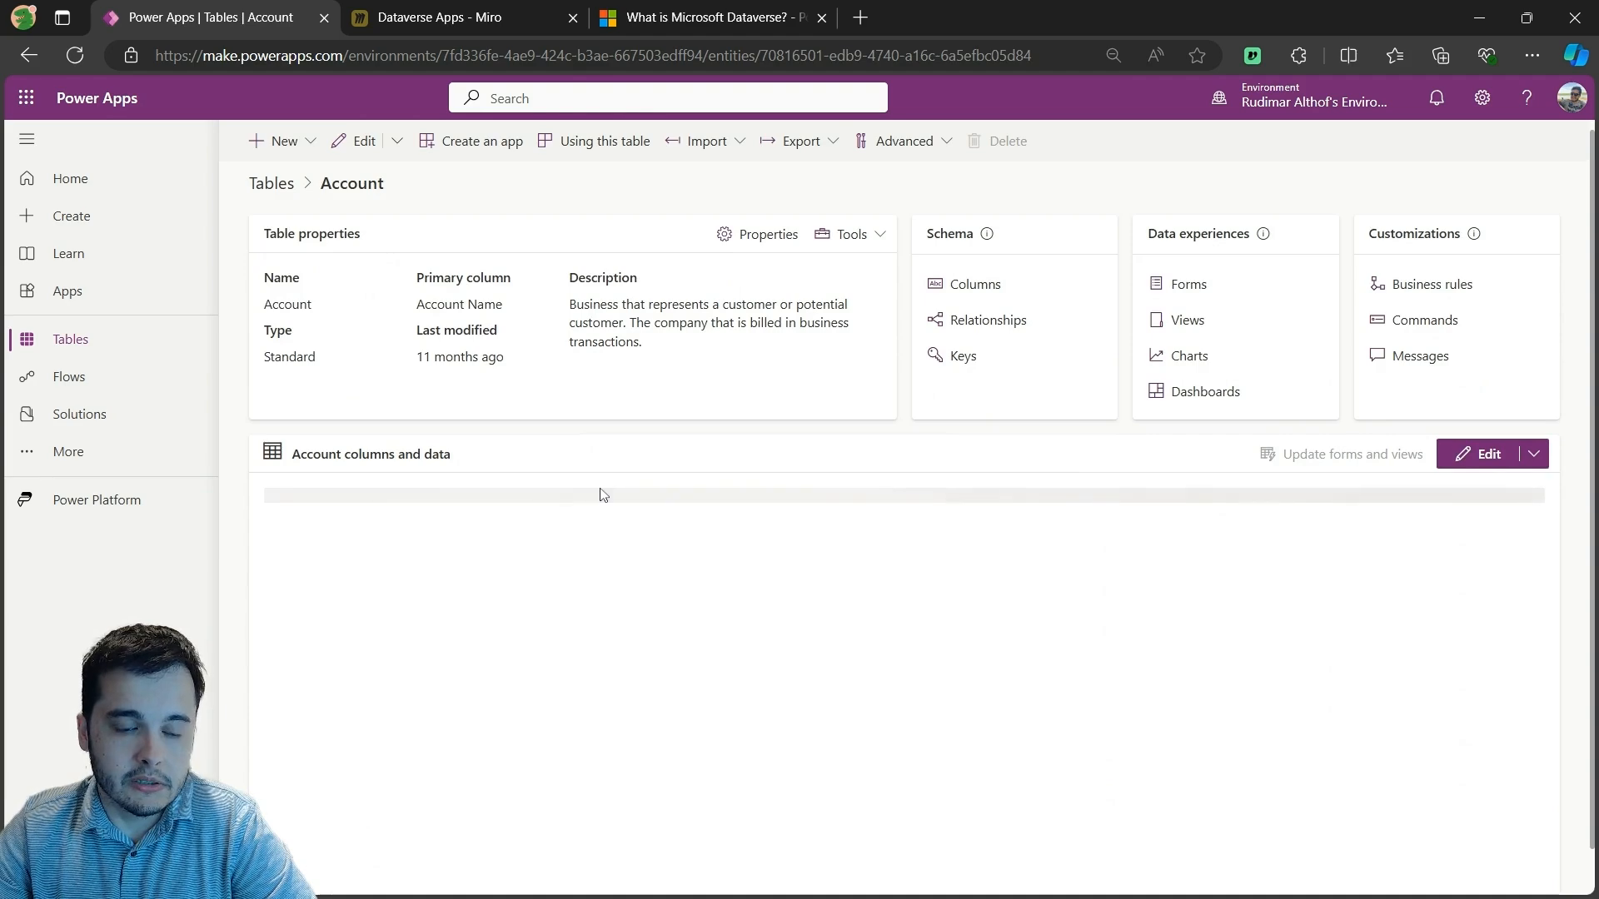
pyautogui.scroll(-3)
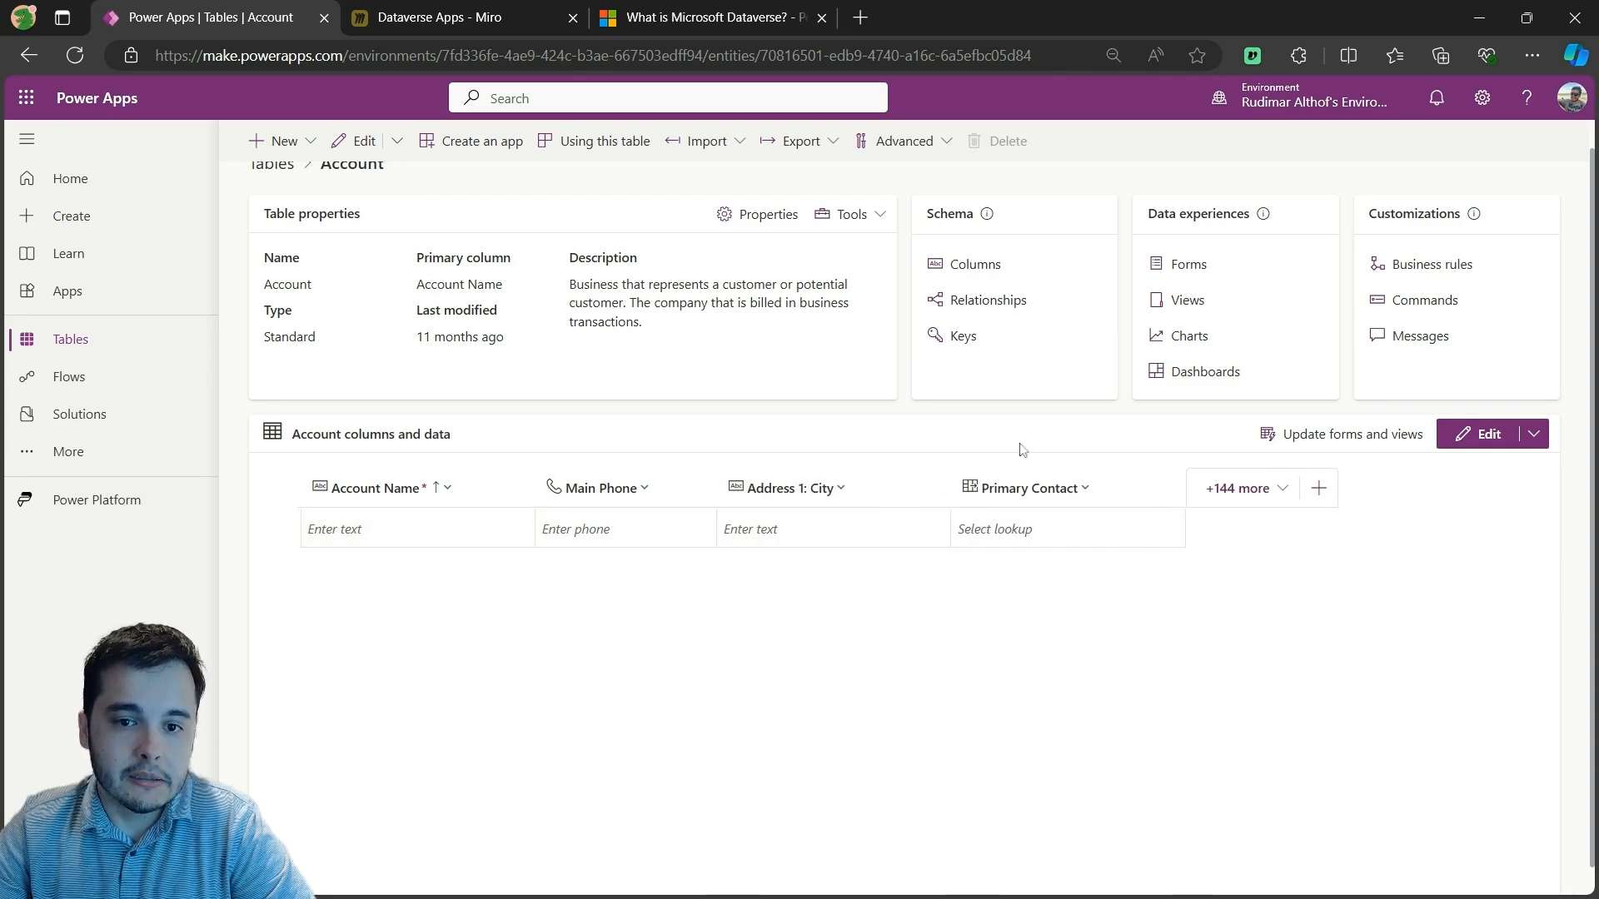
pyautogui.moveTo(986, 268)
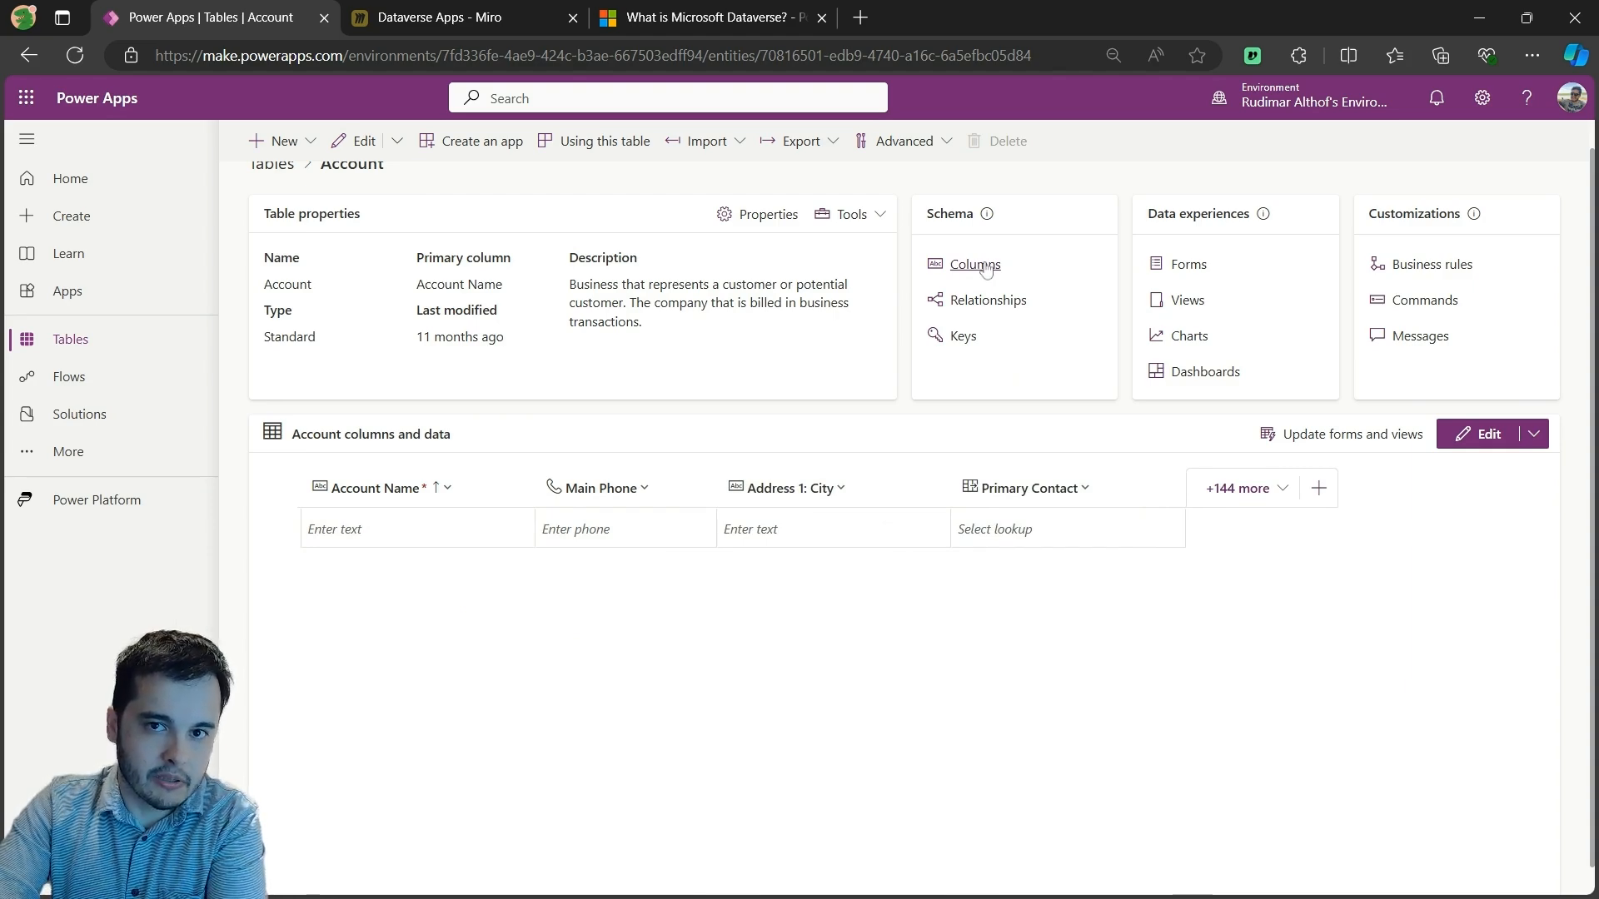
# - Browse the Account table's full column list from top to bottom
pyautogui.click(974, 265)
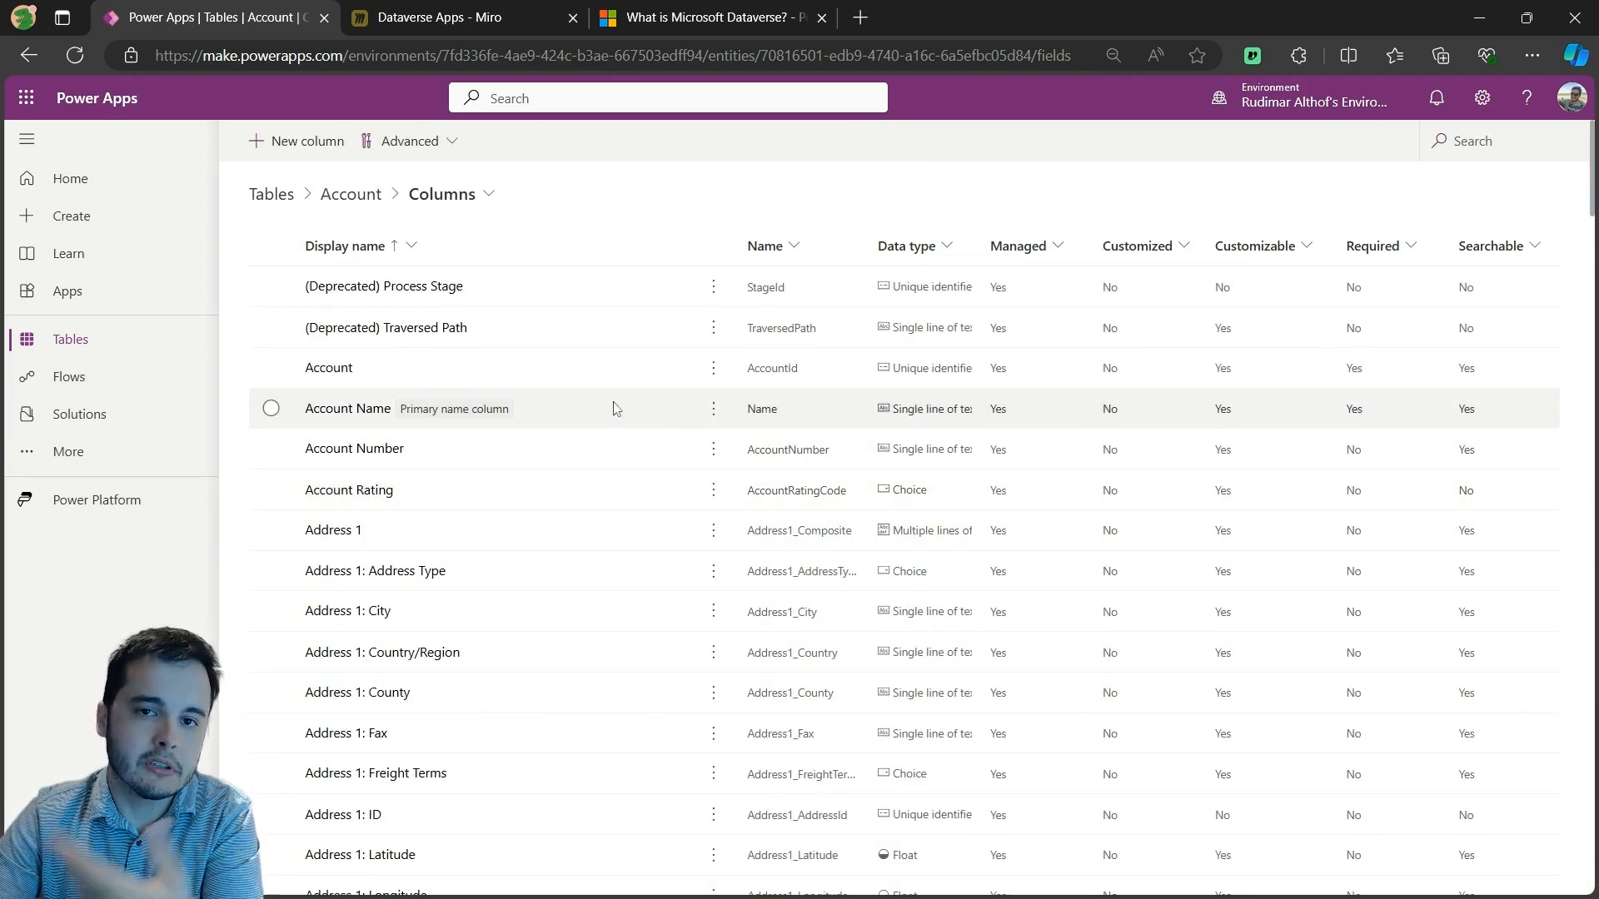
pyautogui.moveTo(516, 545)
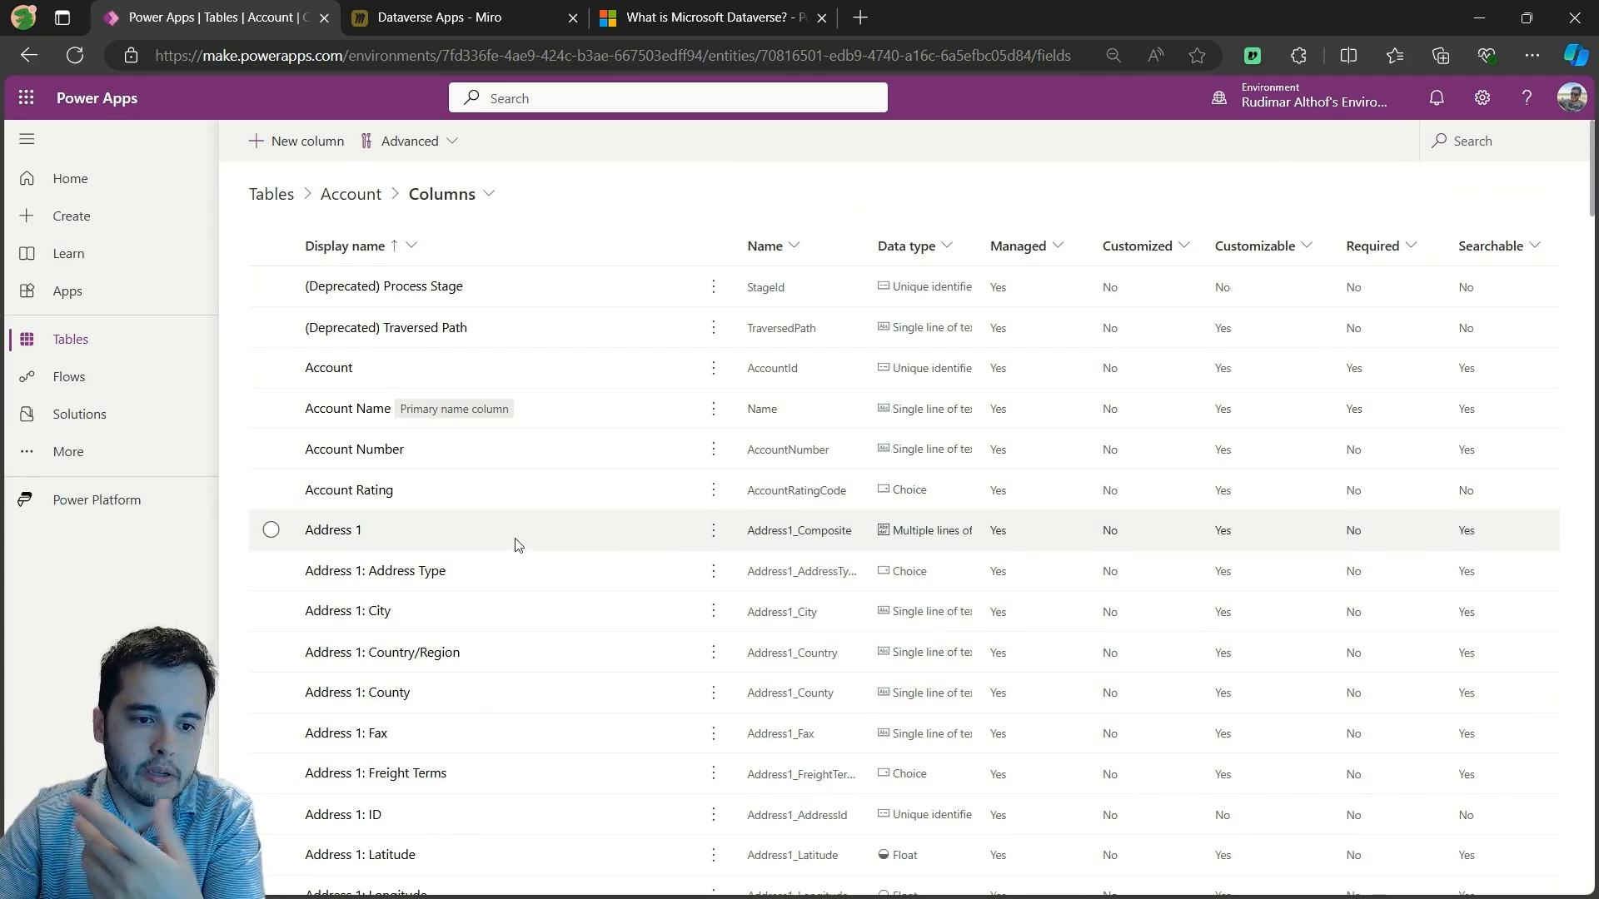
pyautogui.scroll(-3)
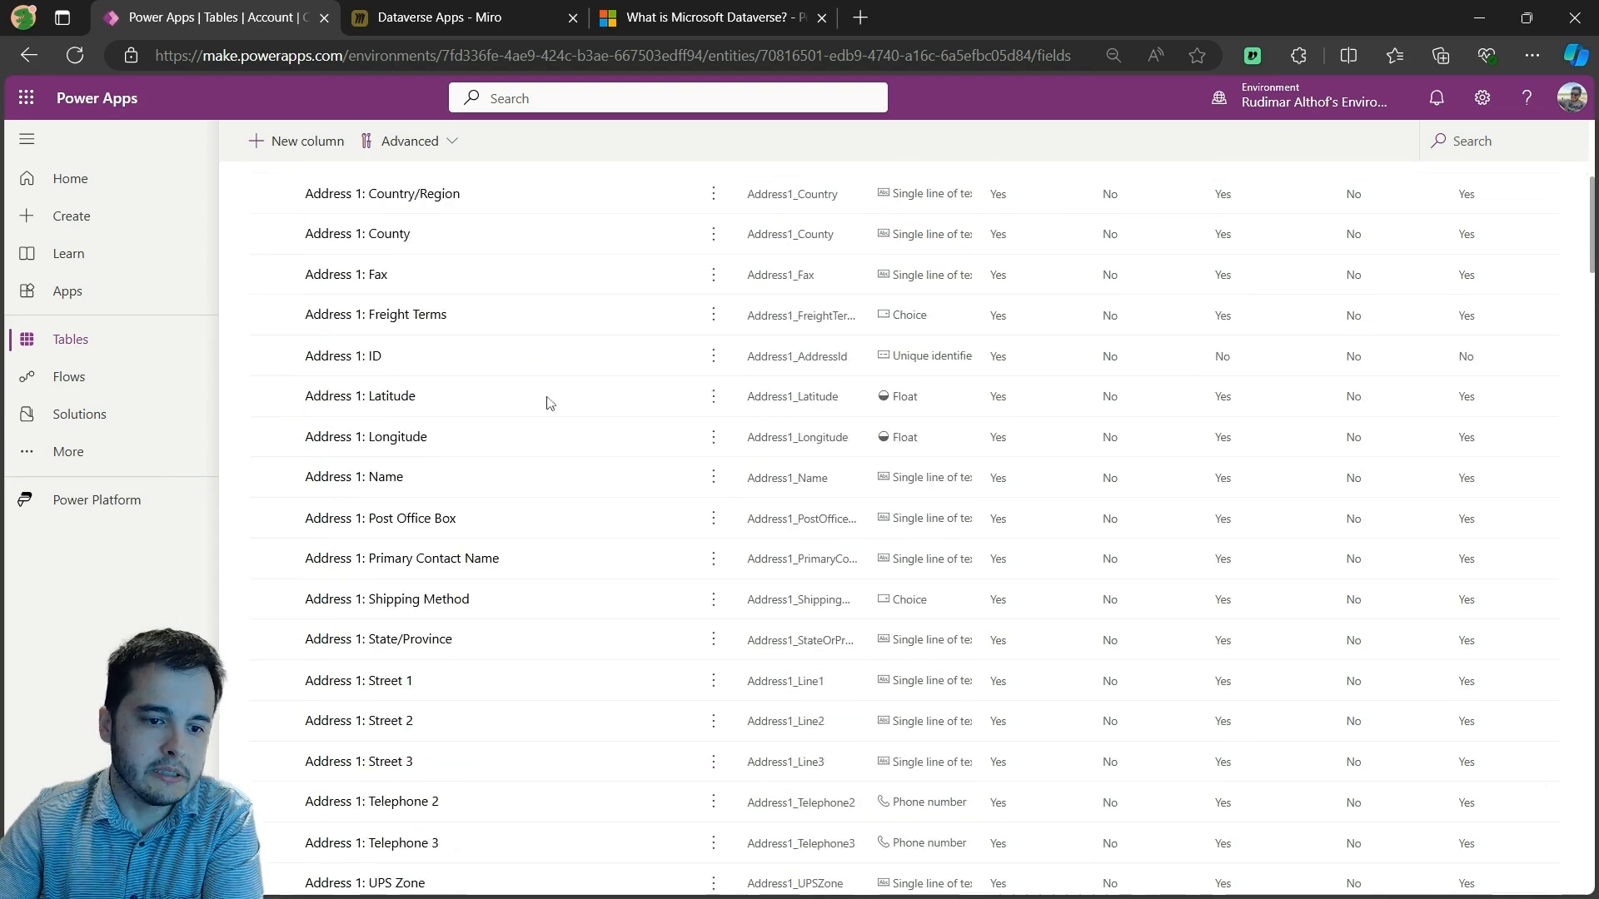
pyautogui.scroll(-3)
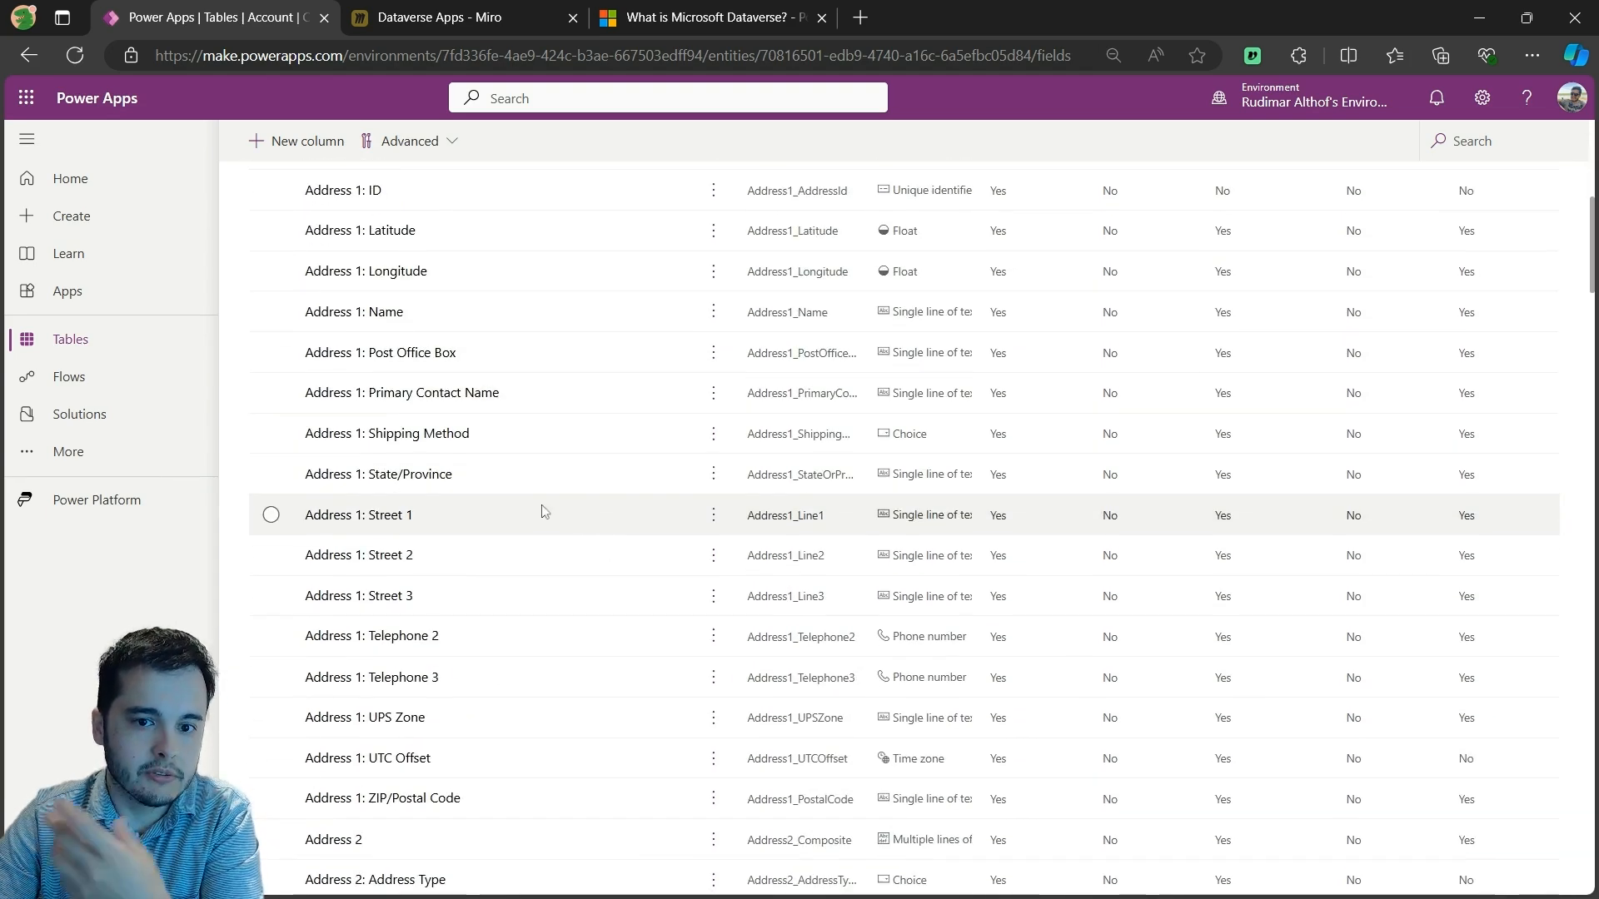
pyautogui.scroll(-3)
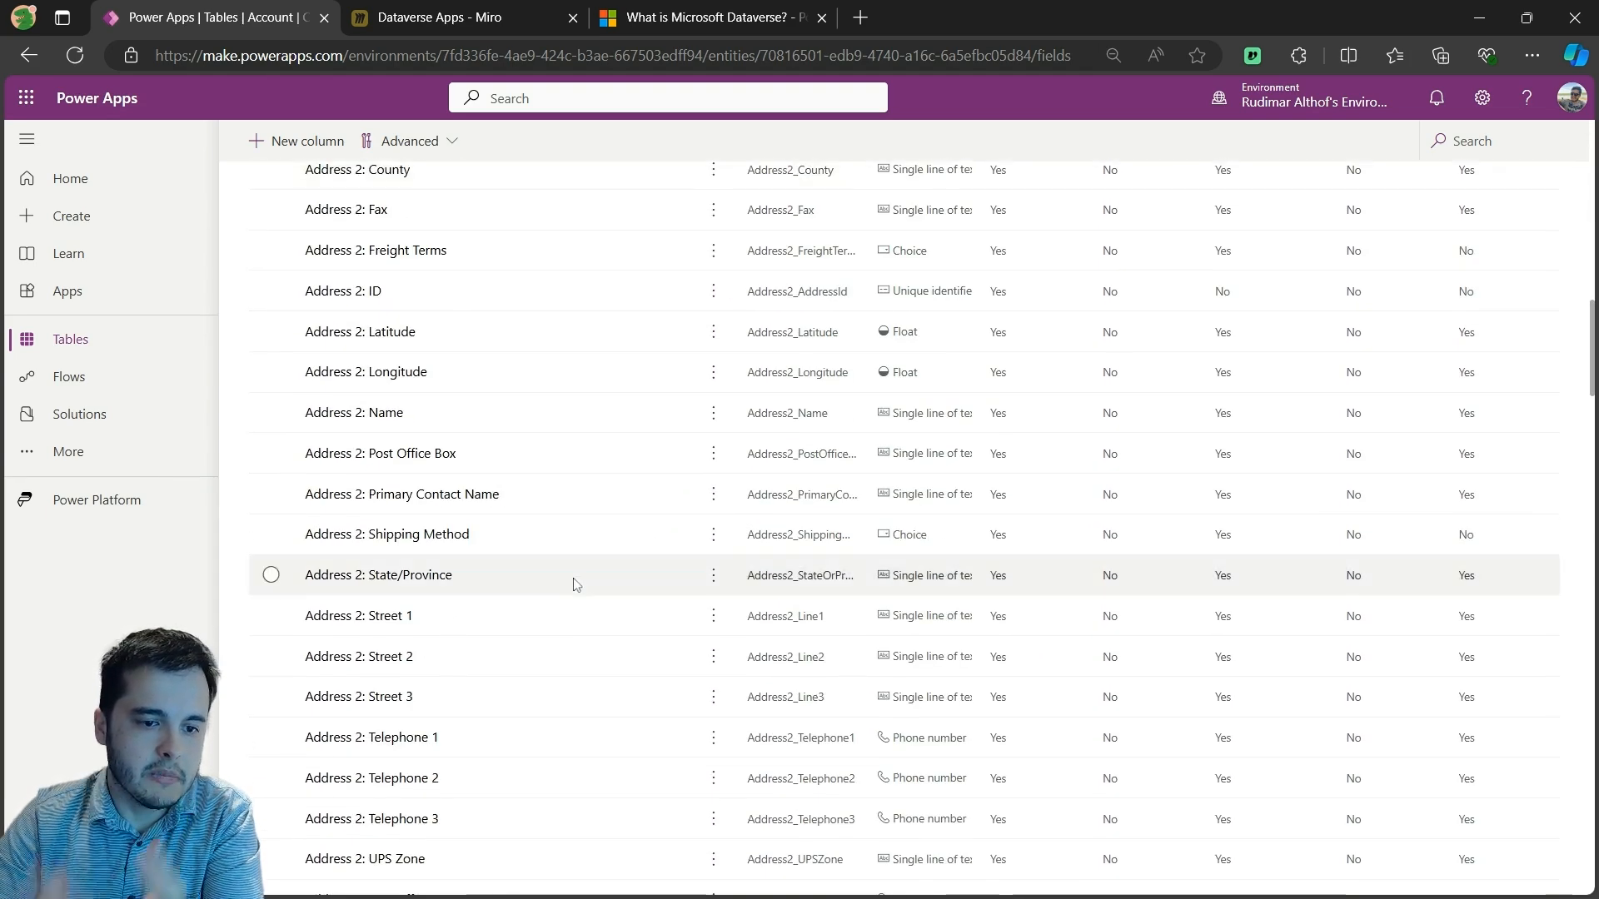
pyautogui.scroll(-3)
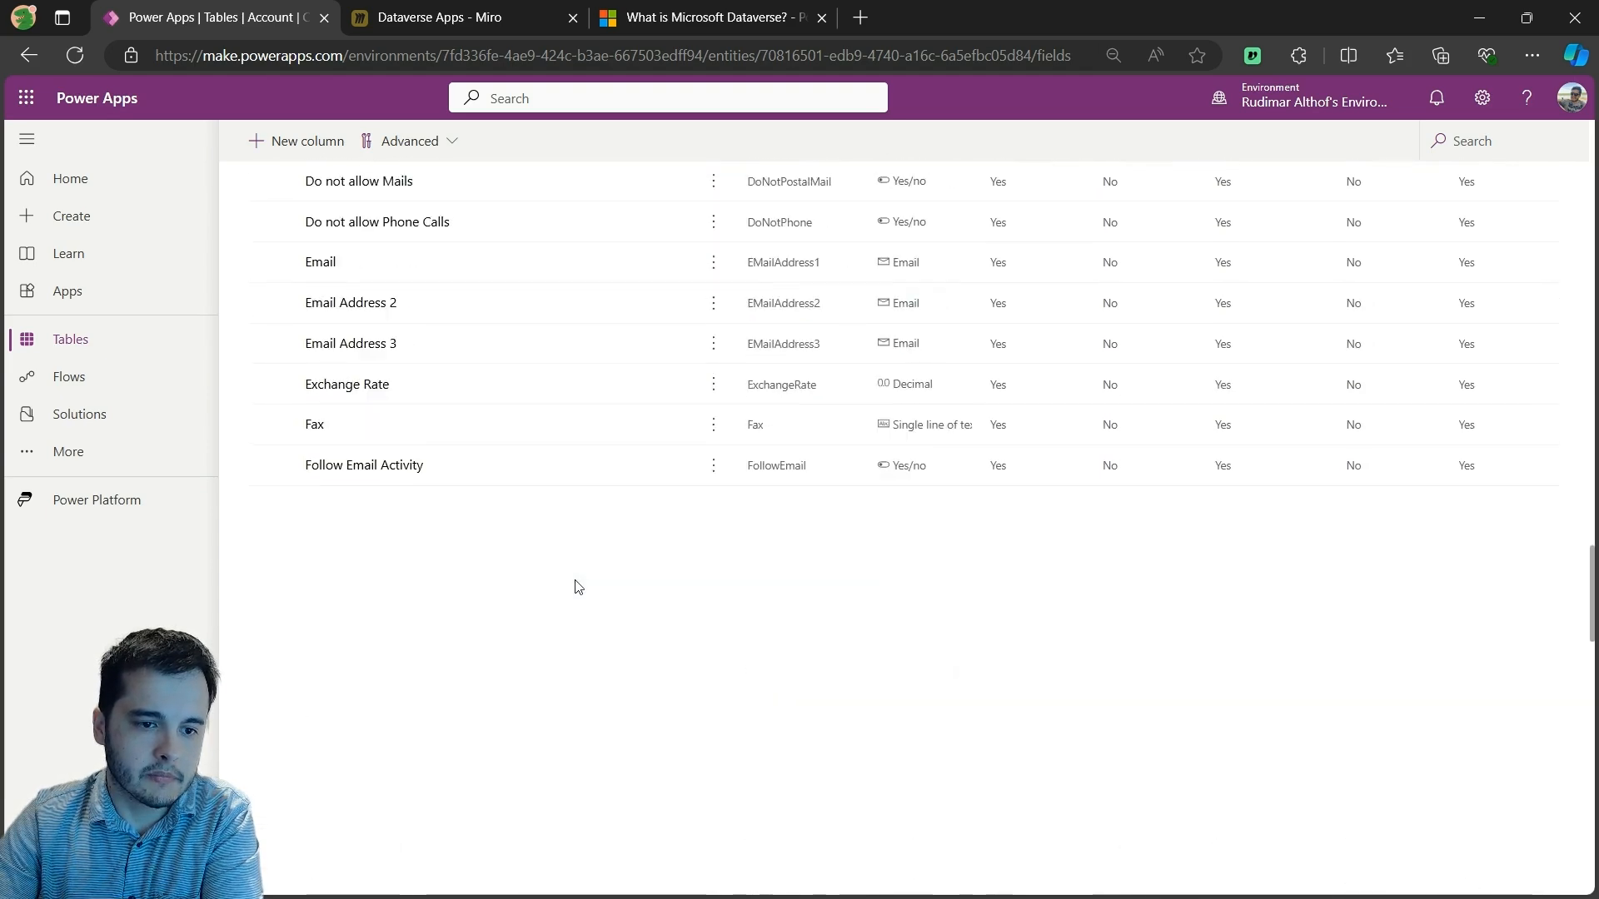
pyautogui.scroll(-3)
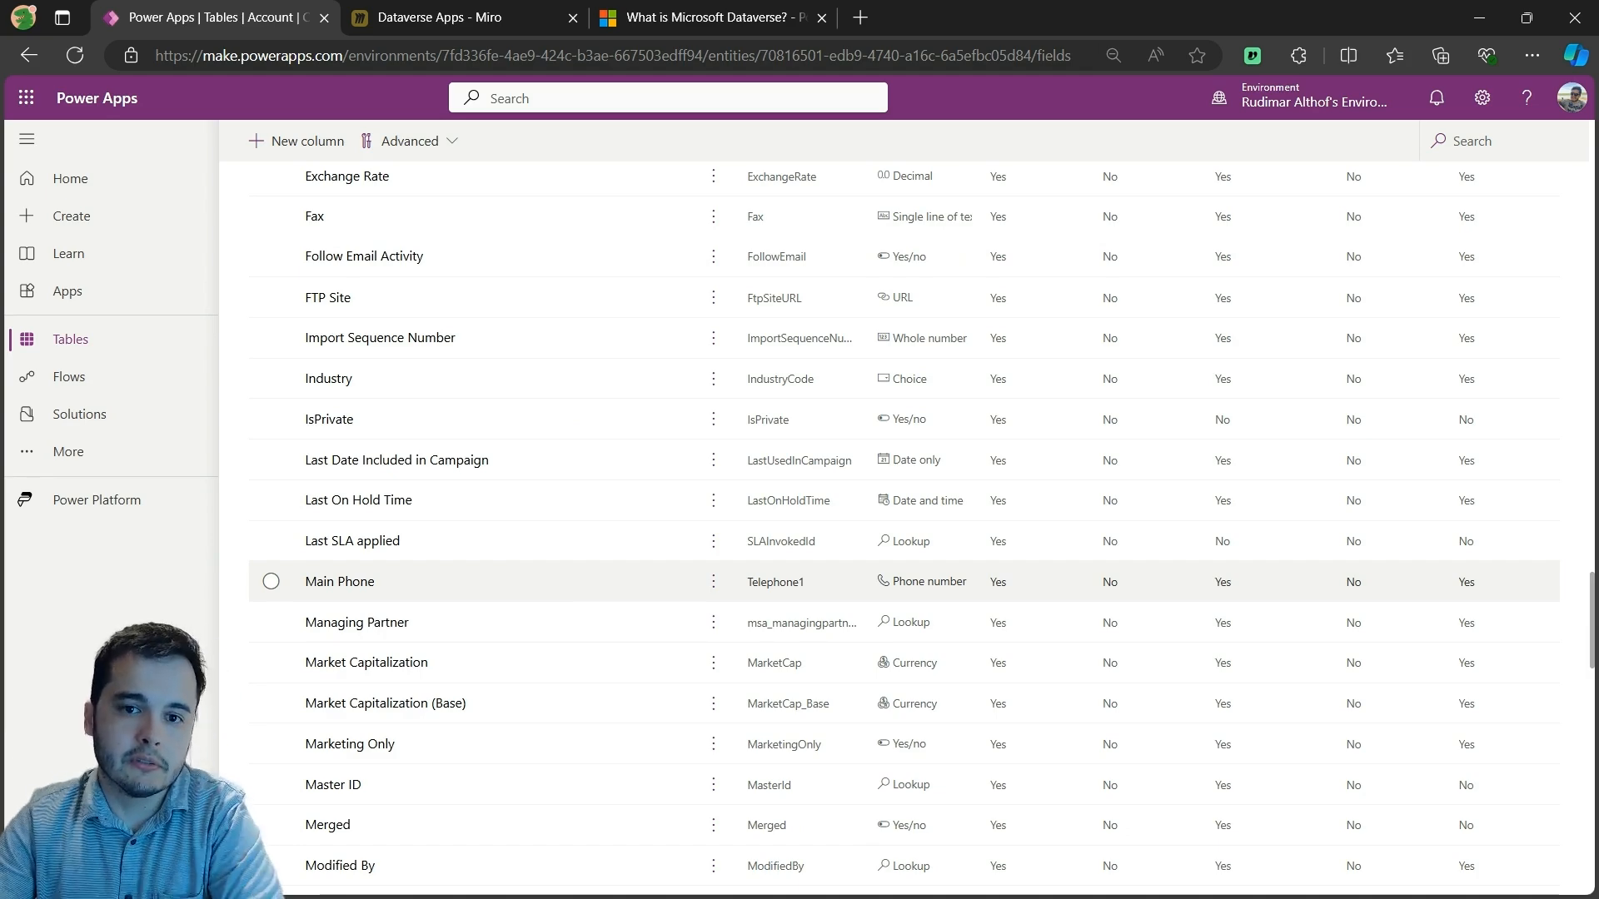
pyautogui.scroll(-3)
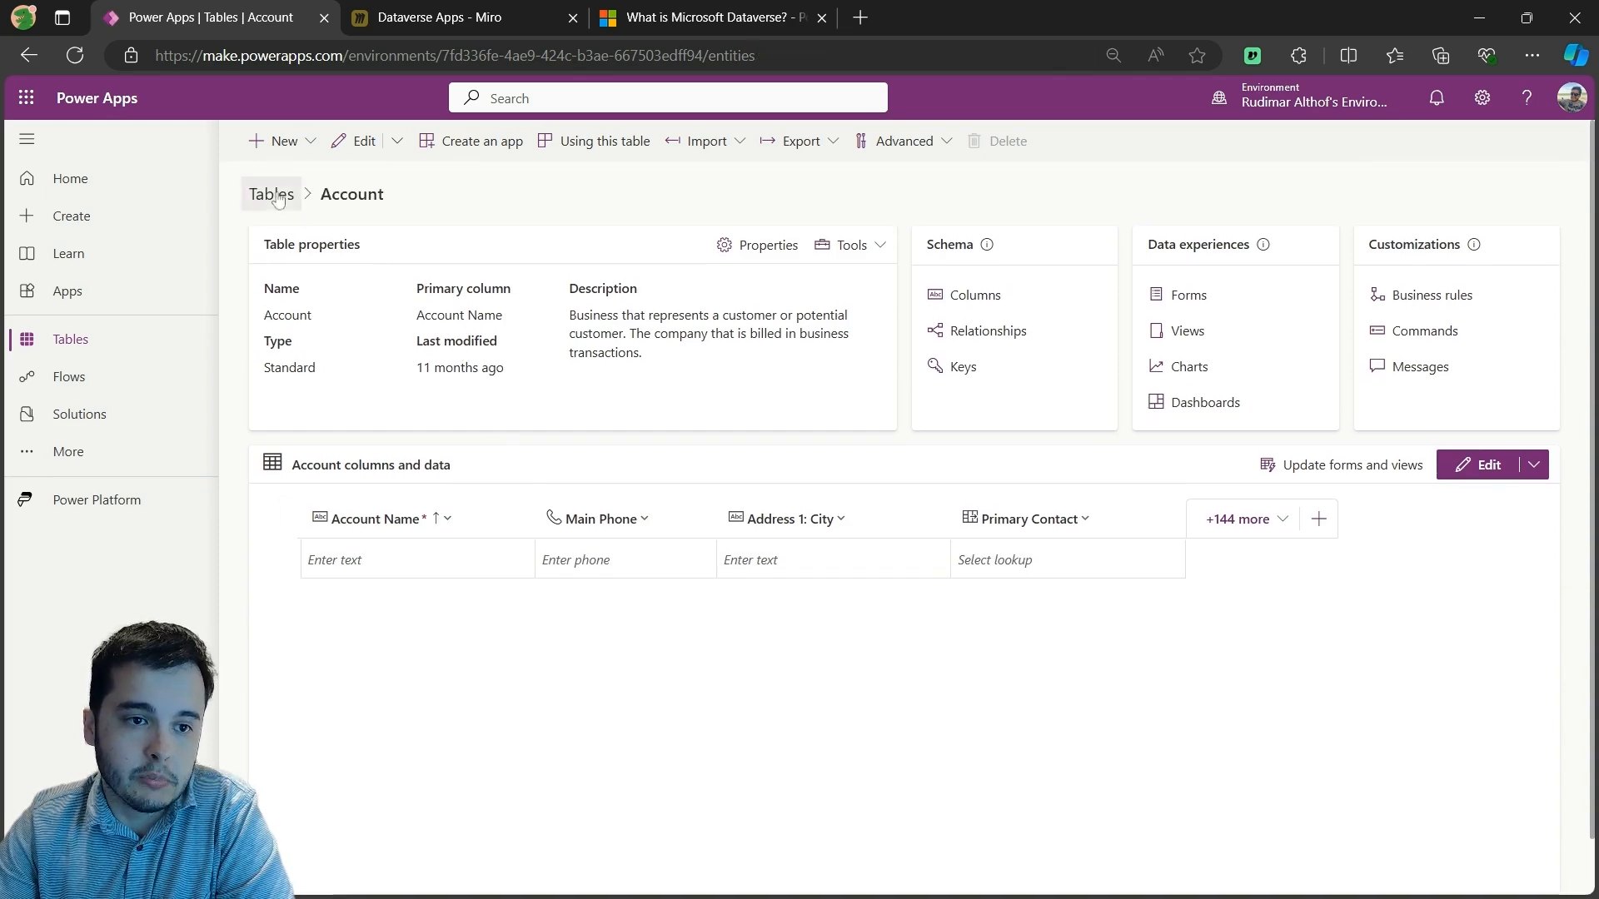
# - Return from Account to the Tables list and switch to the Contact table
pyautogui.click(270, 193)
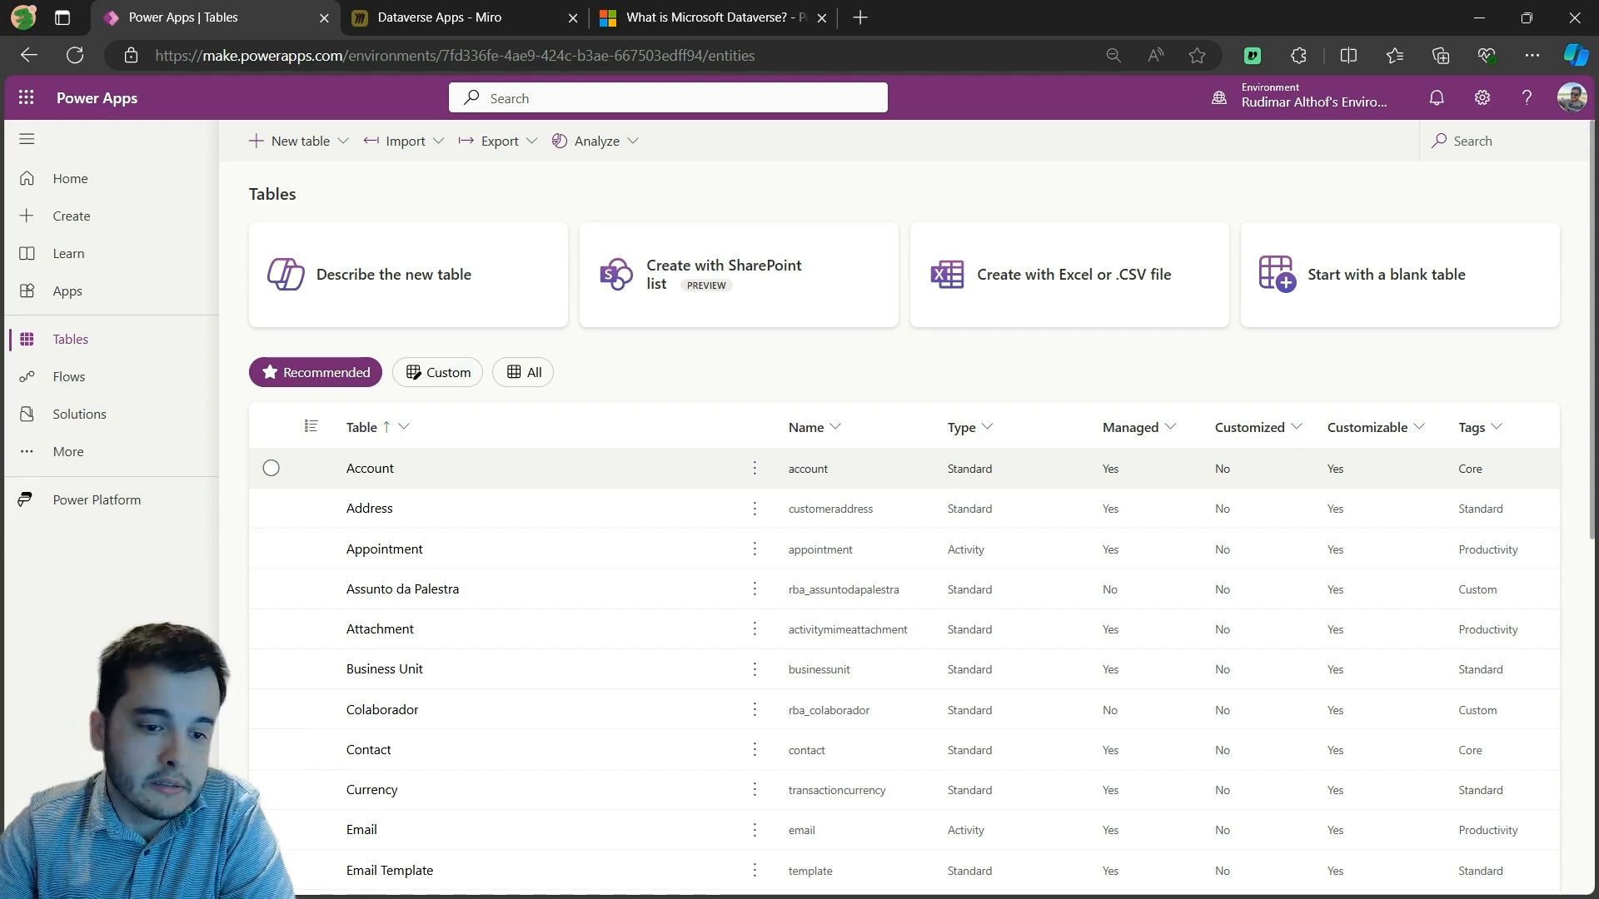
pyautogui.click(370, 468)
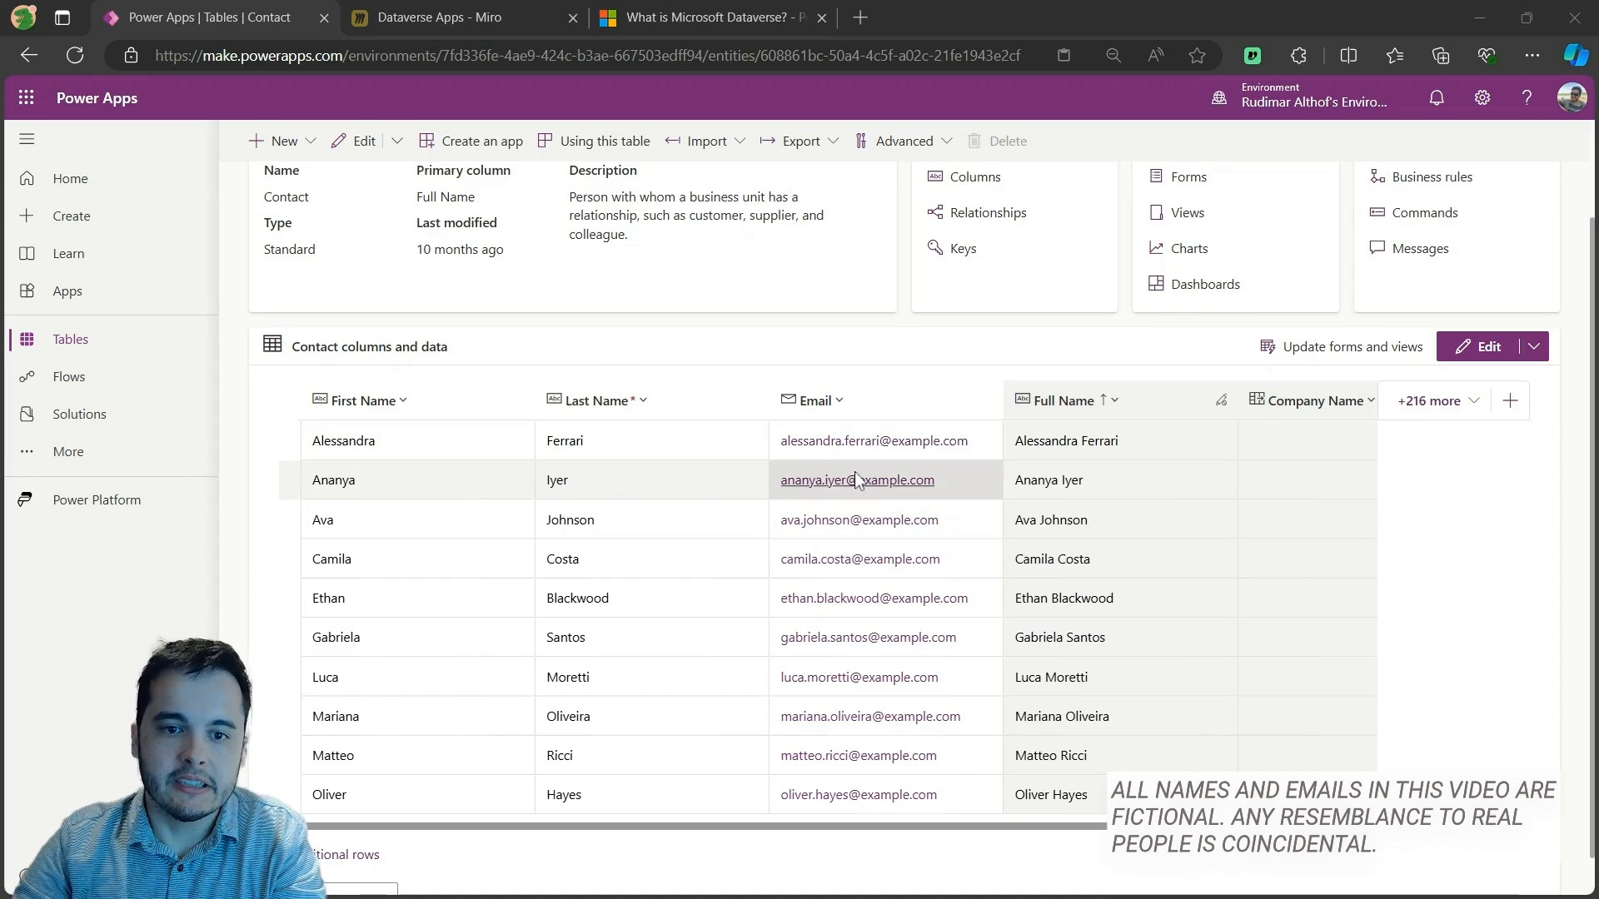
# - Scroll the Contact data preview sideways to reveal Full Name, Company Name and Business Phone
pyautogui.click(1066, 441)
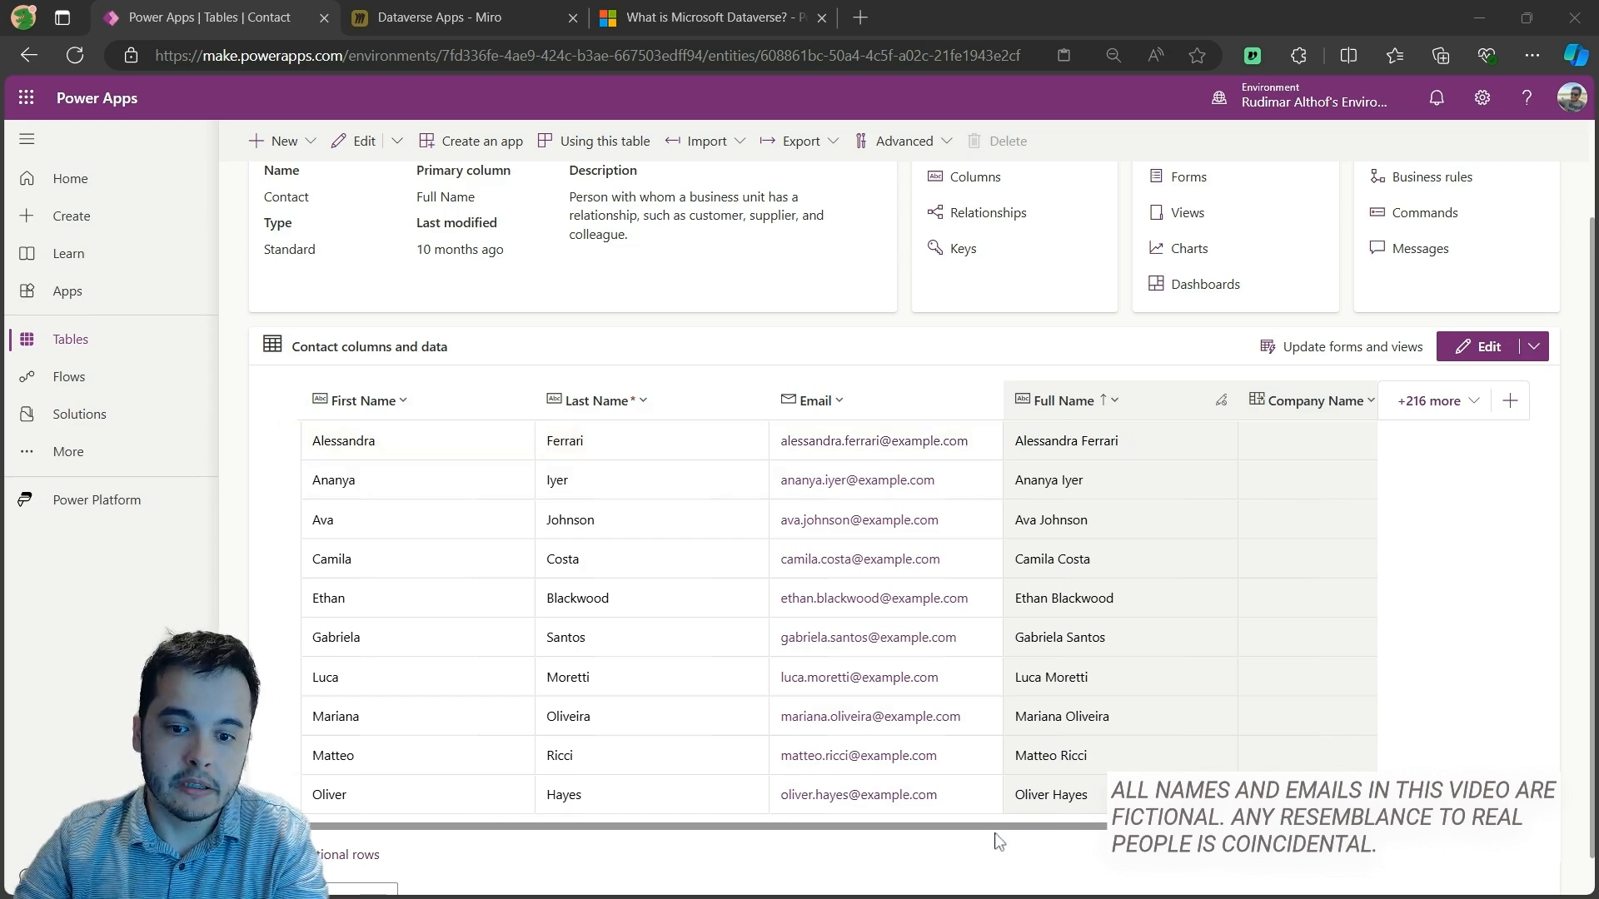
pyautogui.hscroll(3)
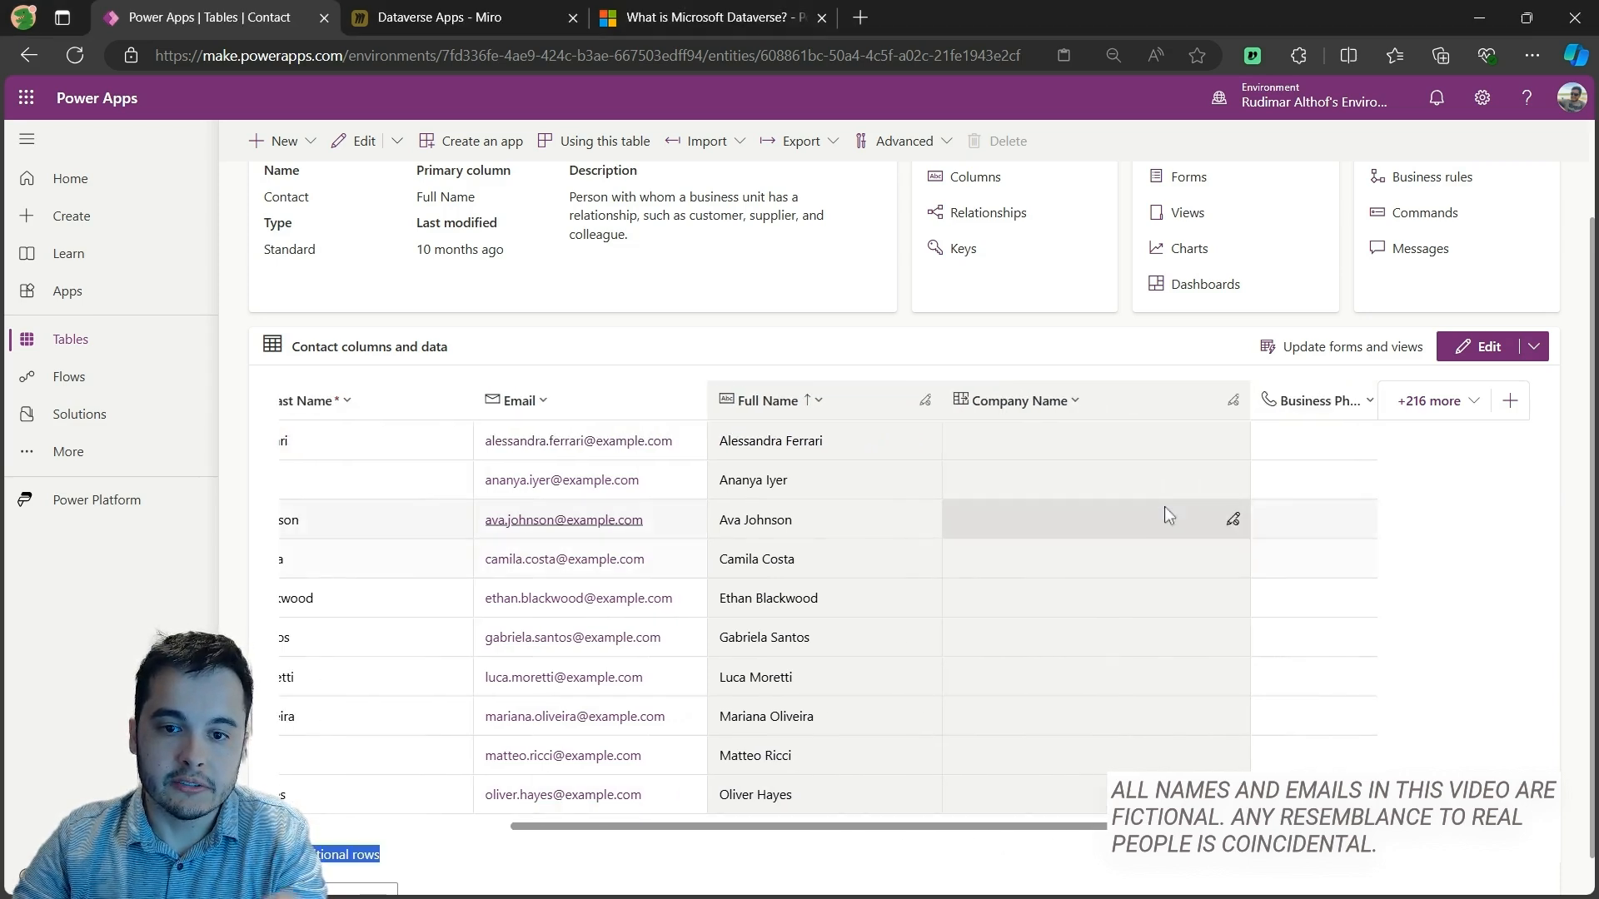
pyautogui.click(1096, 440)
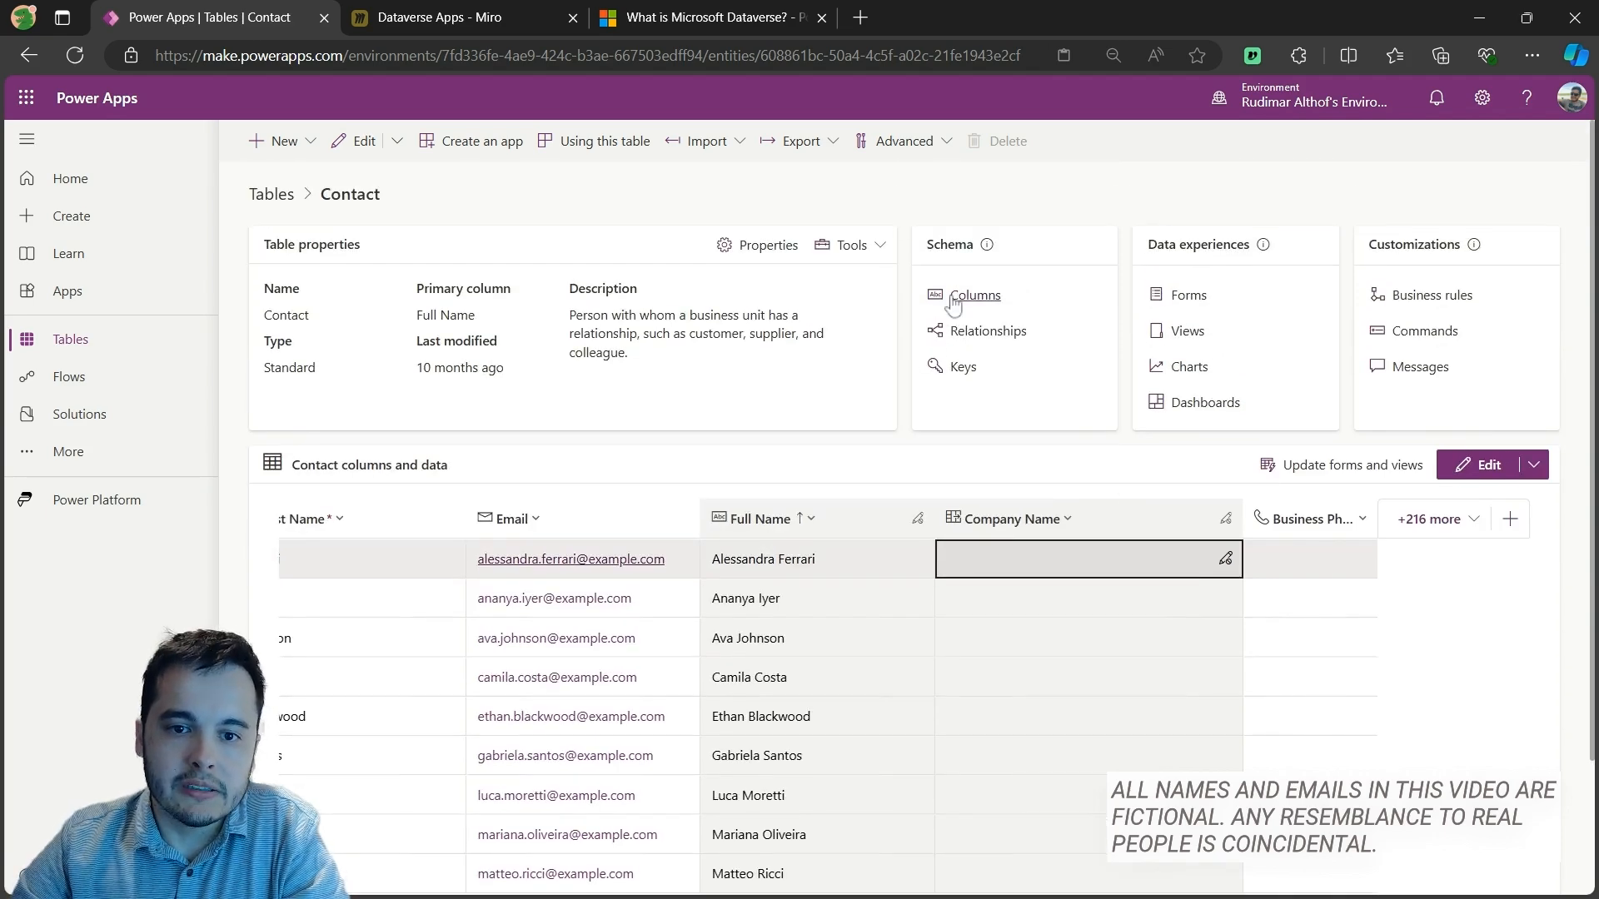
pyautogui.click(976, 296)
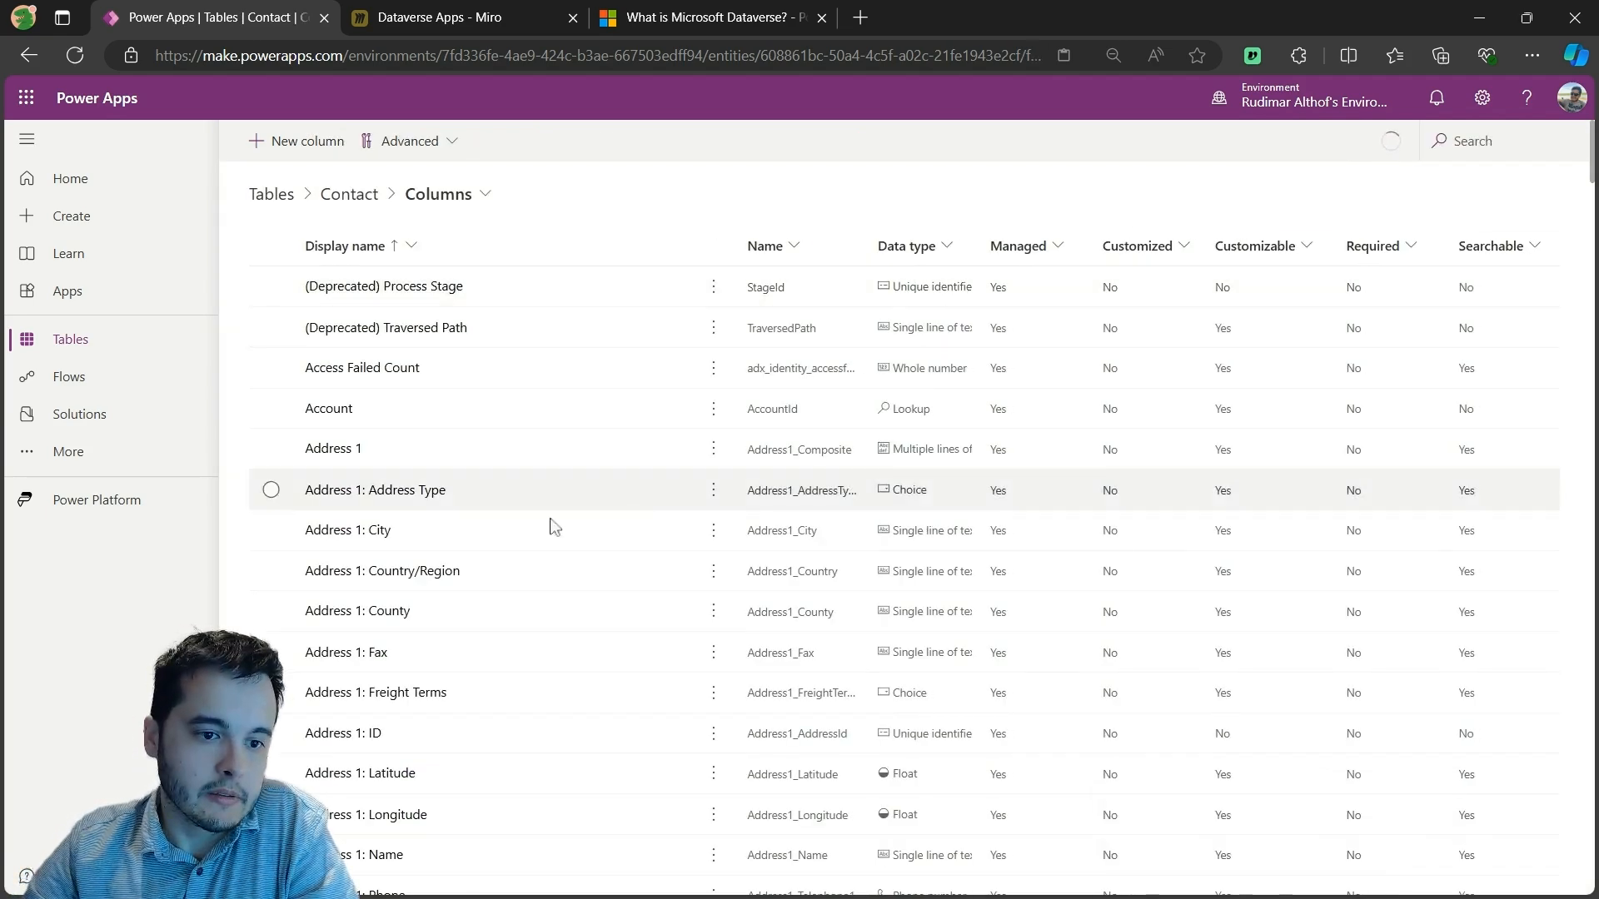
pyautogui.scroll(-3)
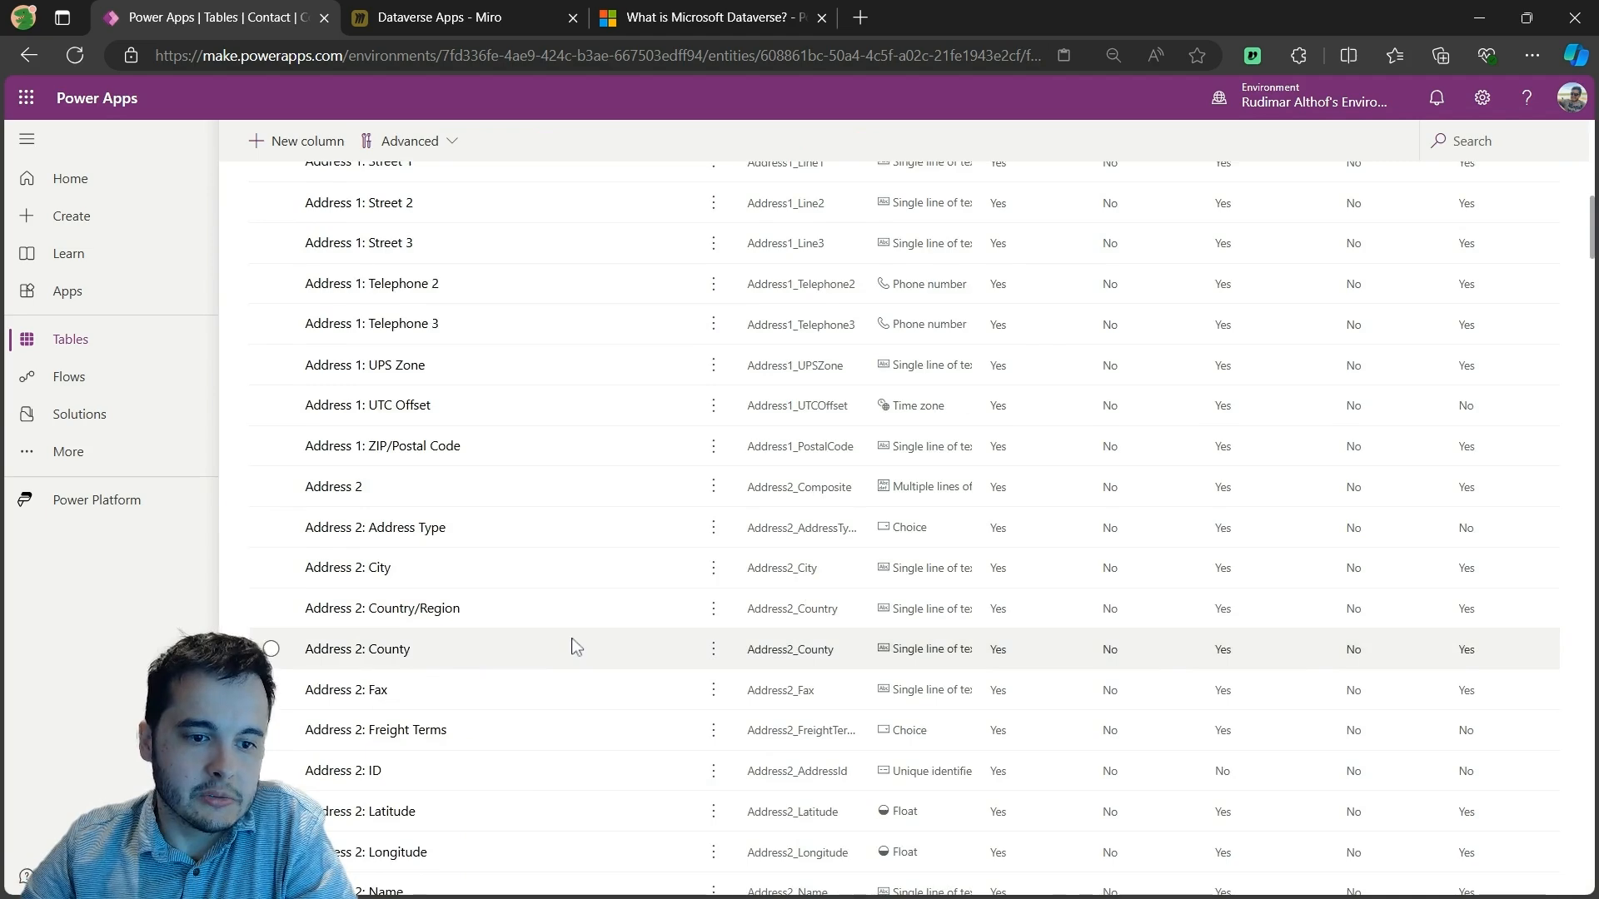
pyautogui.scroll(-3)
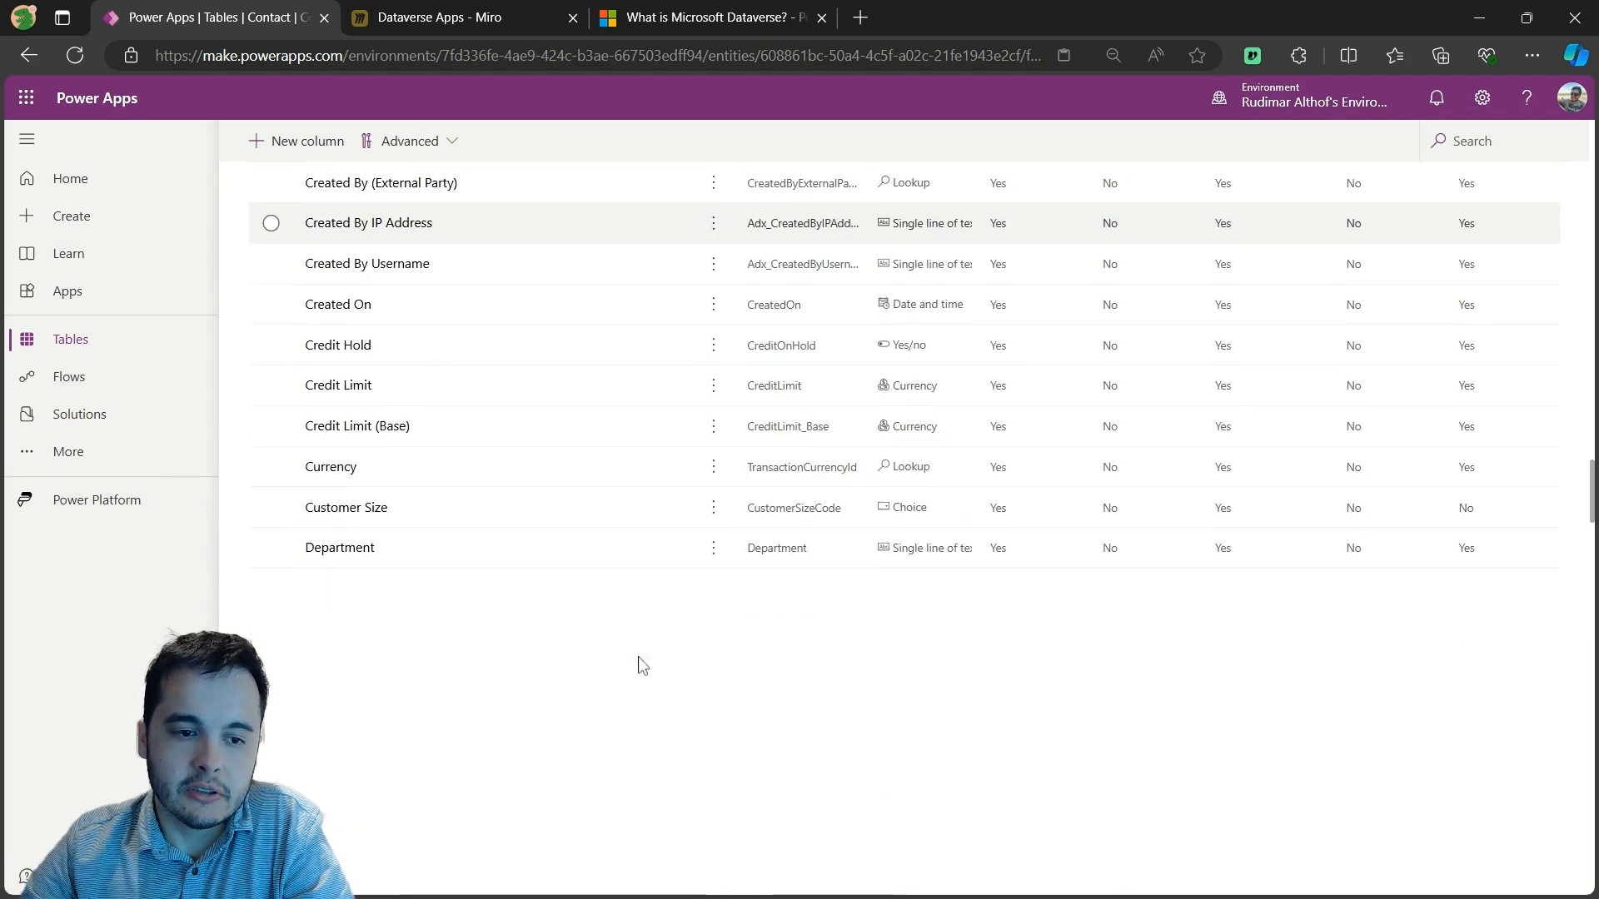
pyautogui.scroll(-3)
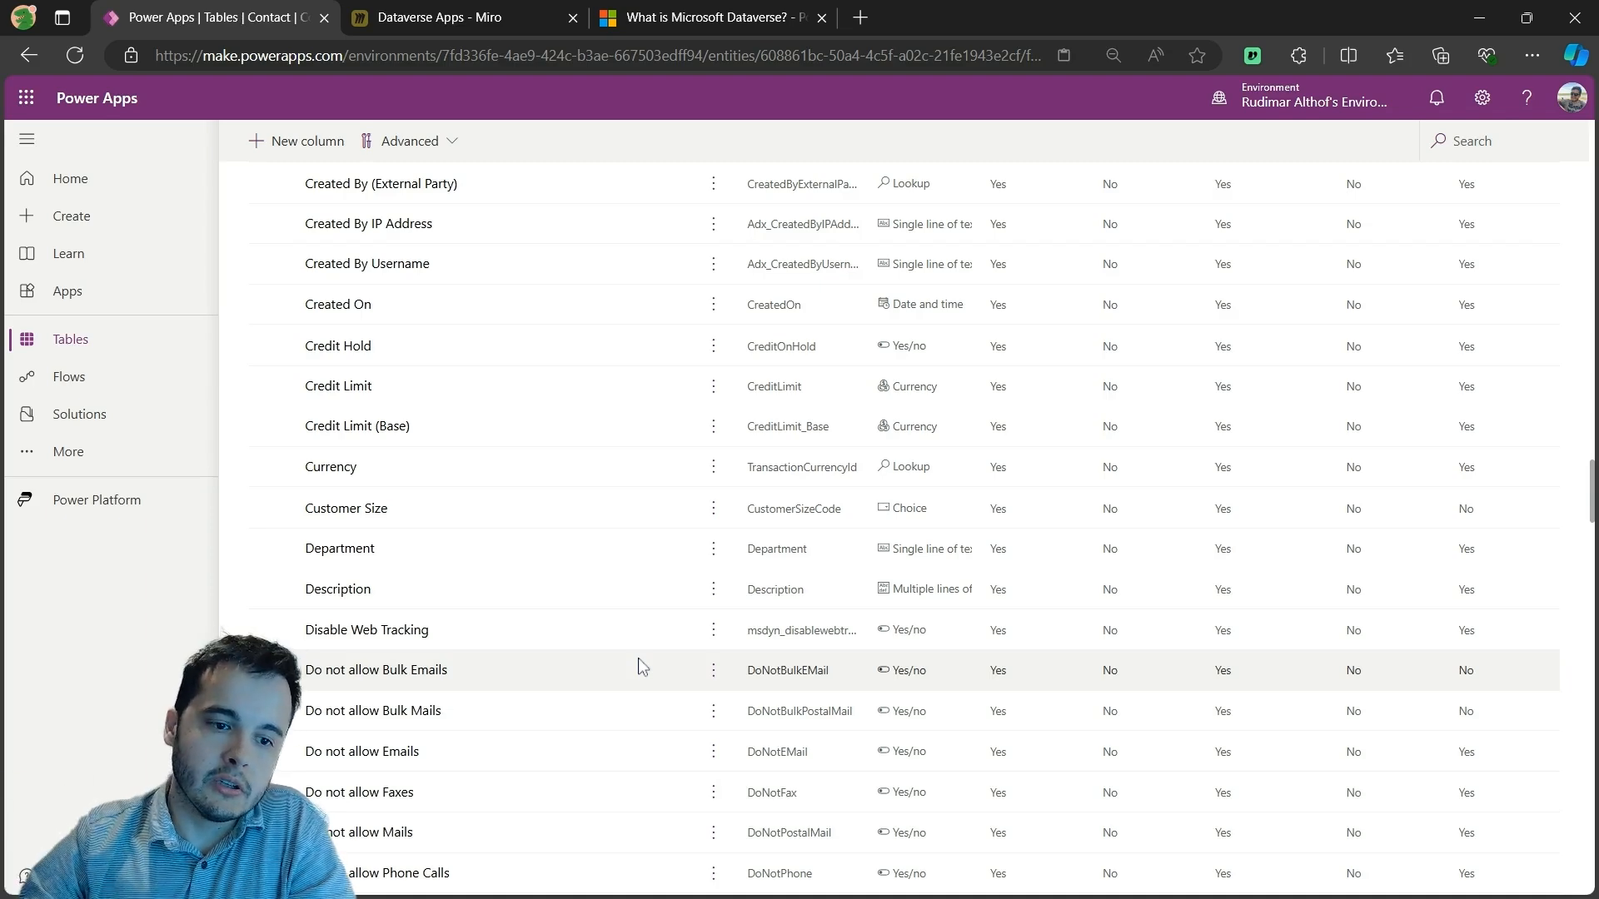
pyautogui.scroll(-3)
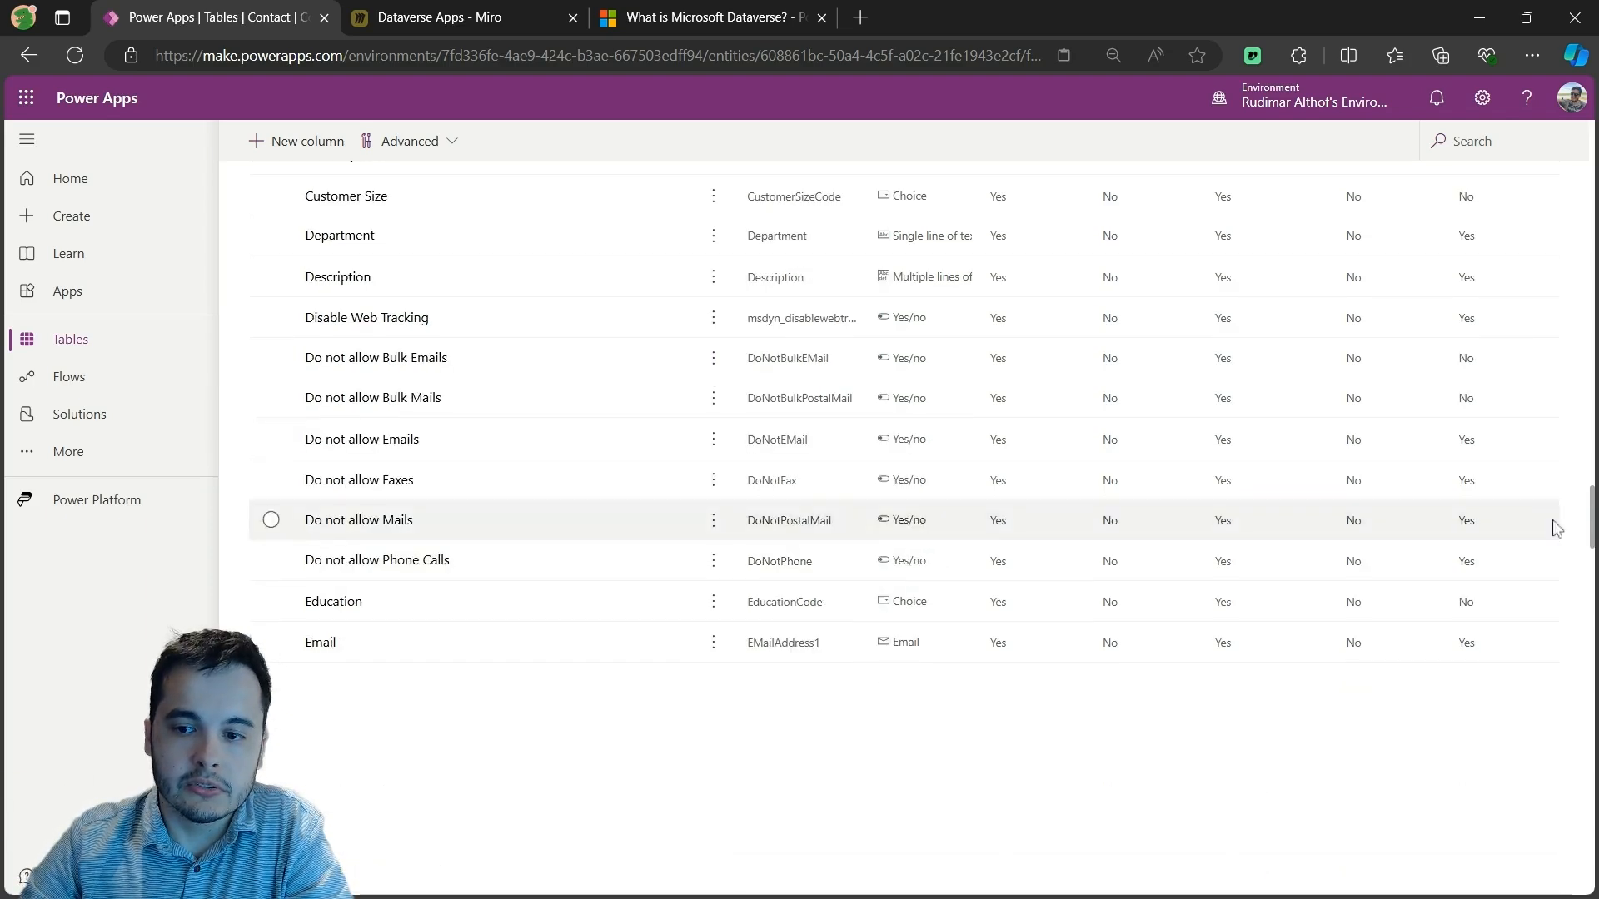
pyautogui.scroll(-3)
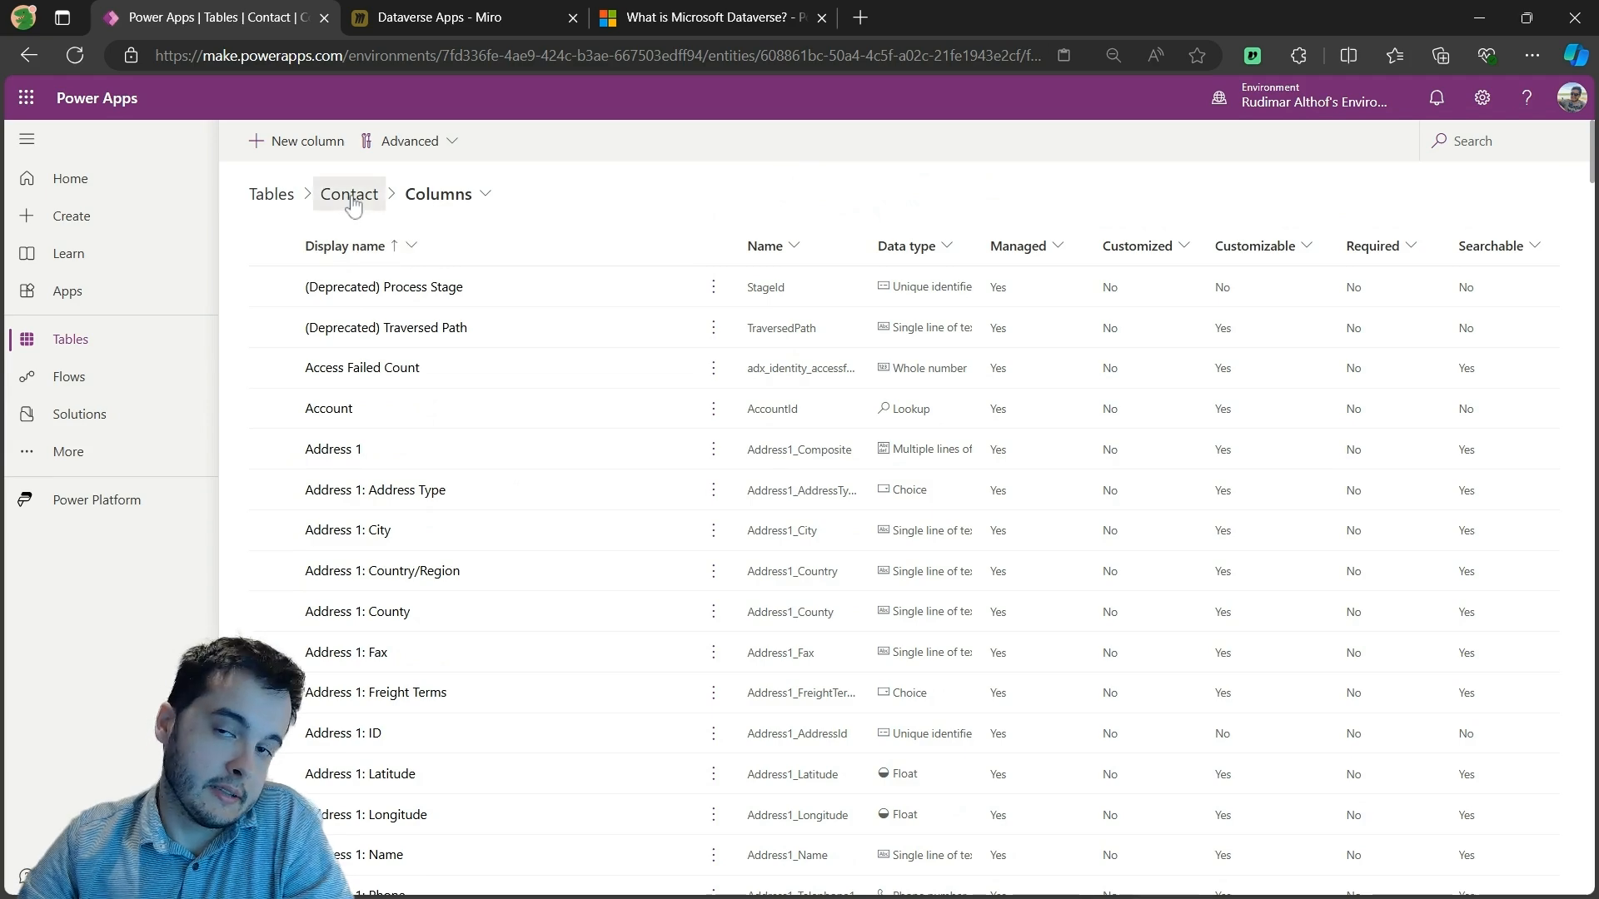
pyautogui.click(350, 193)
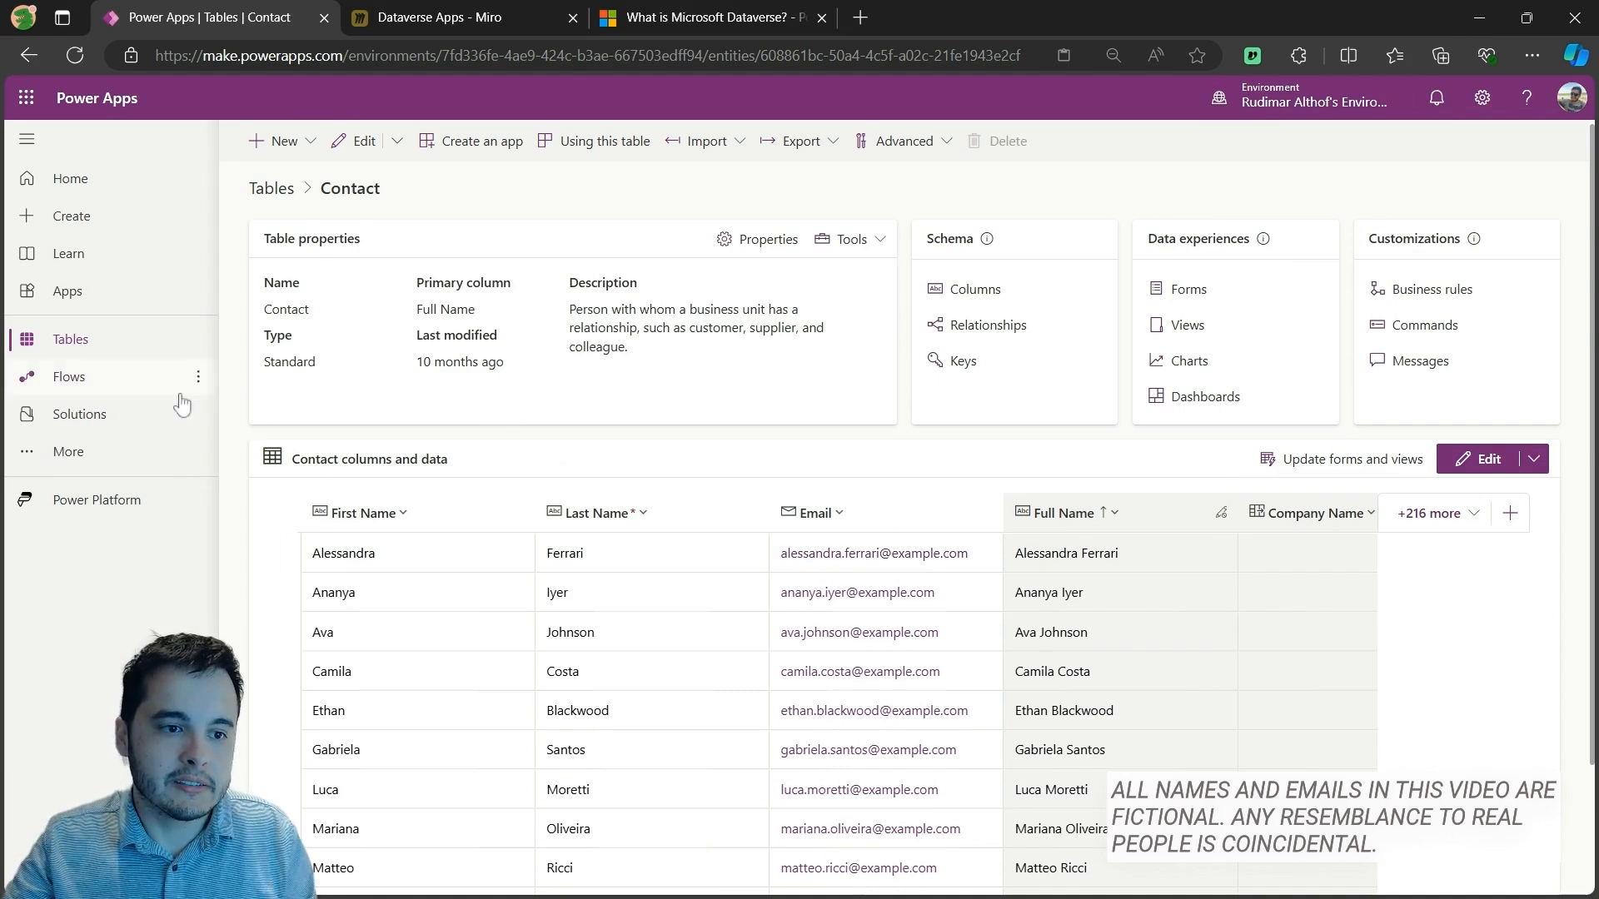
# - Show the environment's Solutions list and the More panel of additional navigation destinations
pyautogui.click(80, 413)
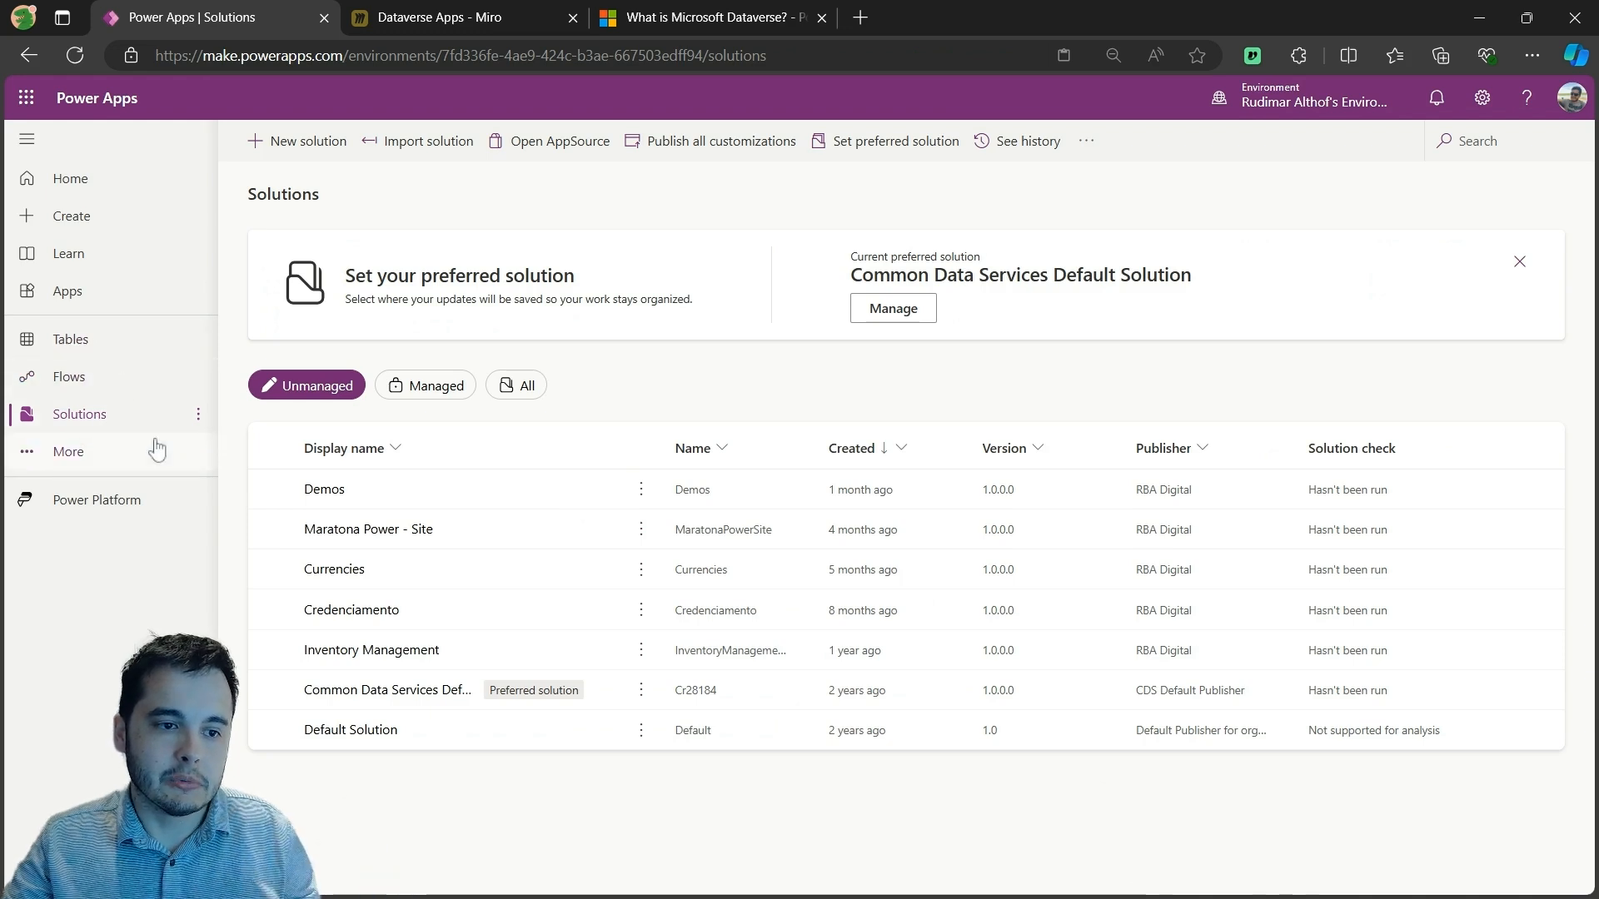
pyautogui.click(67, 452)
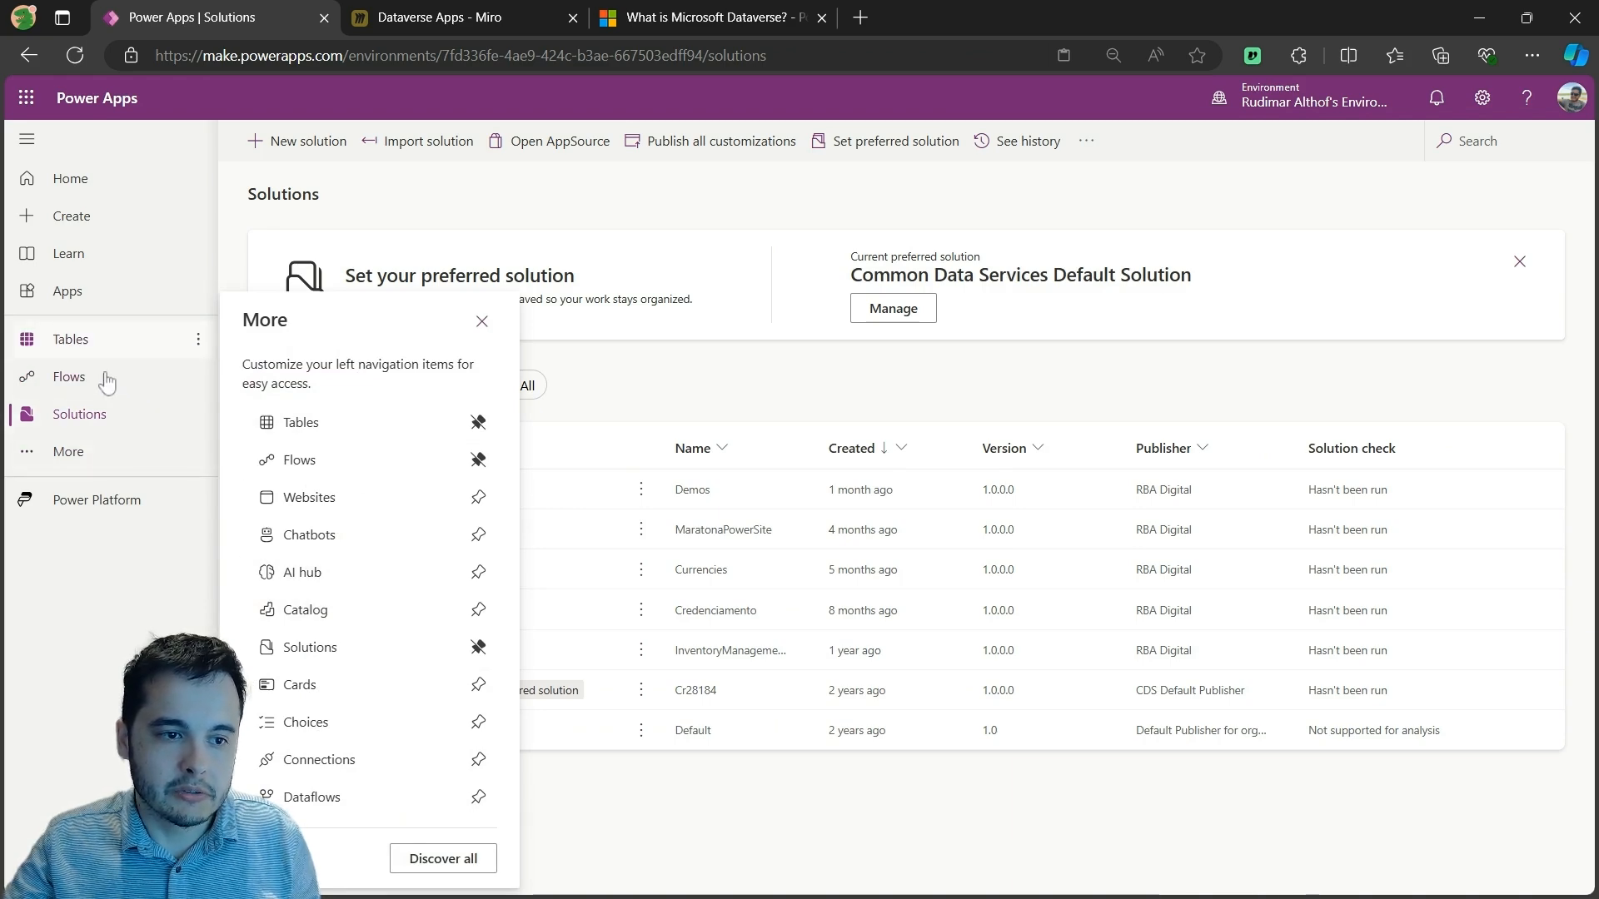
pyautogui.moveTo(133, 376)
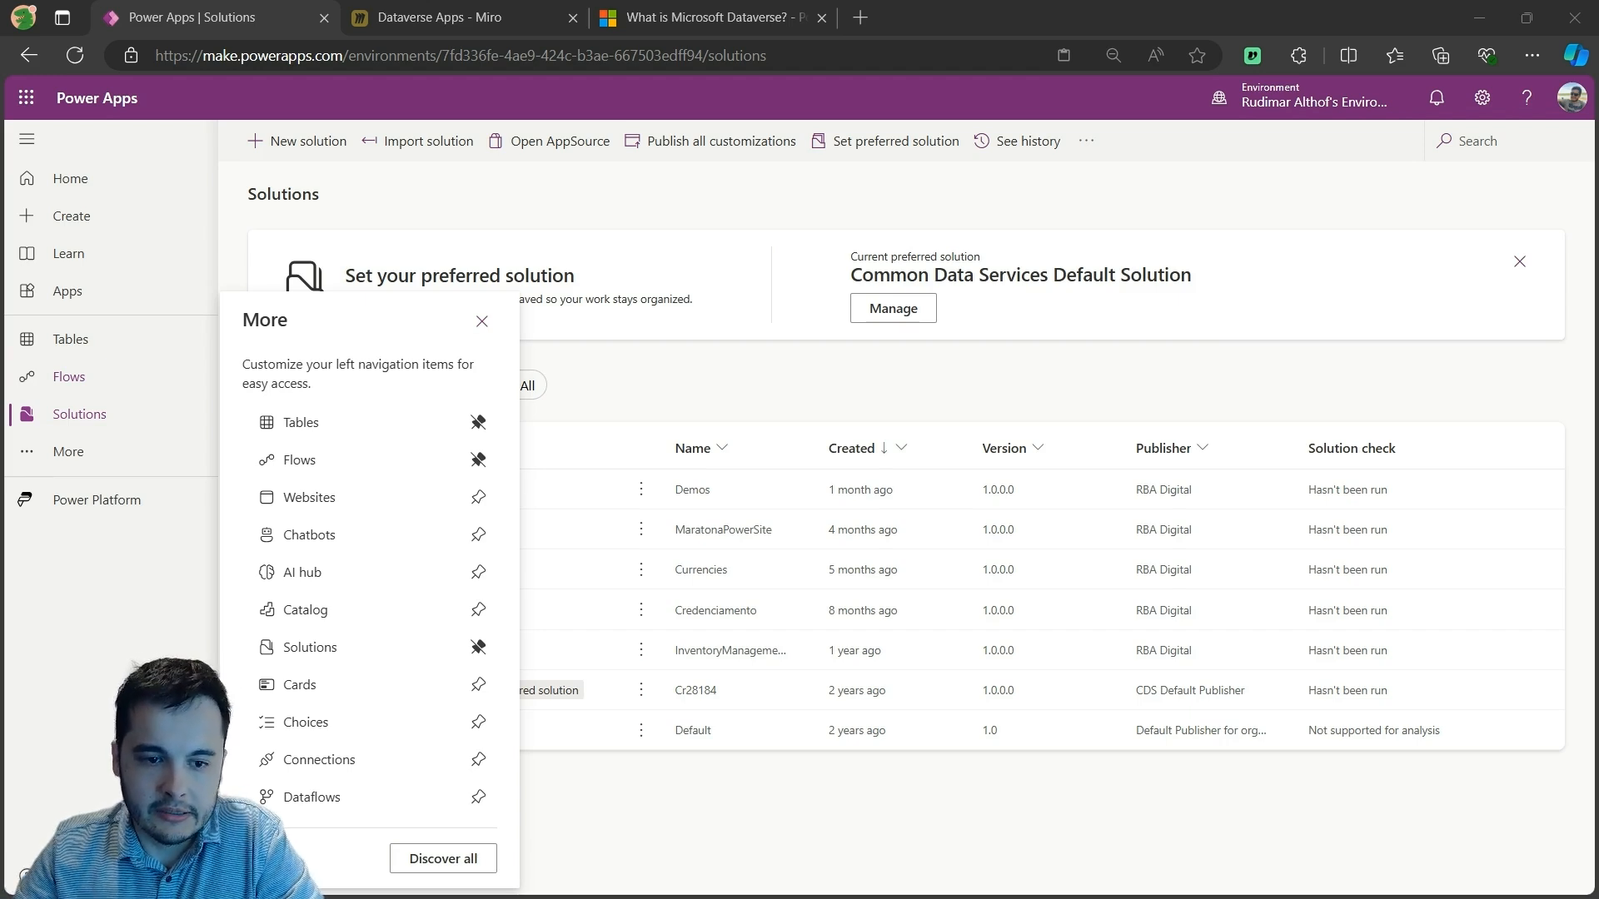
# - View the Dataverse Apps Miro board's canvas-app mockups for products and the shopping cart
pyautogui.click(438, 17)
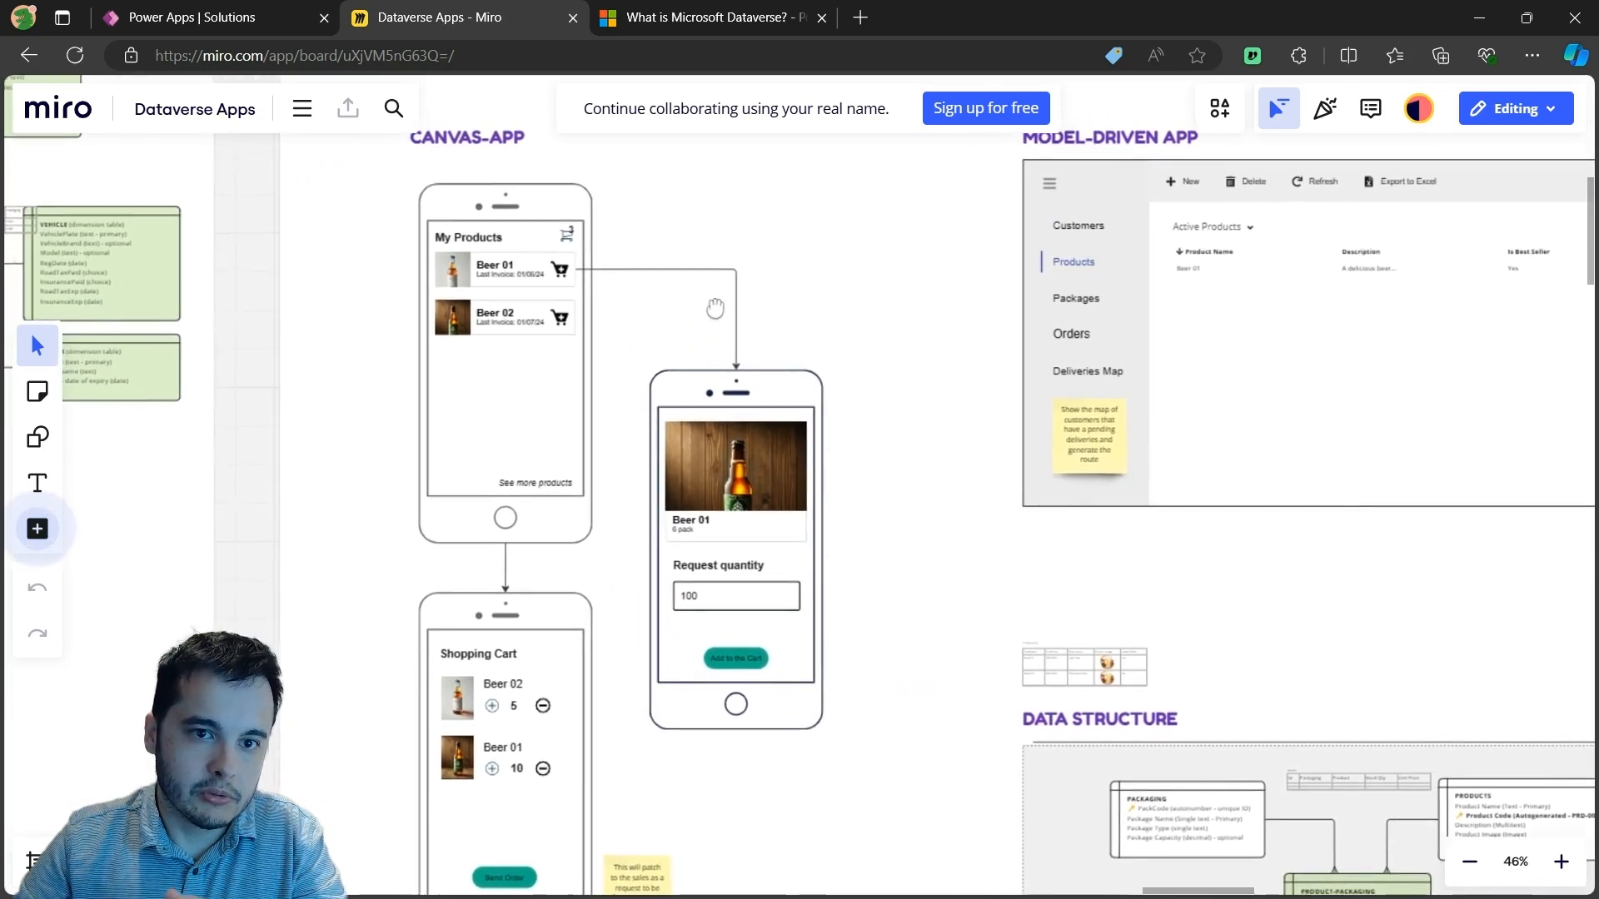
pyautogui.scroll(-3)
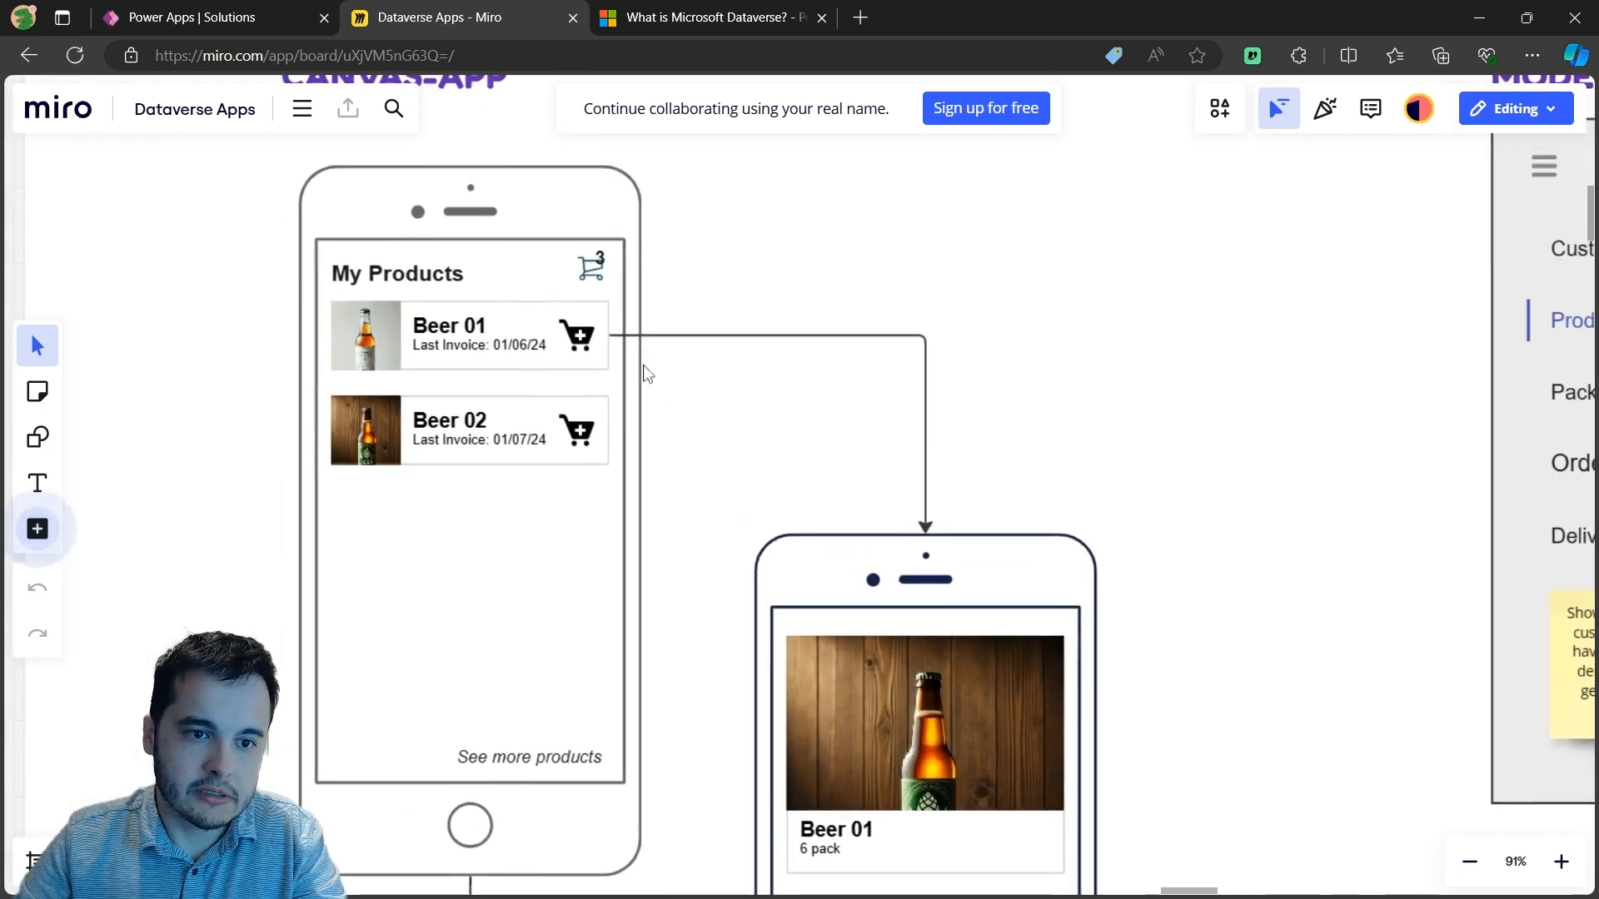
pyautogui.moveTo(578, 380)
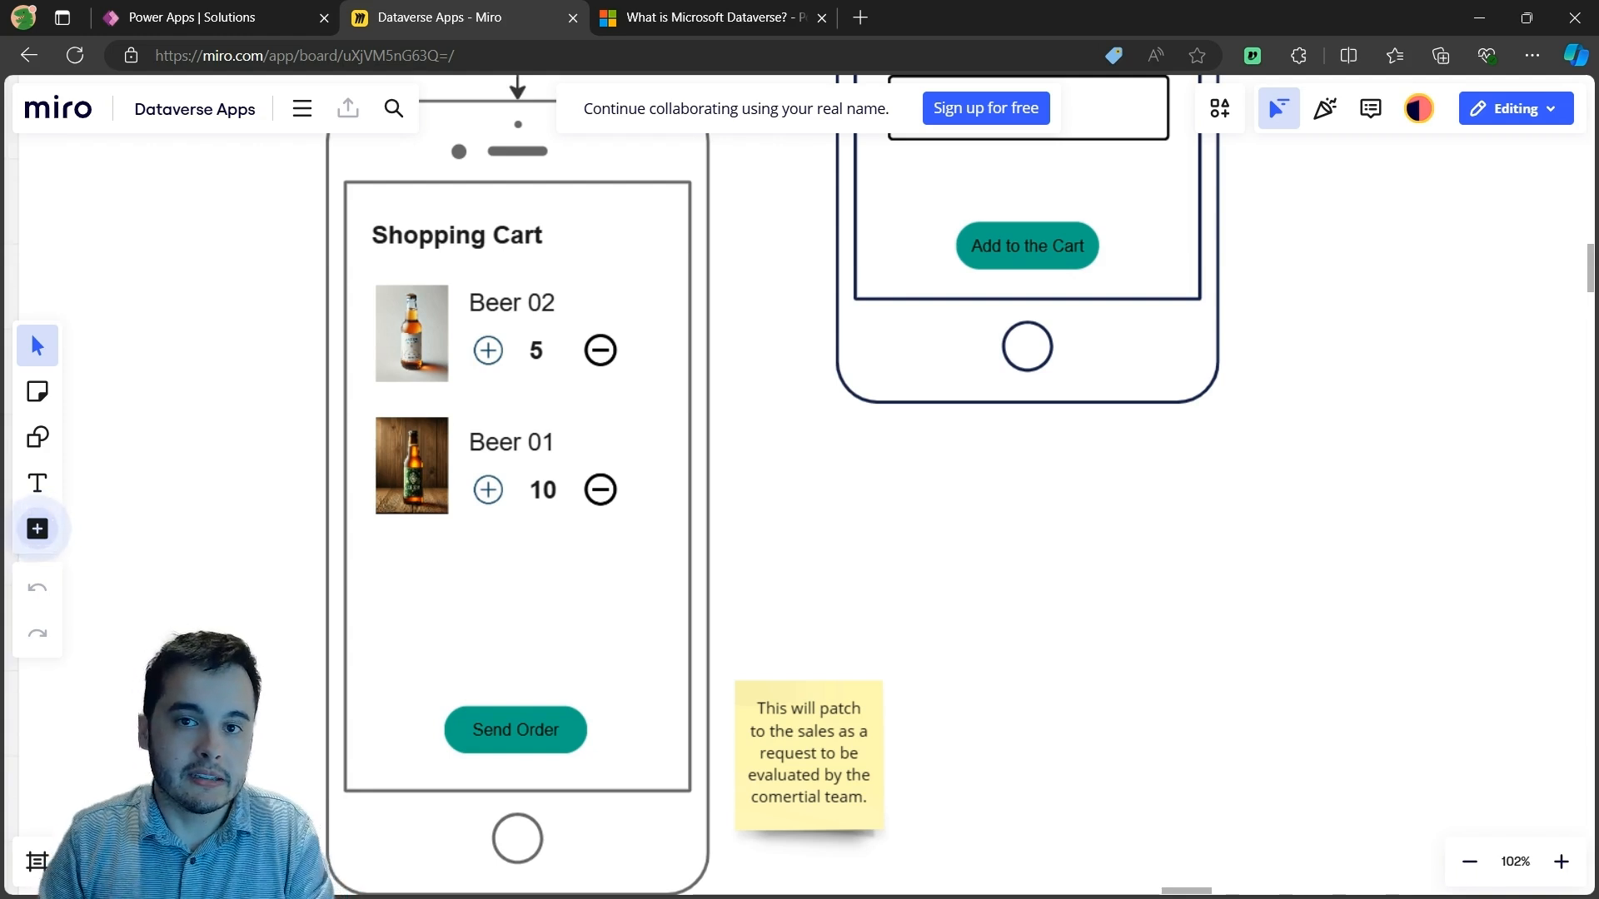
pyautogui.moveTo(553, 755)
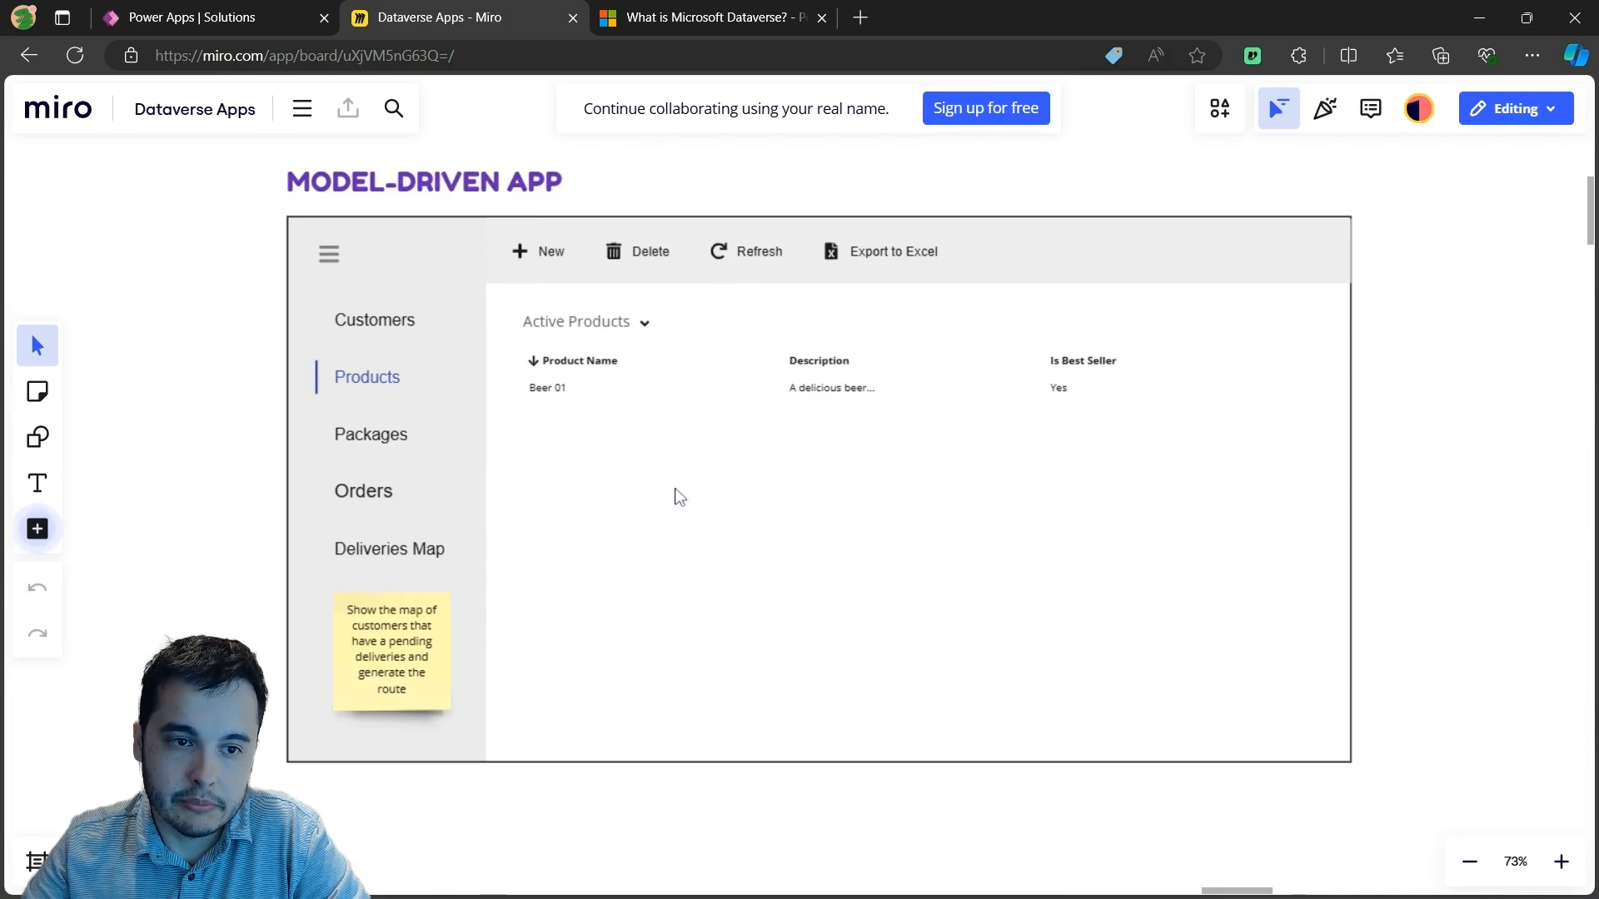
pyautogui.moveTo(683, 503)
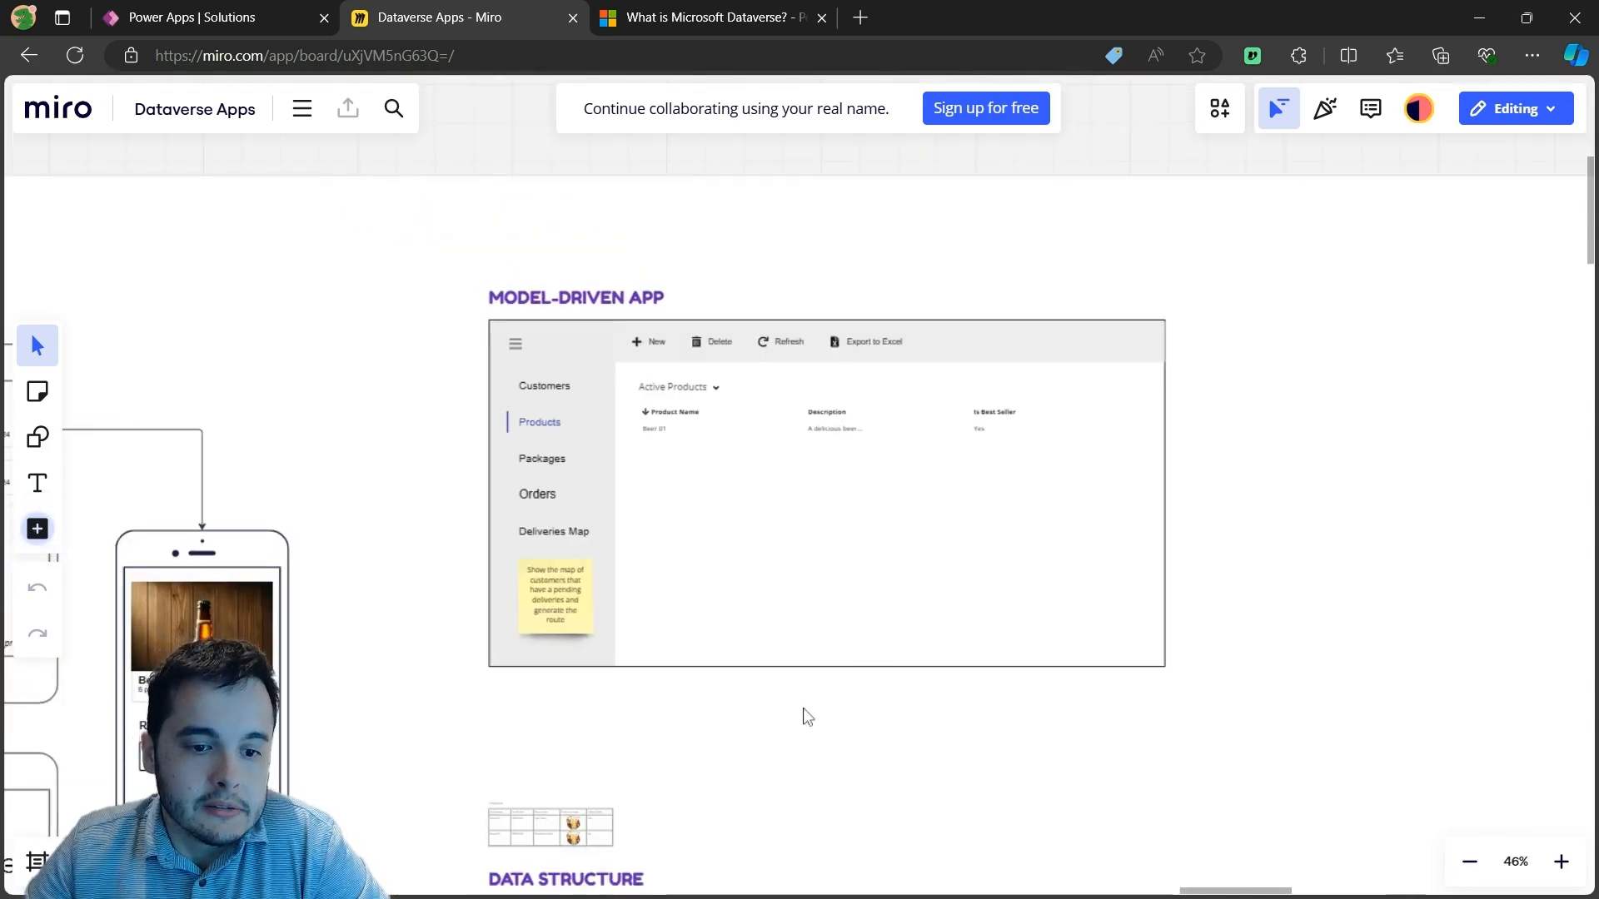
# - Review the DATA STRUCTURE diagram, highlighting ORDER and zooming on the PRODUCTS table fields
pyautogui.scroll(-3)
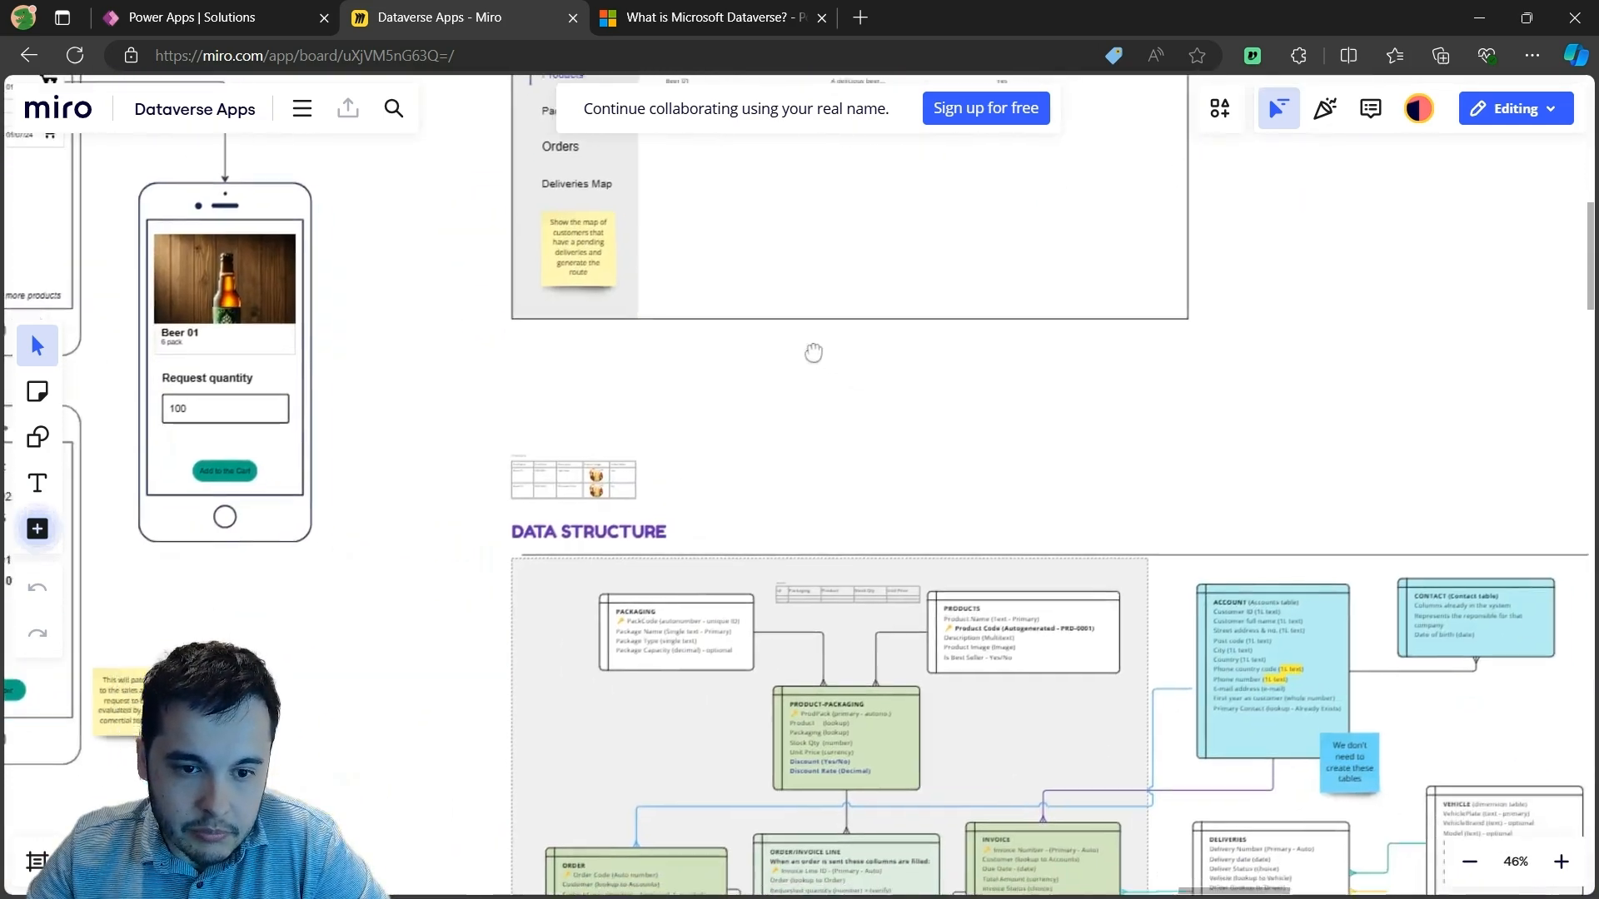
pyautogui.scroll(-3)
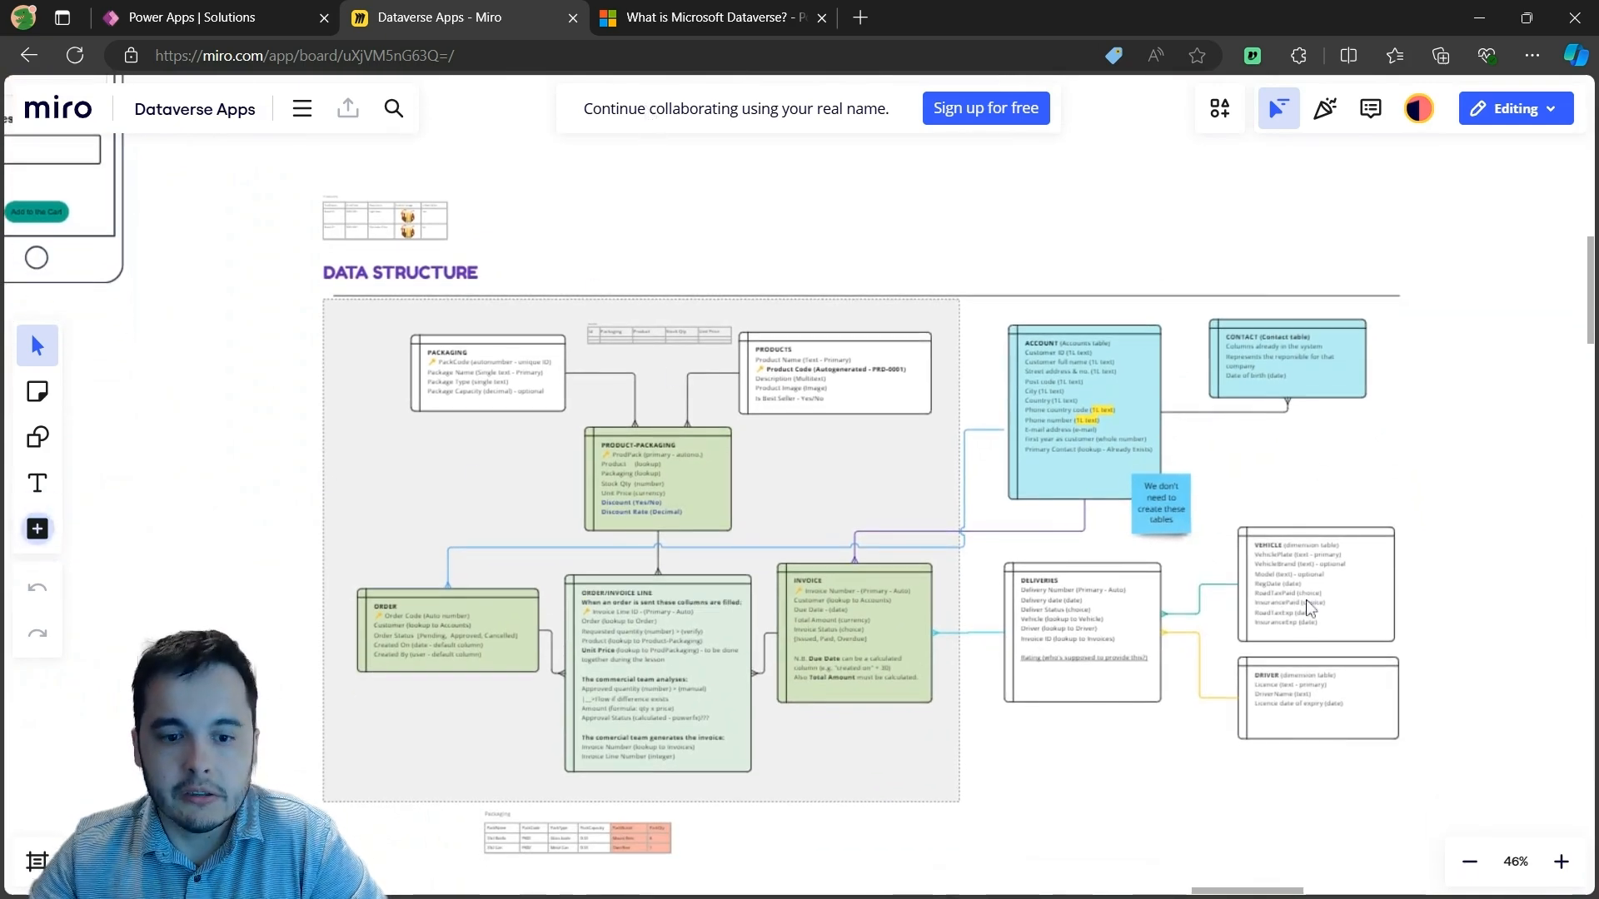
pyautogui.moveTo(977, 446)
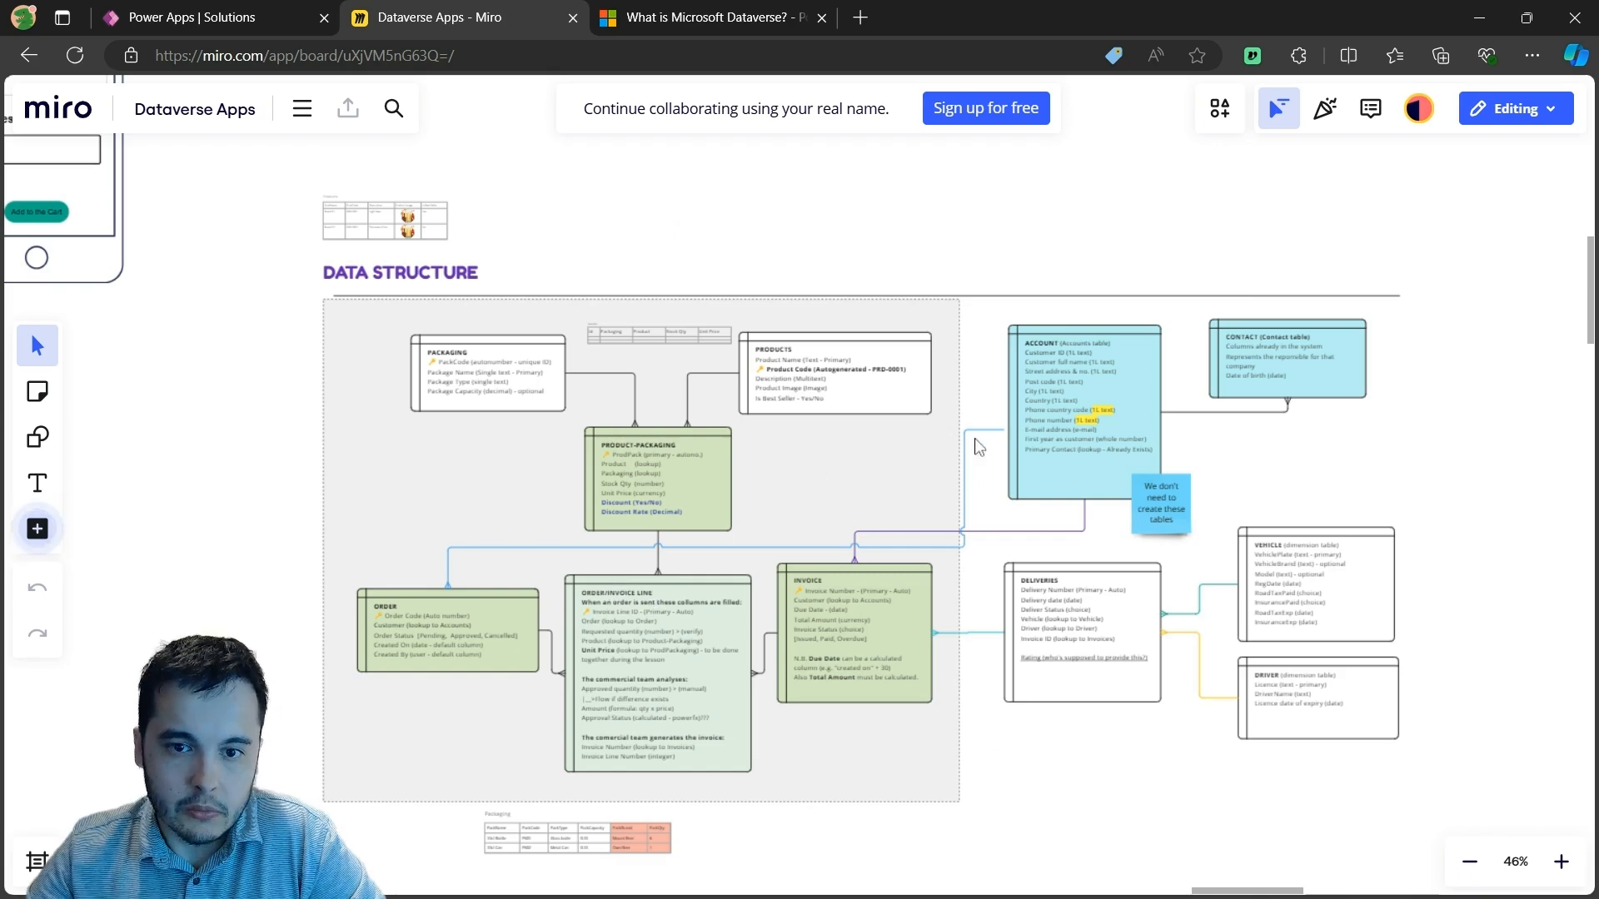
pyautogui.moveTo(1074, 457)
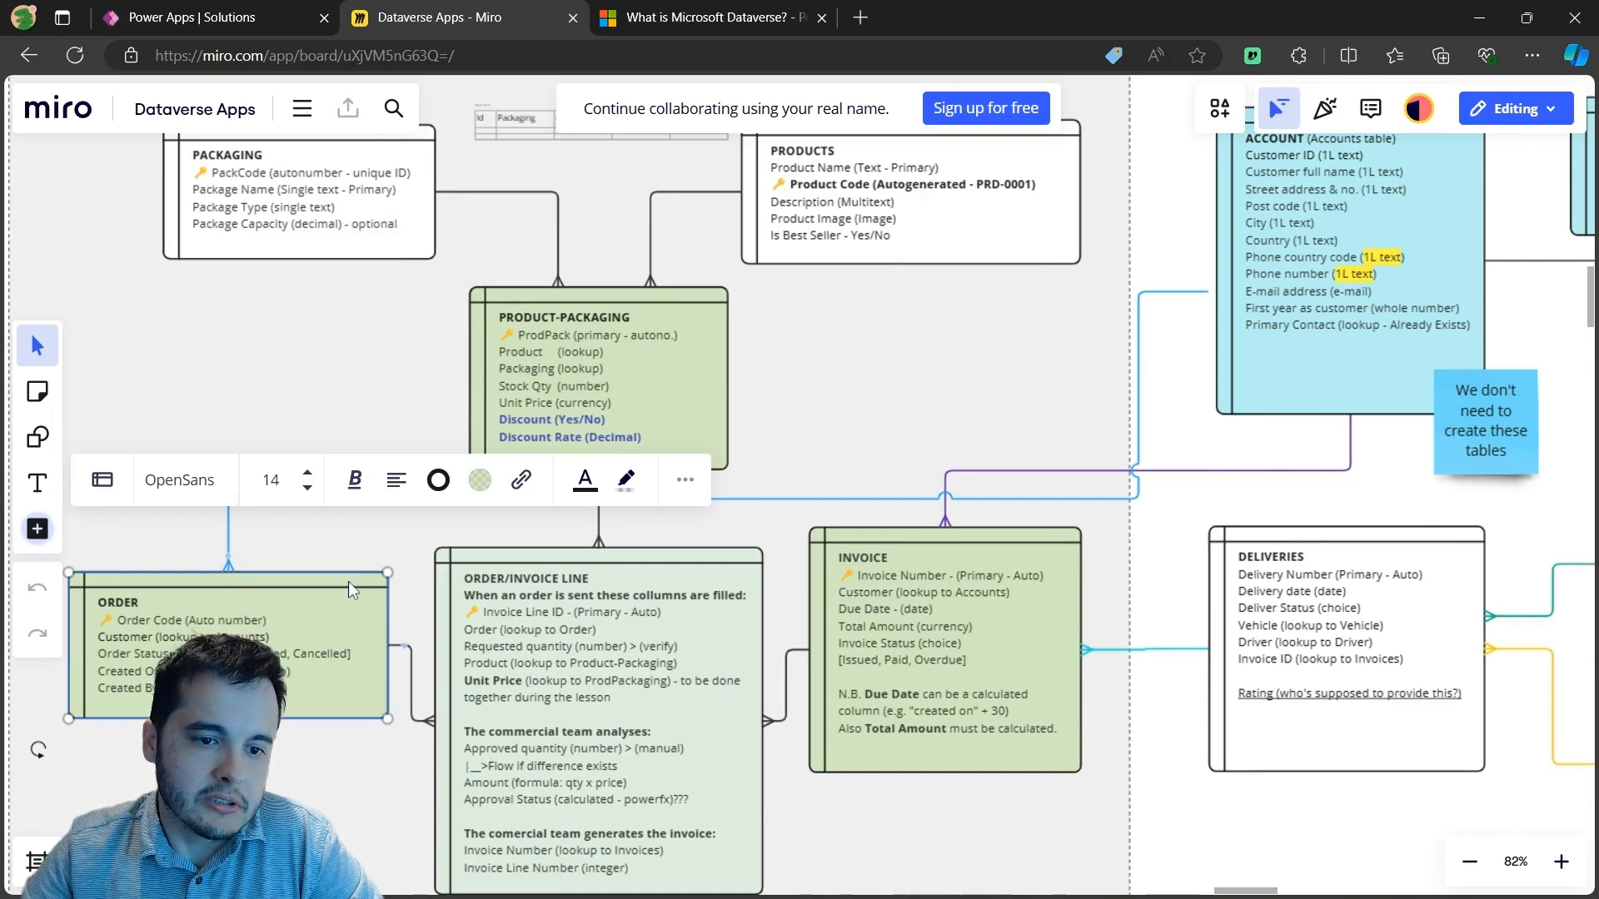
pyautogui.click(959, 636)
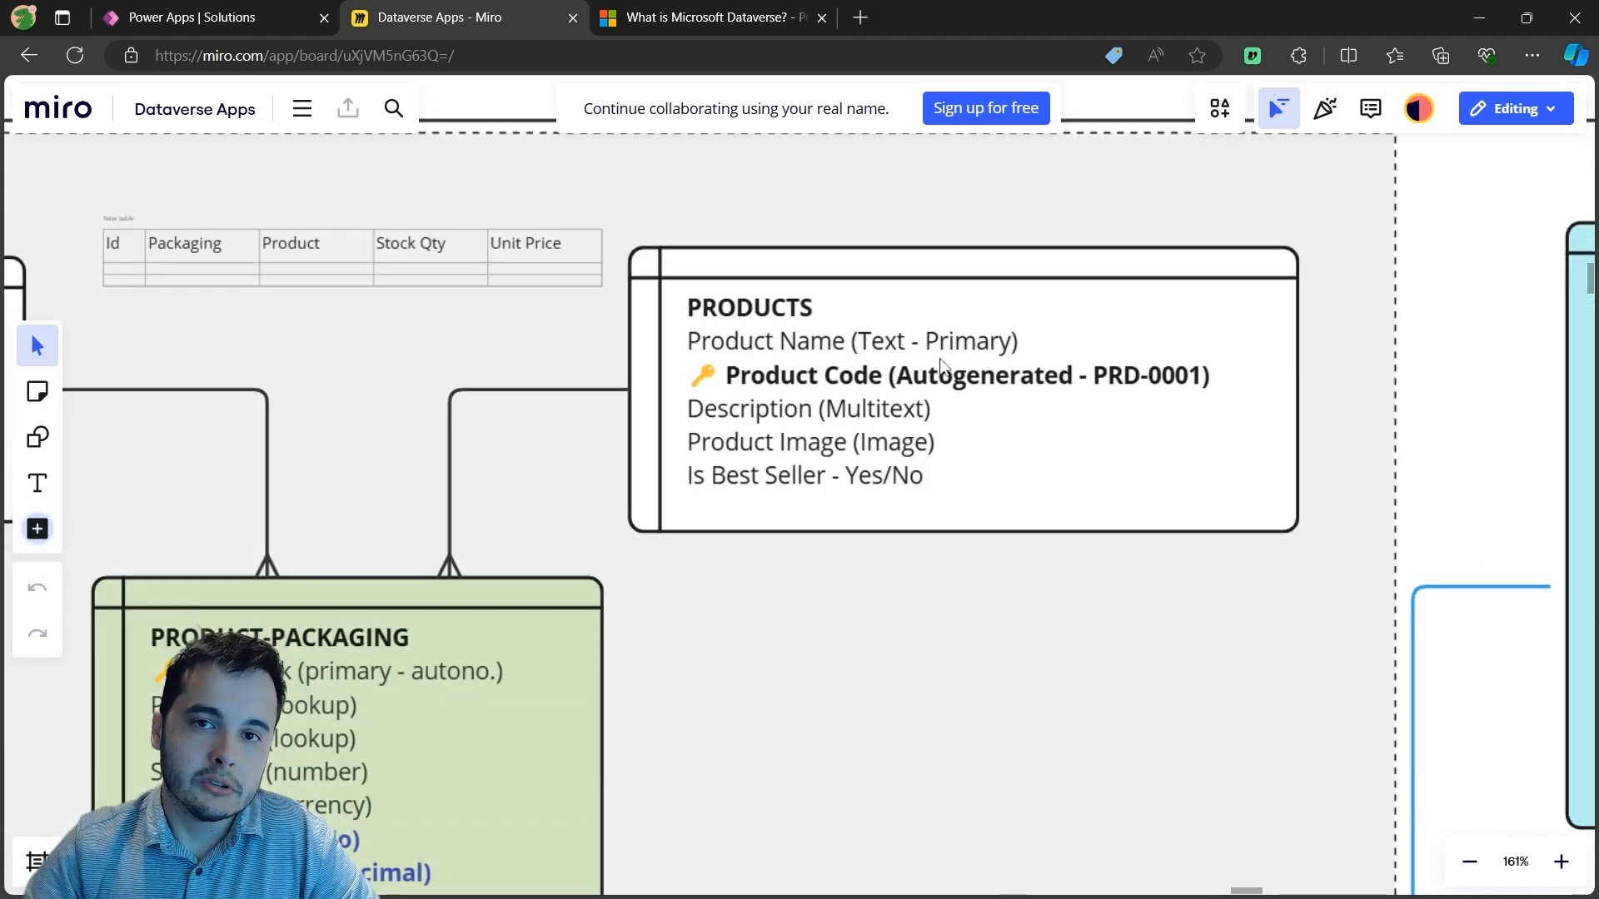
pyautogui.scroll(-3)
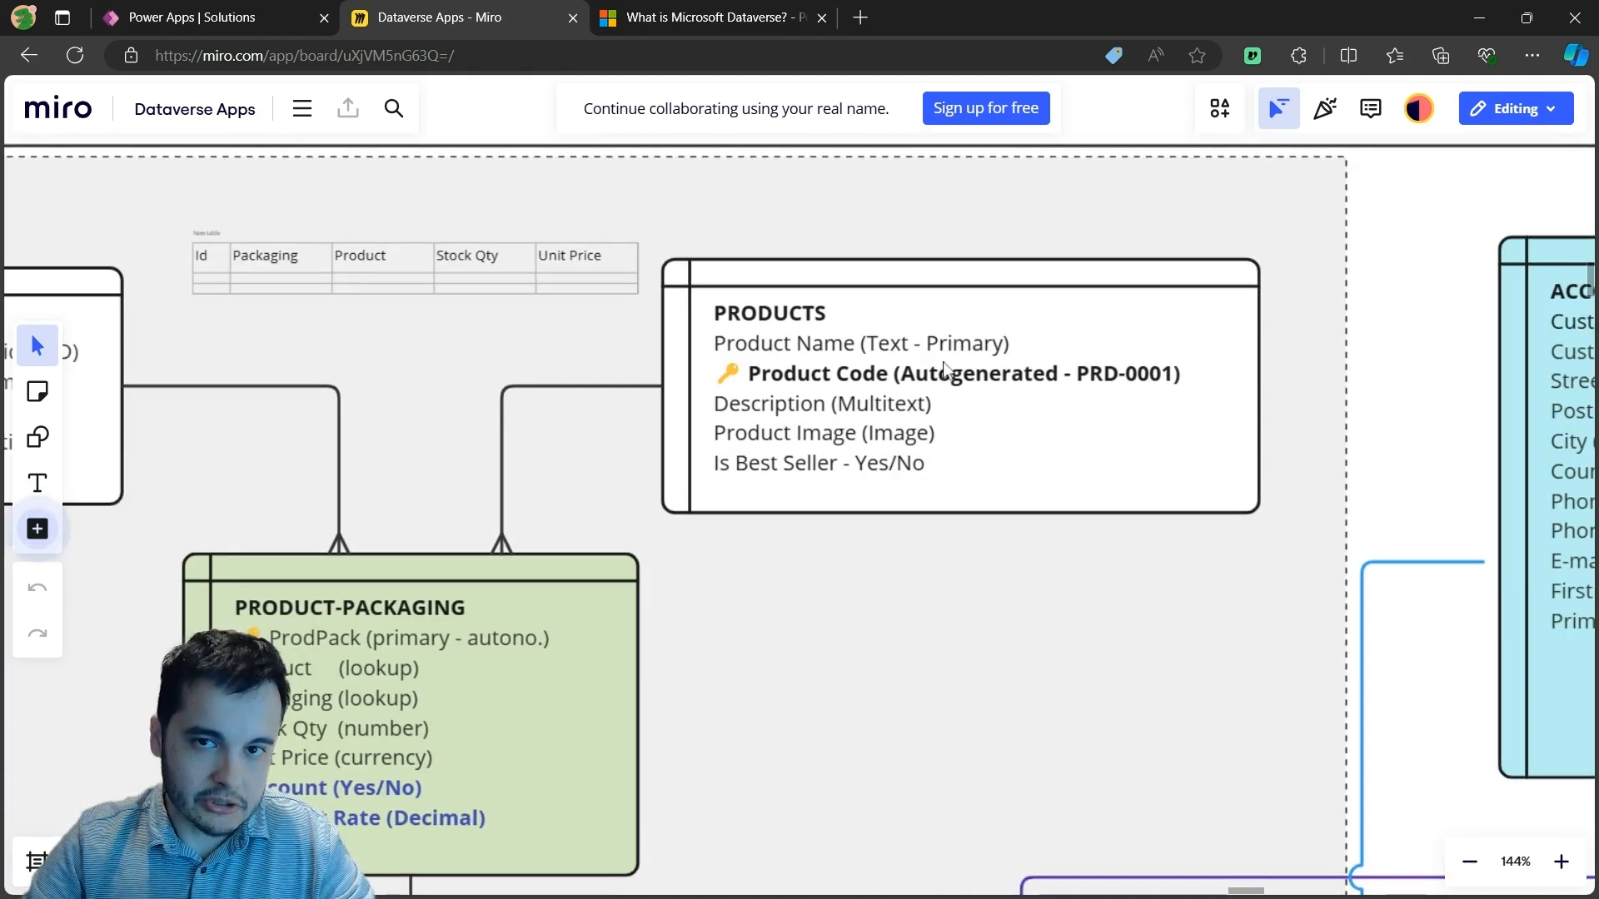